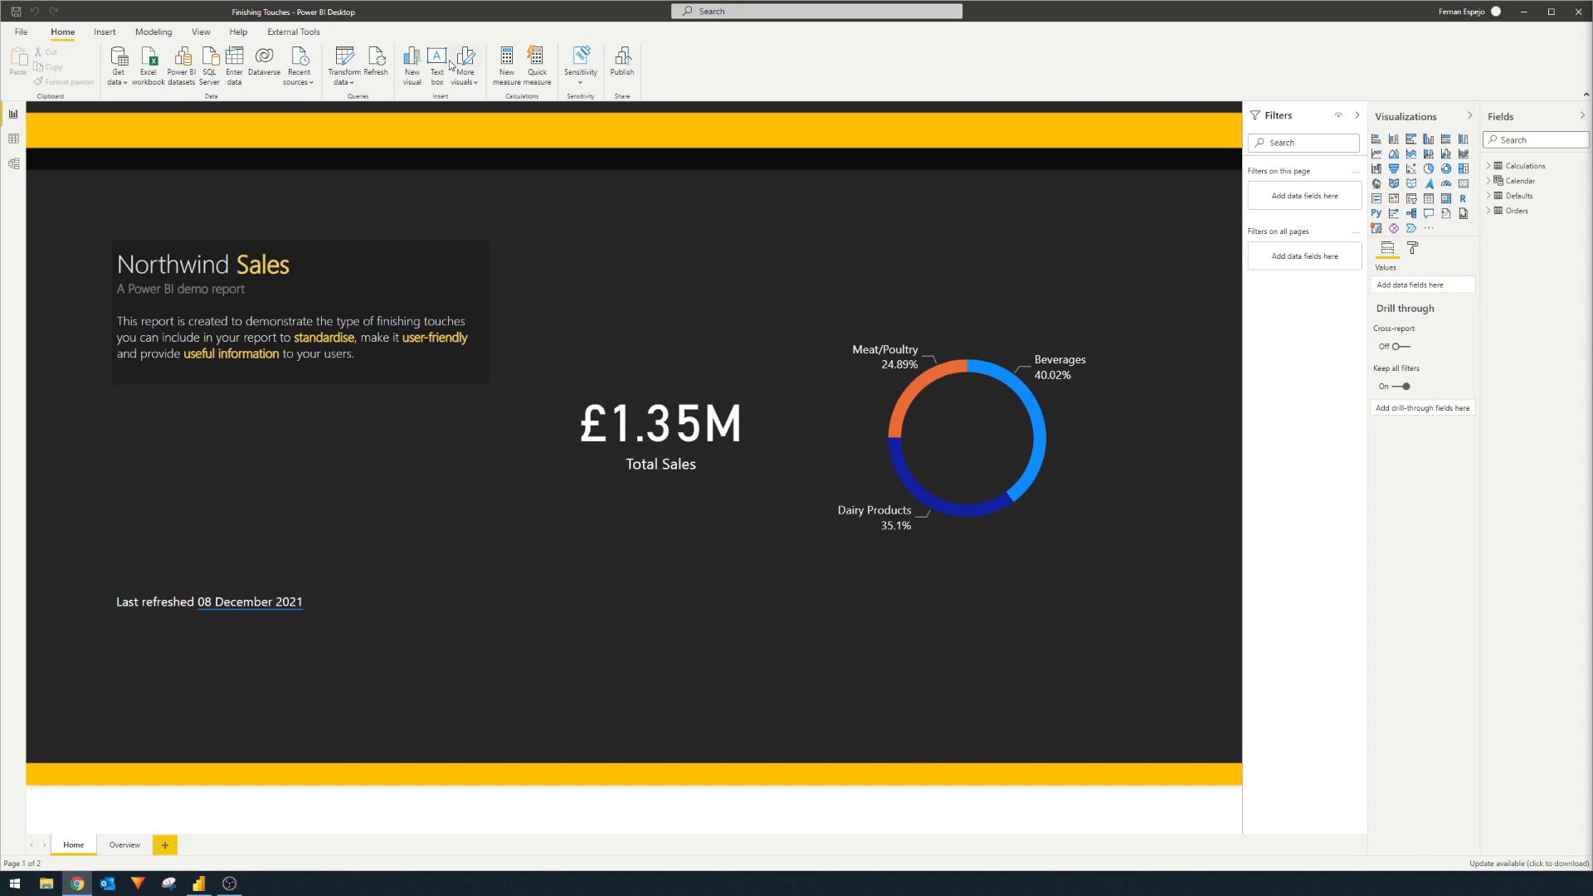
Create a blank entered-data table named 'Defaults' in the Power Query editor
left_click(343, 66)
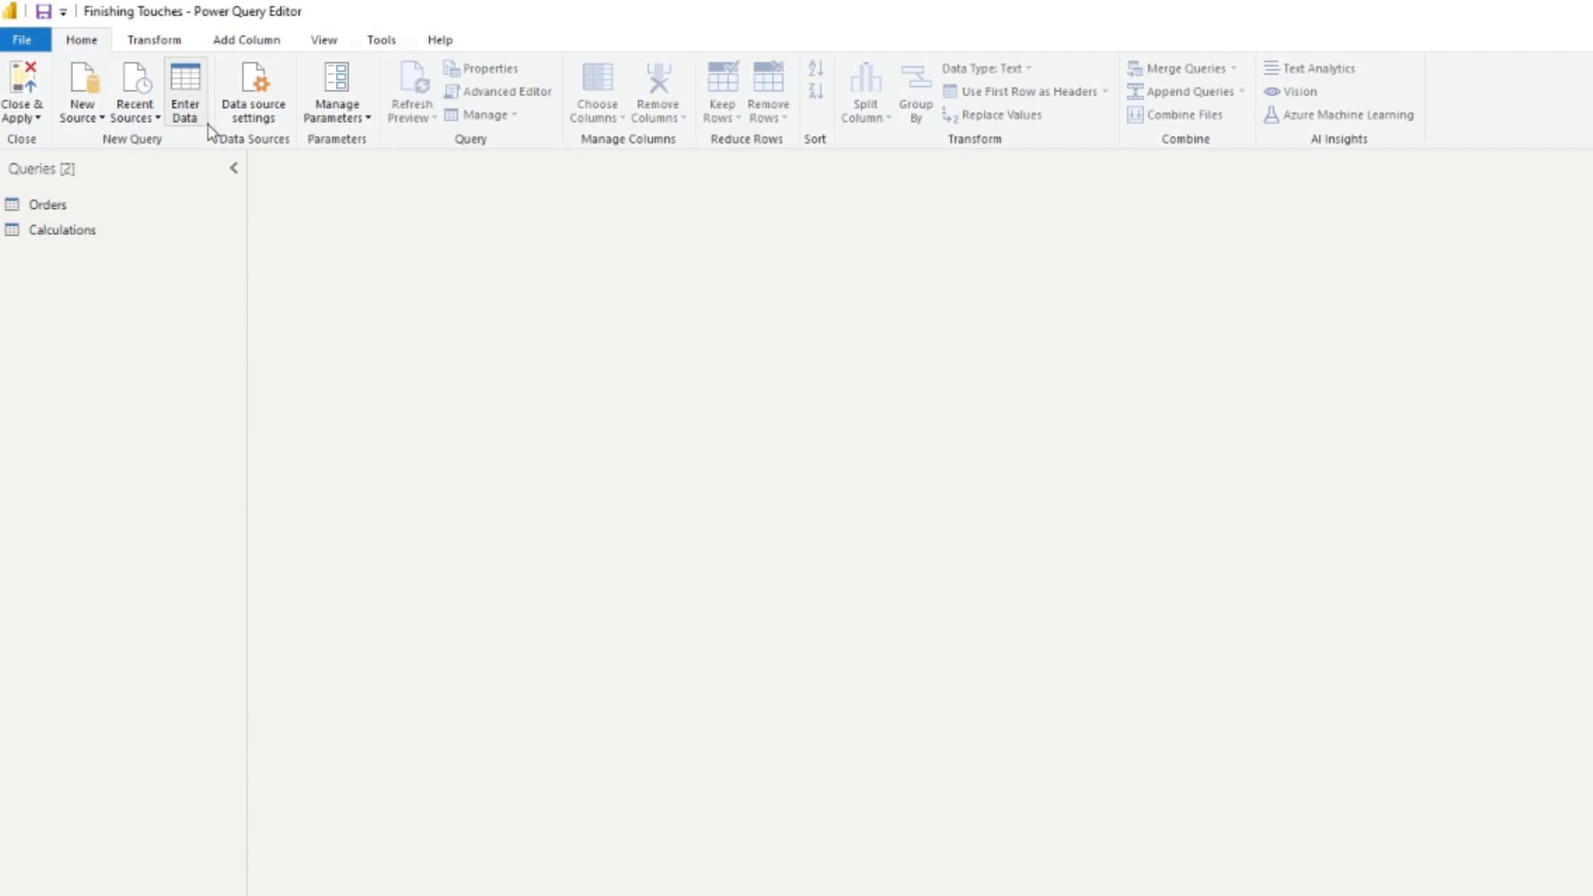
mouse_move(186, 91)
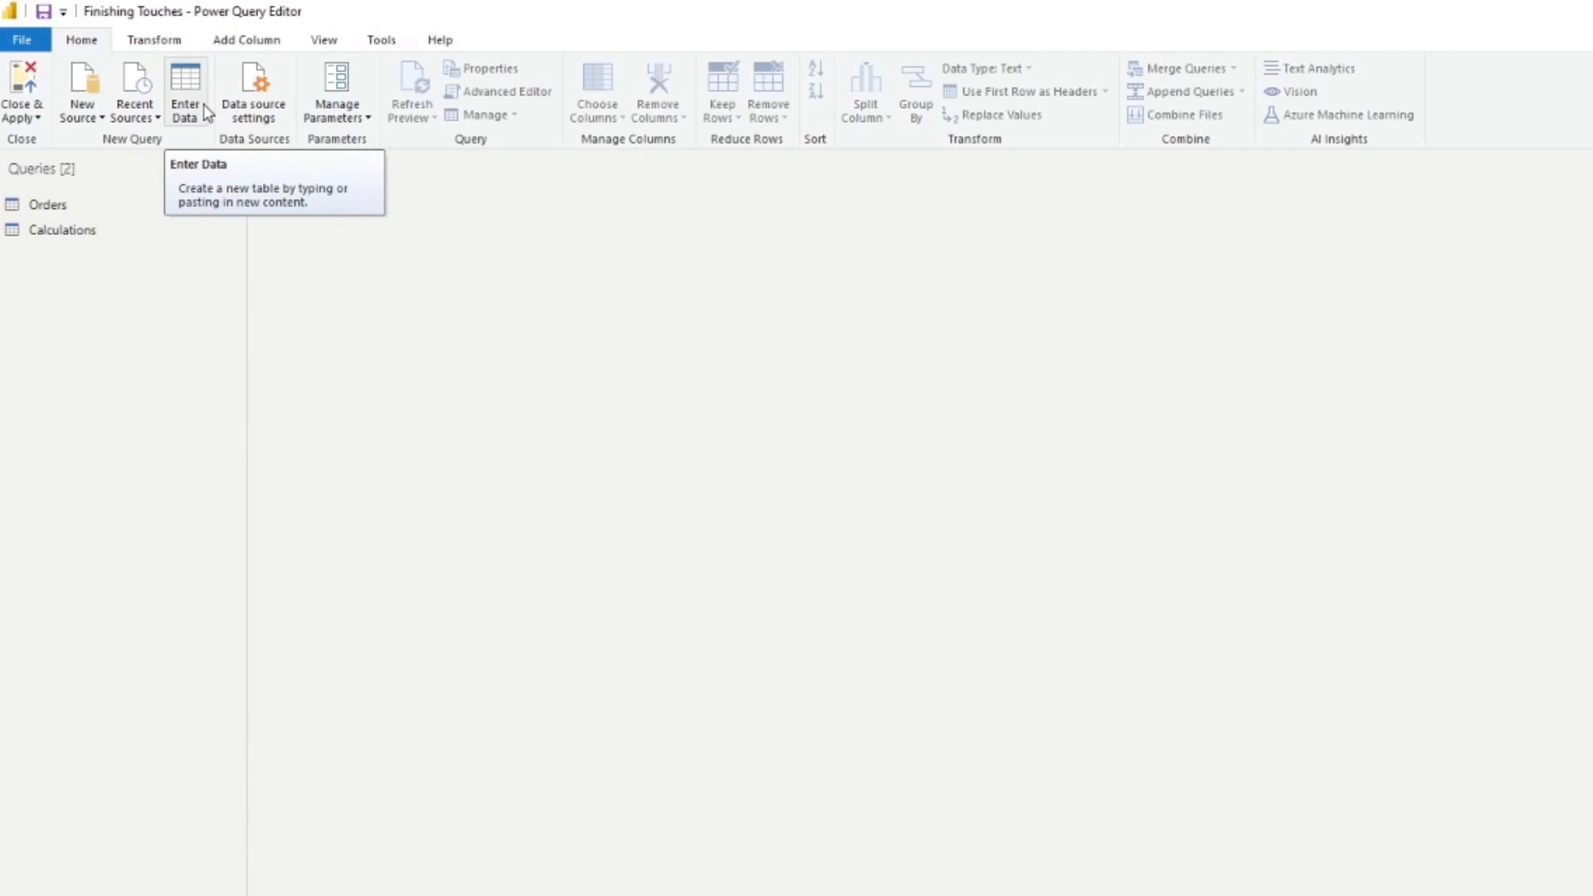
left_click(185, 91)
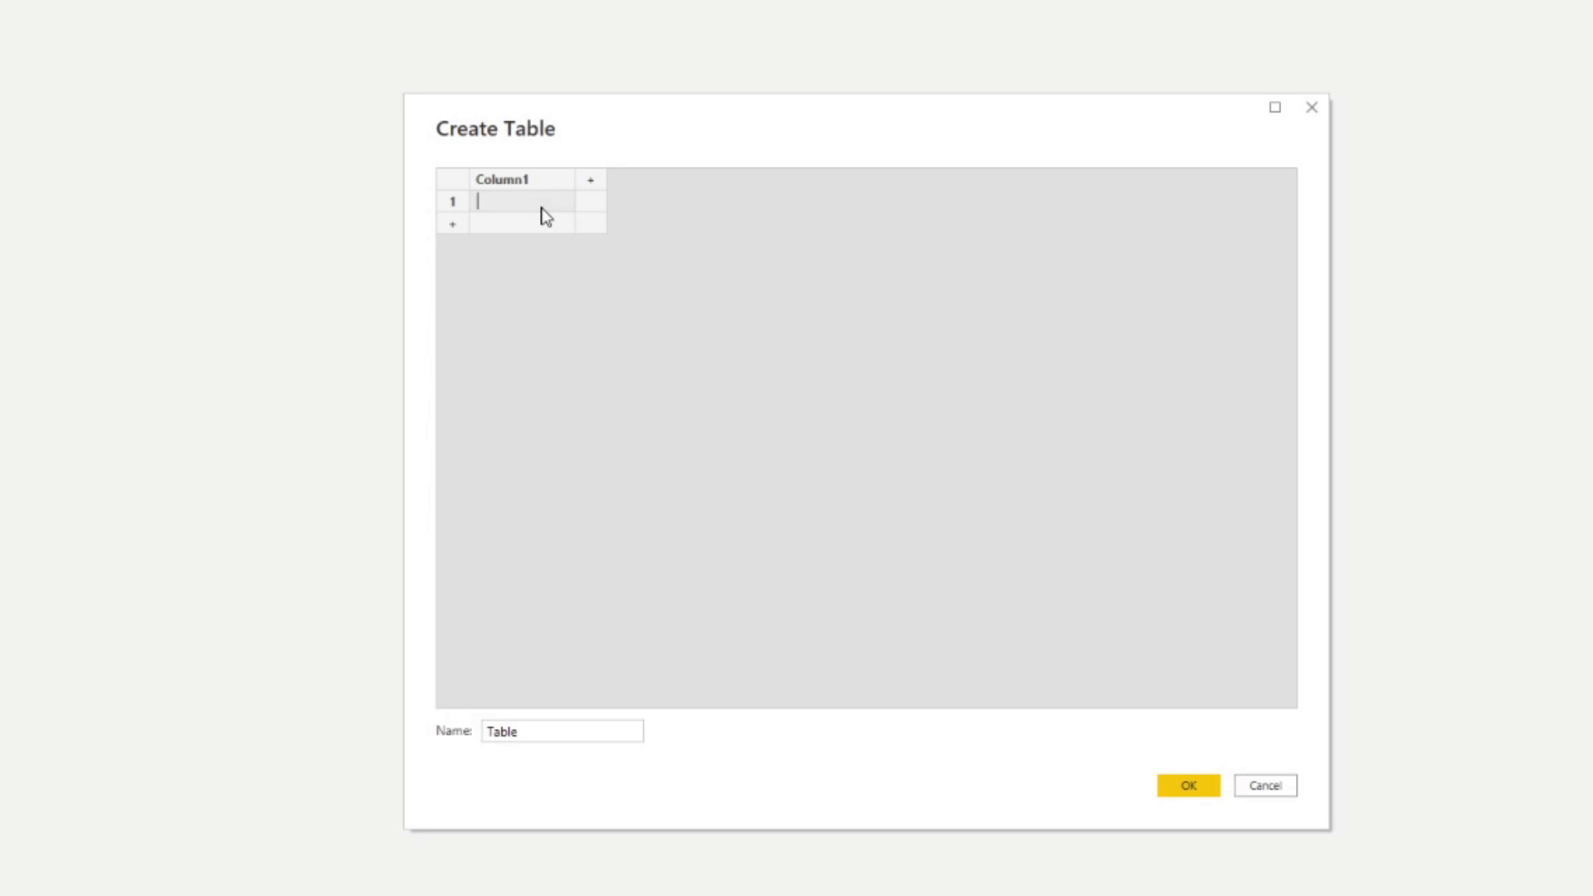
mouse_move(498, 168)
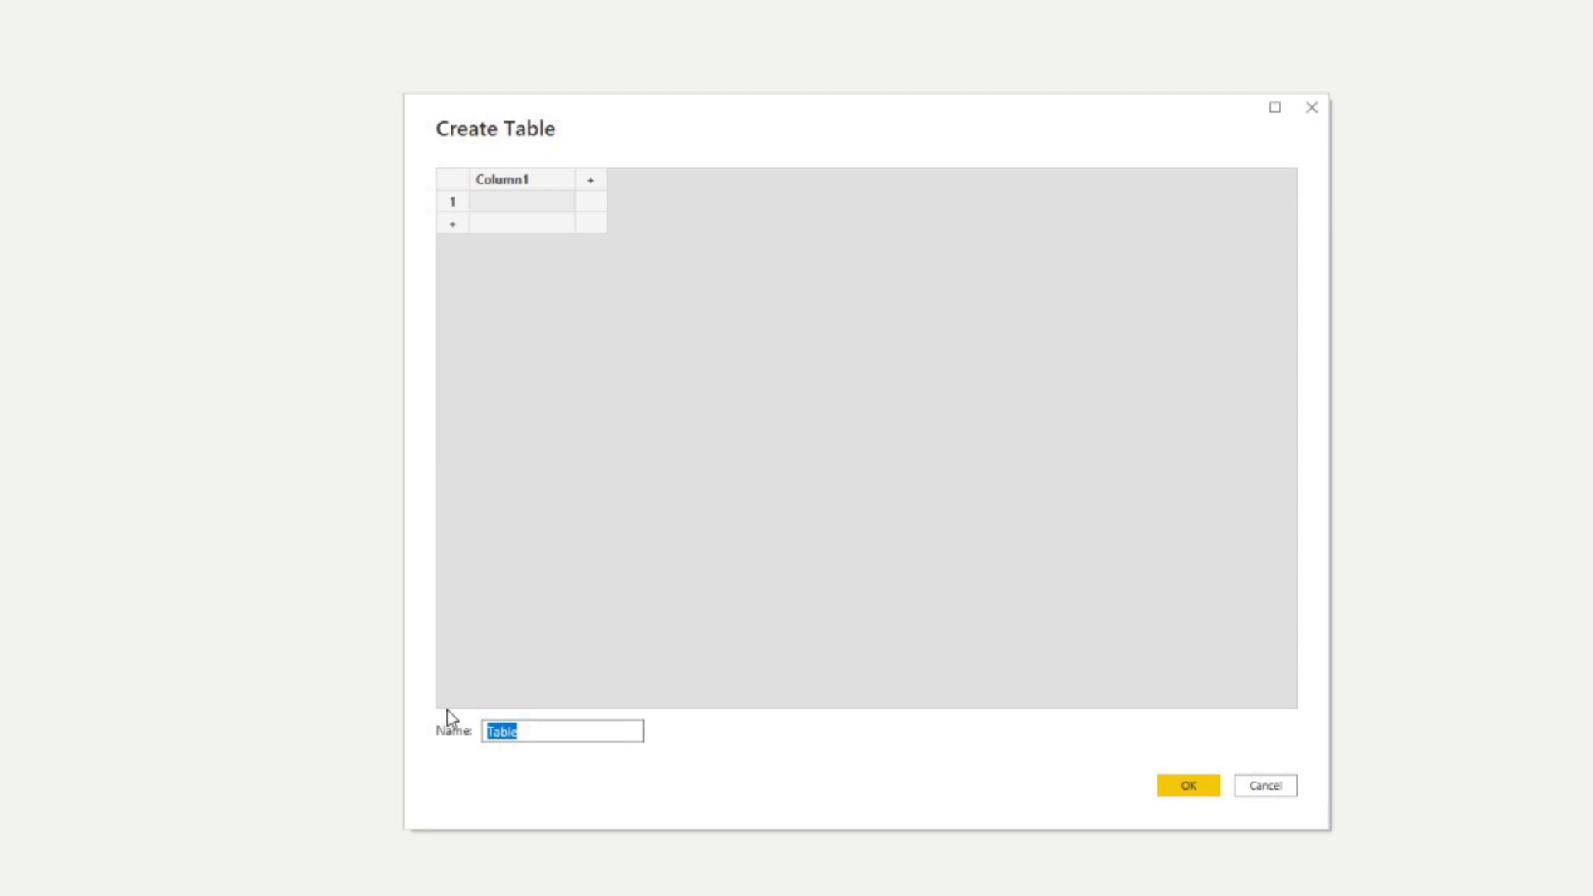
type("Defaults")
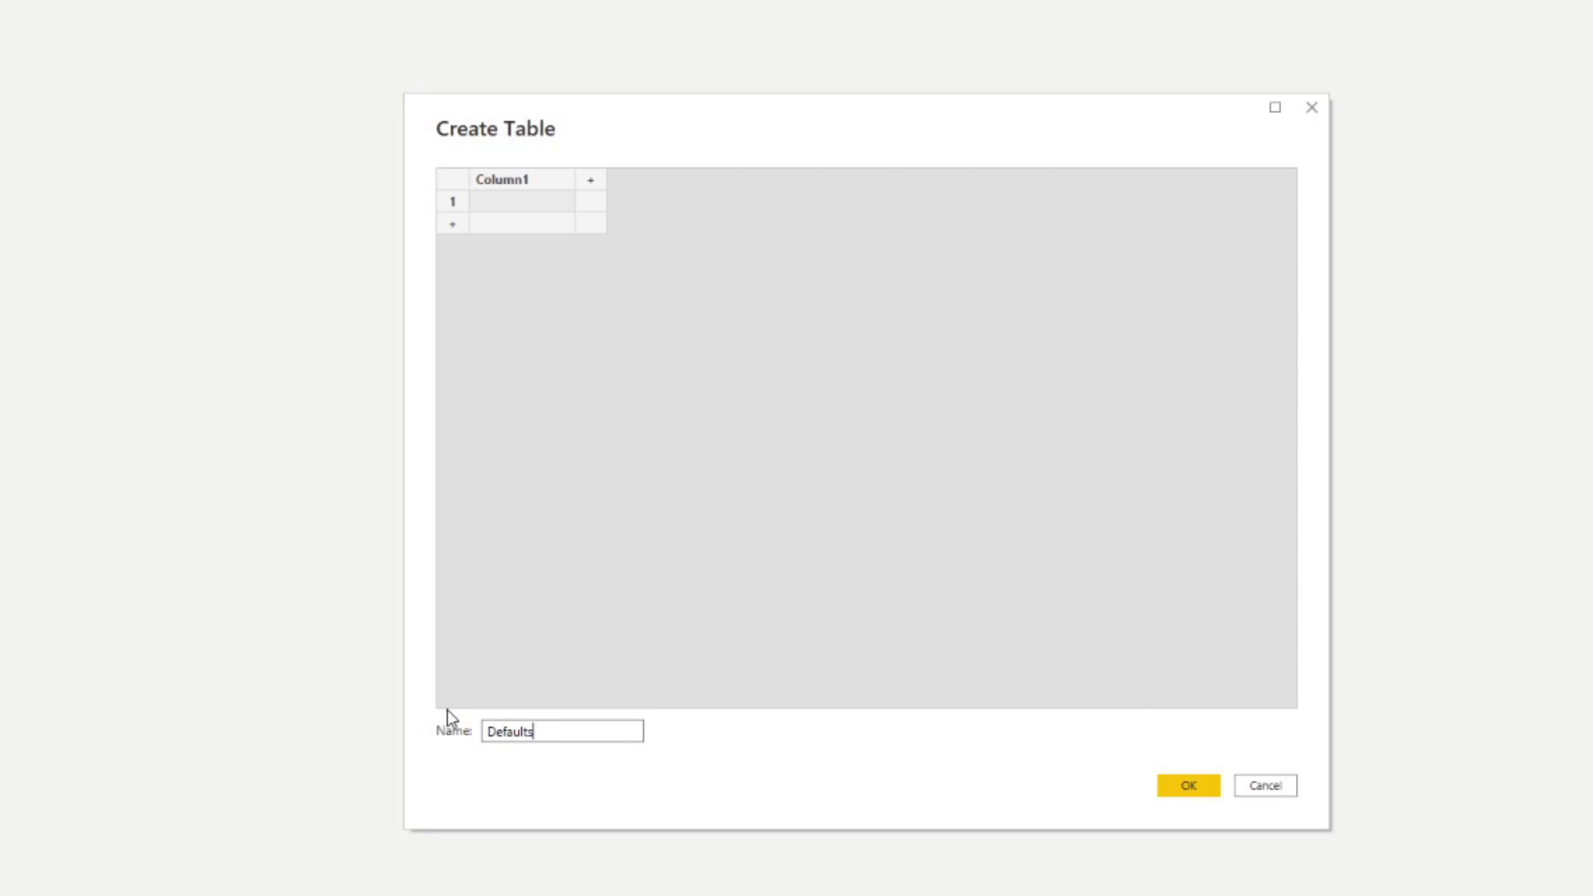
left_click(1187, 784)
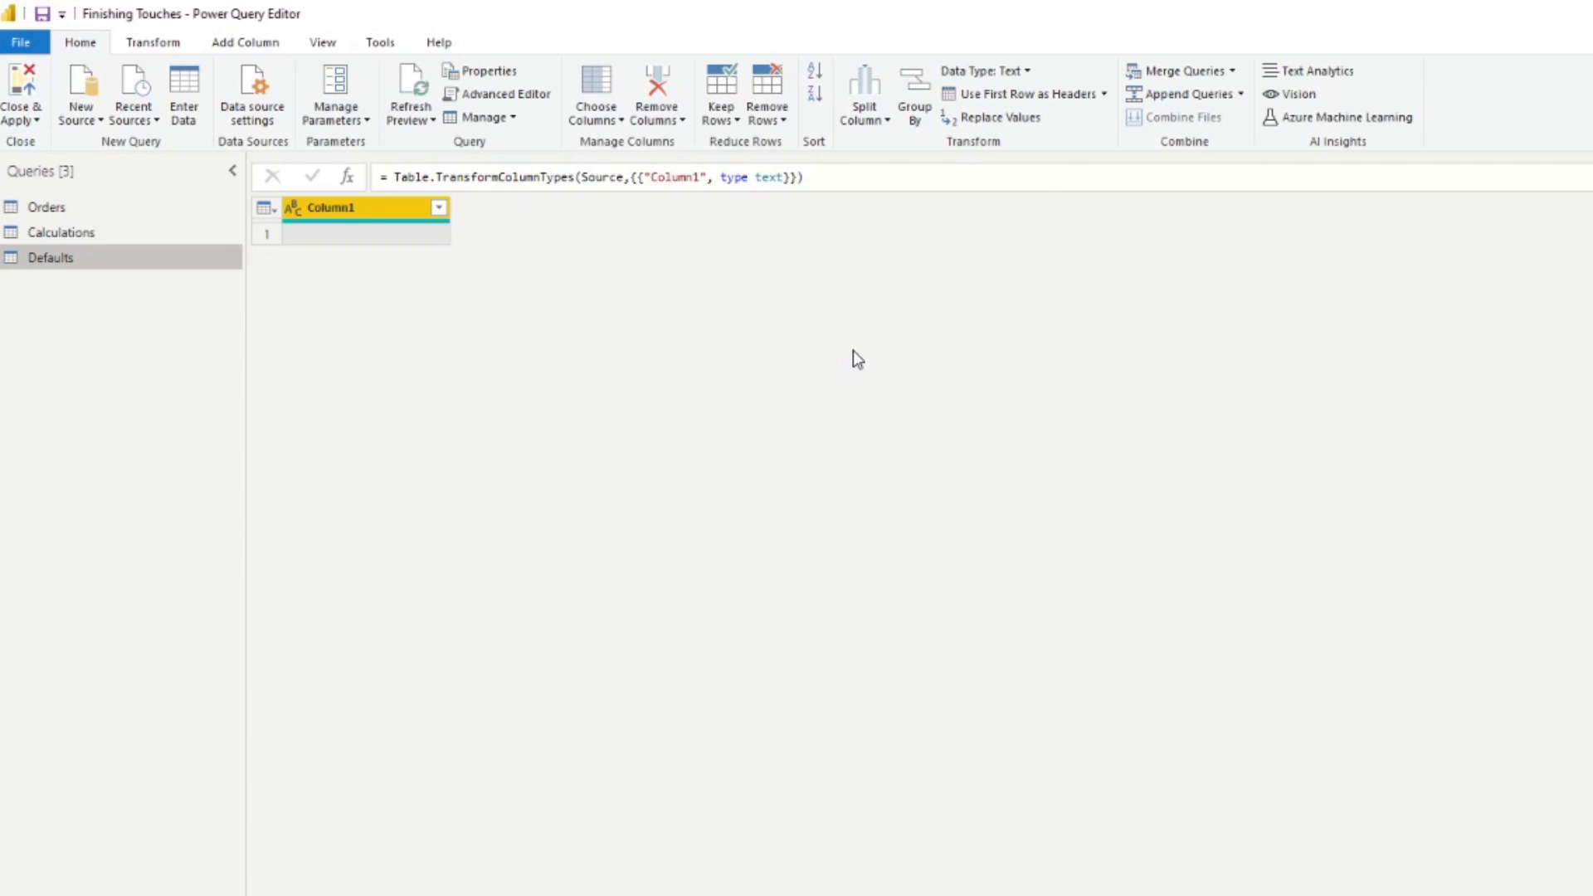
mouse_move(705, 412)
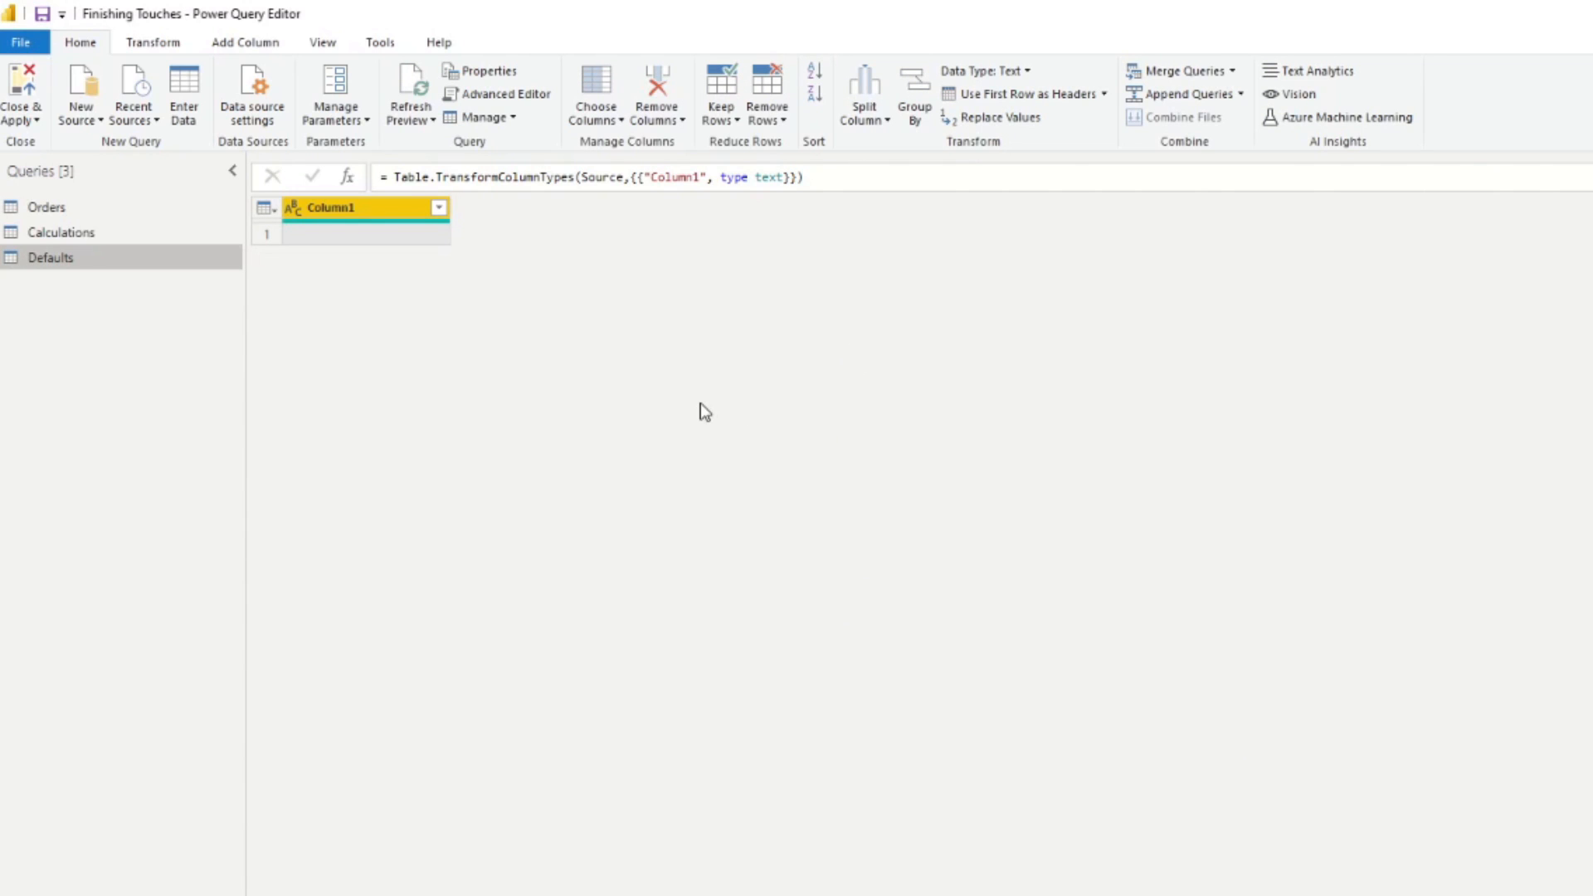
mouse_move(202, 48)
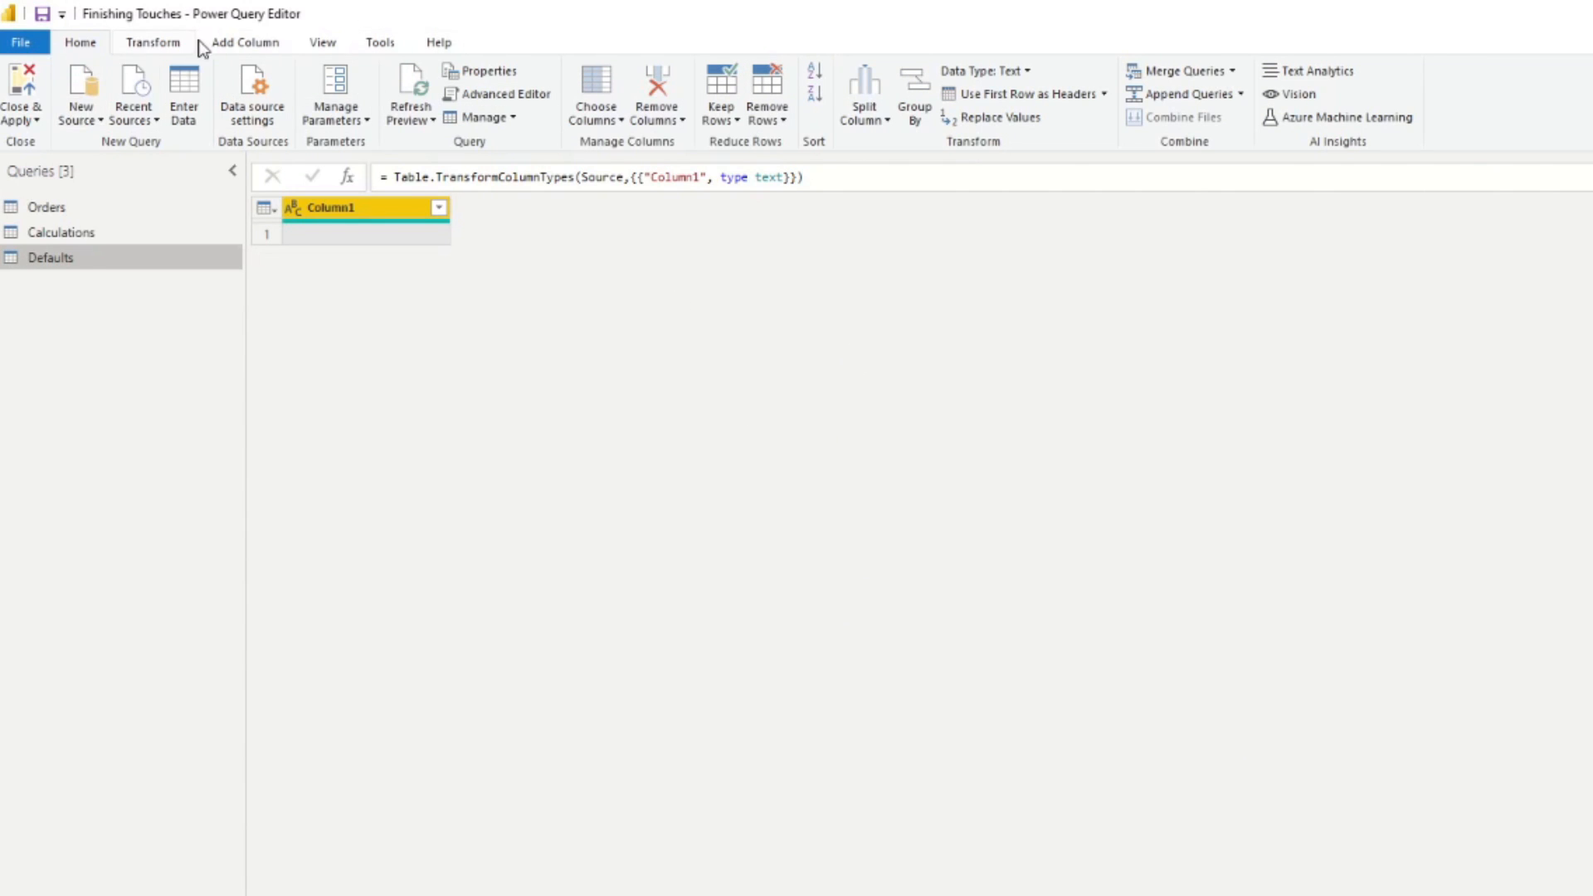
Add a 'Refresh Date' custom column using DateTime.LocalNow(), typed as Date
left_click(245, 42)
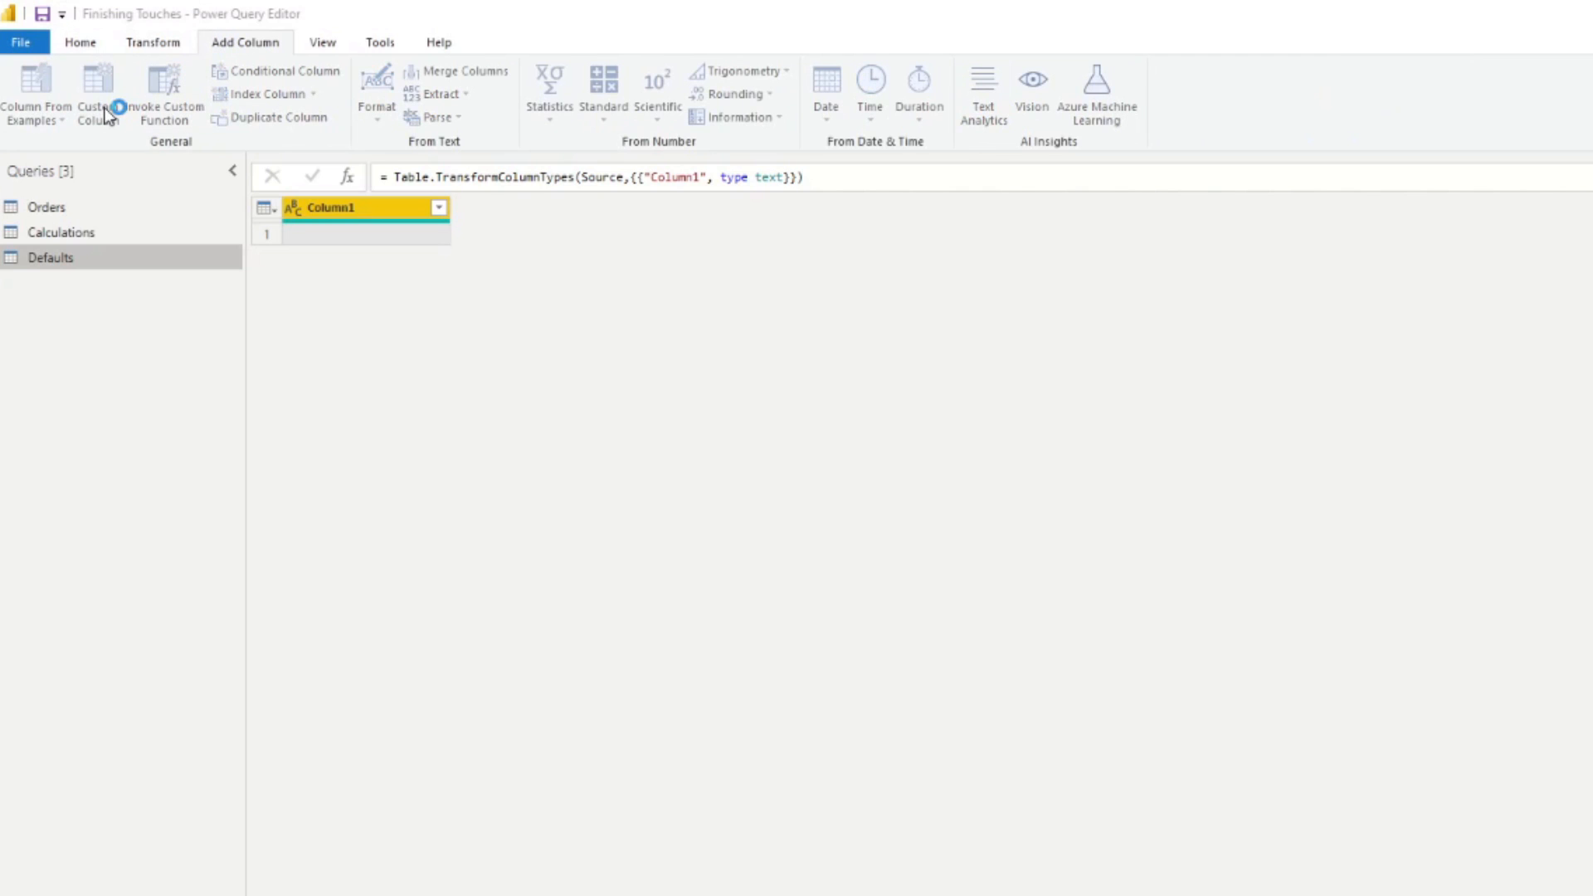
left_click(98, 91)
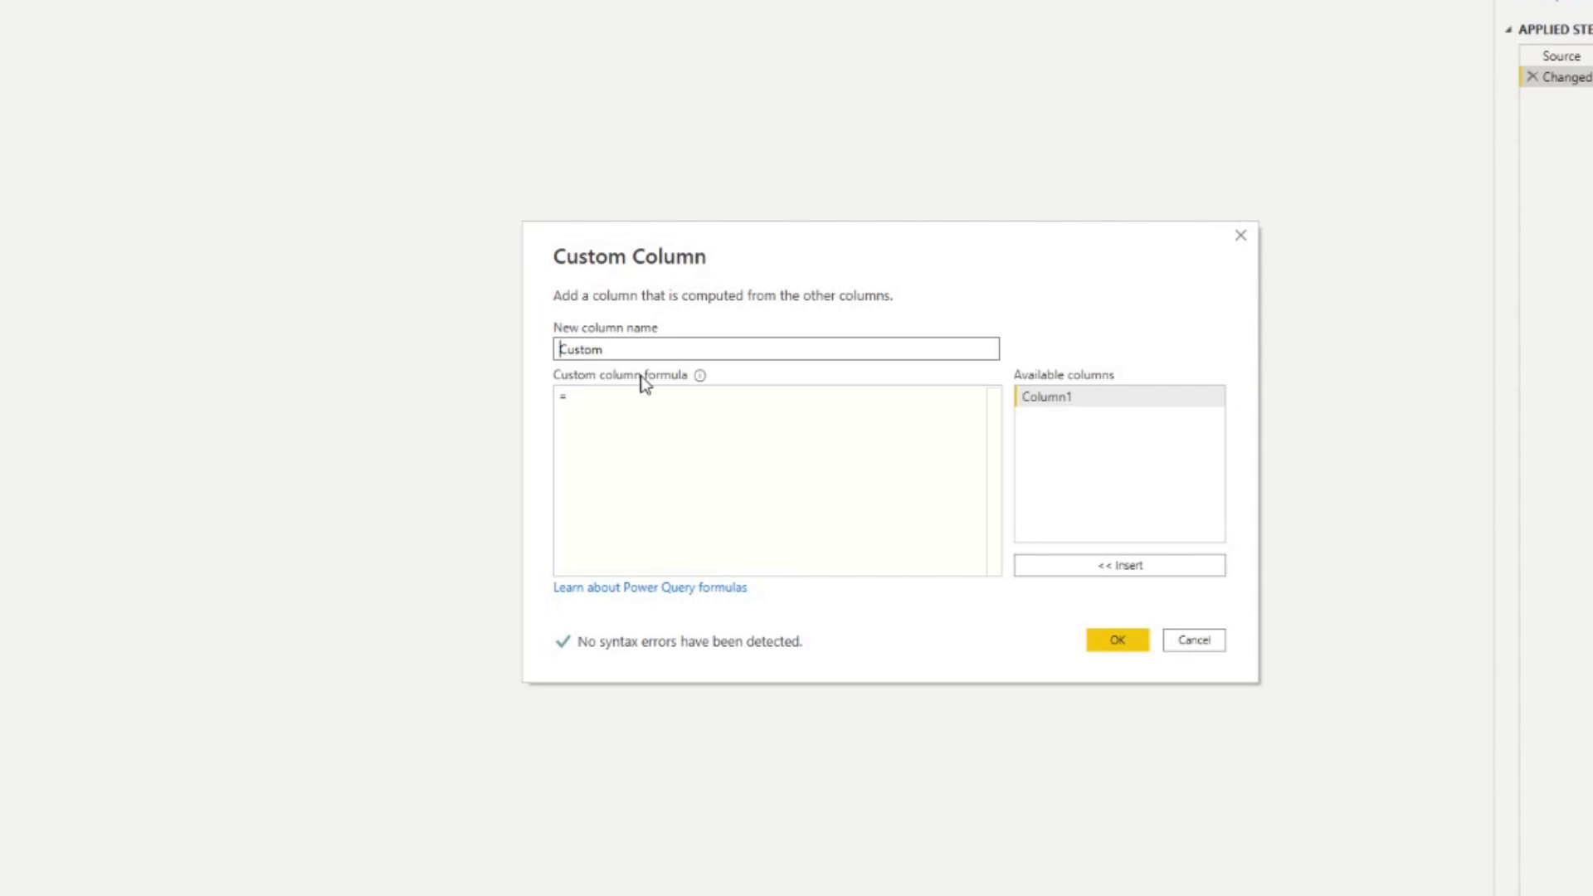
type("Dat")
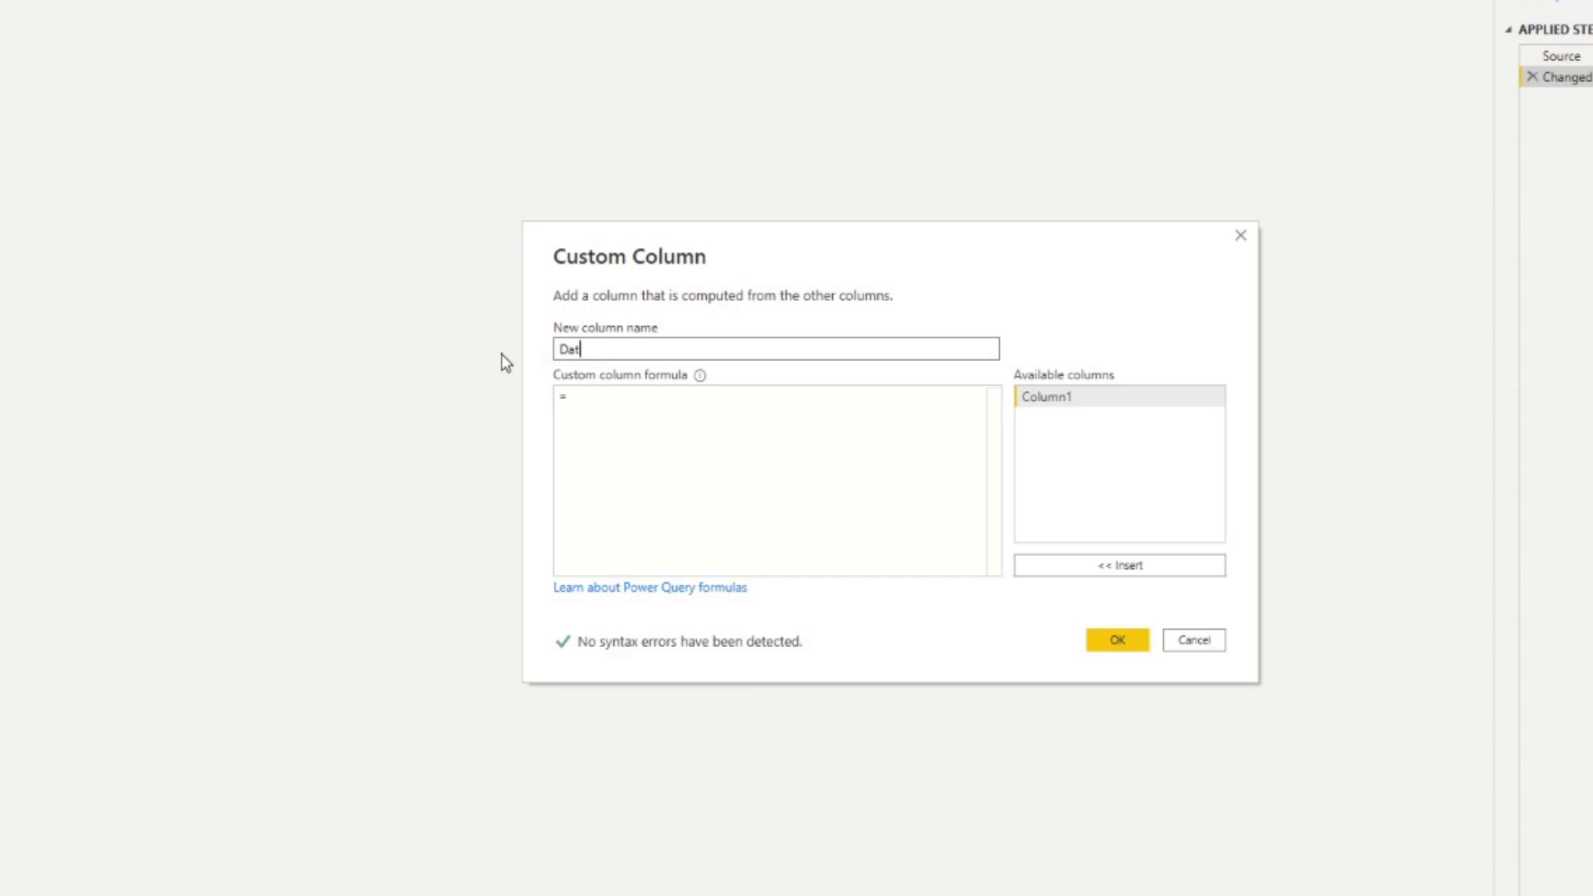
type("Refre")
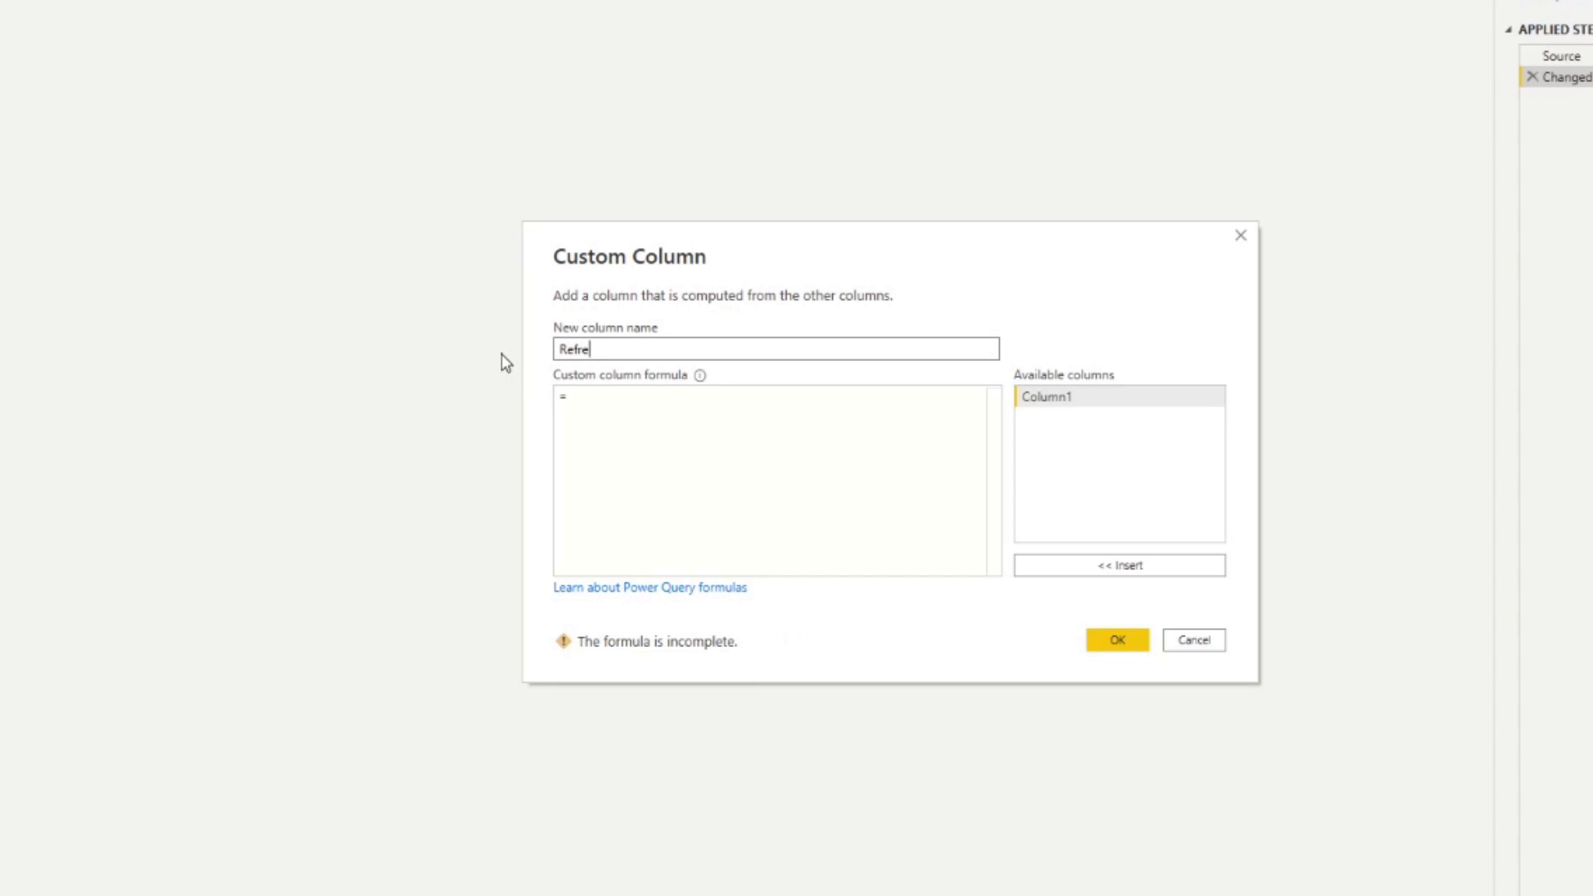
type("sh Date")
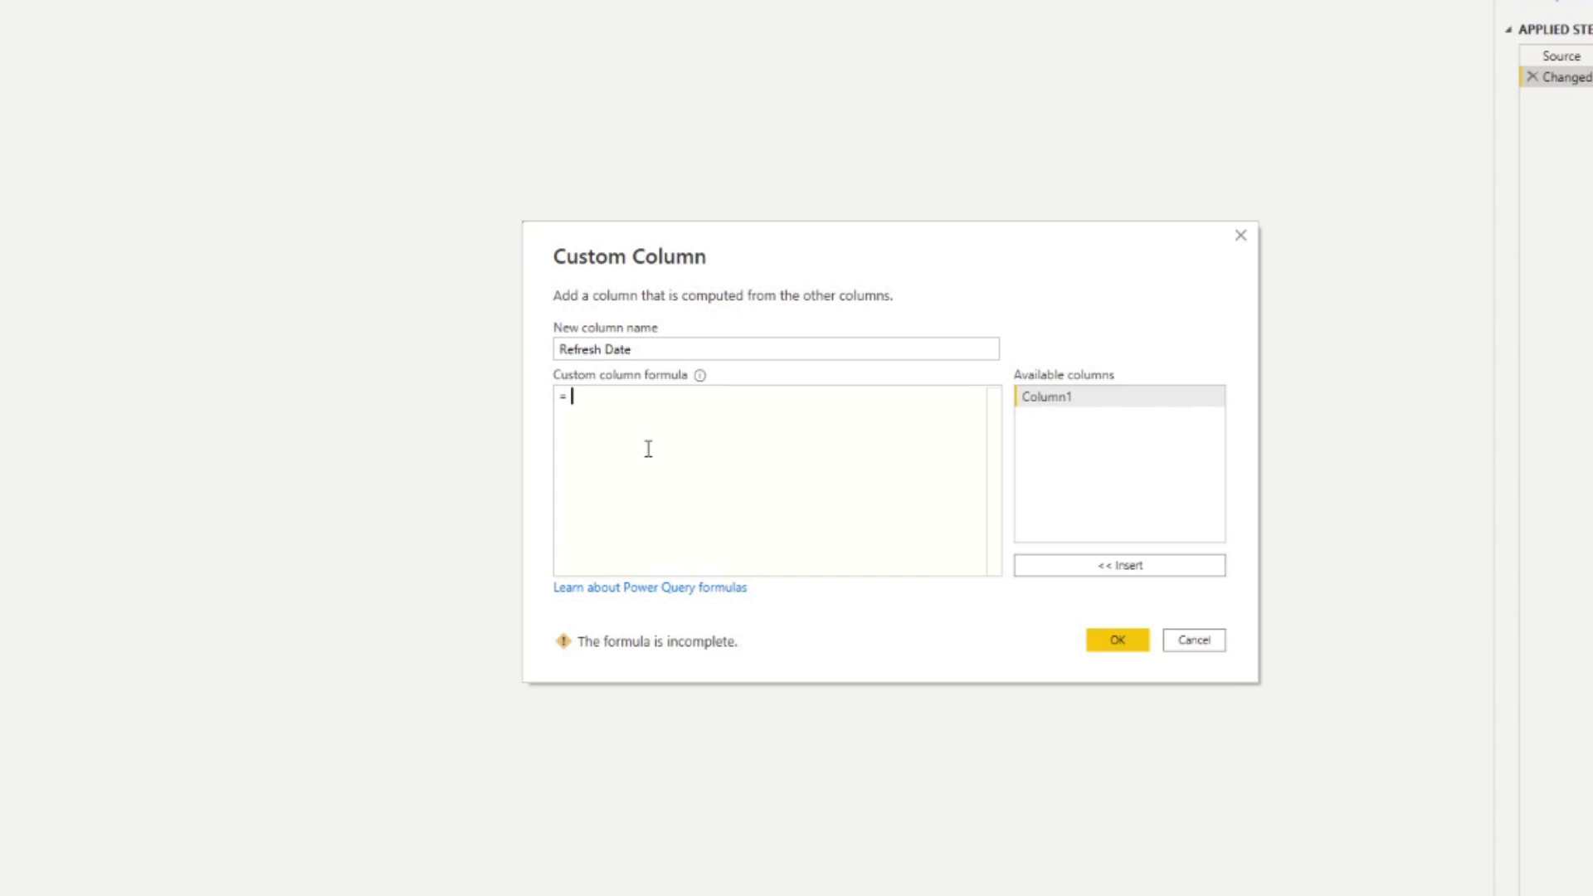
type("DateTime")
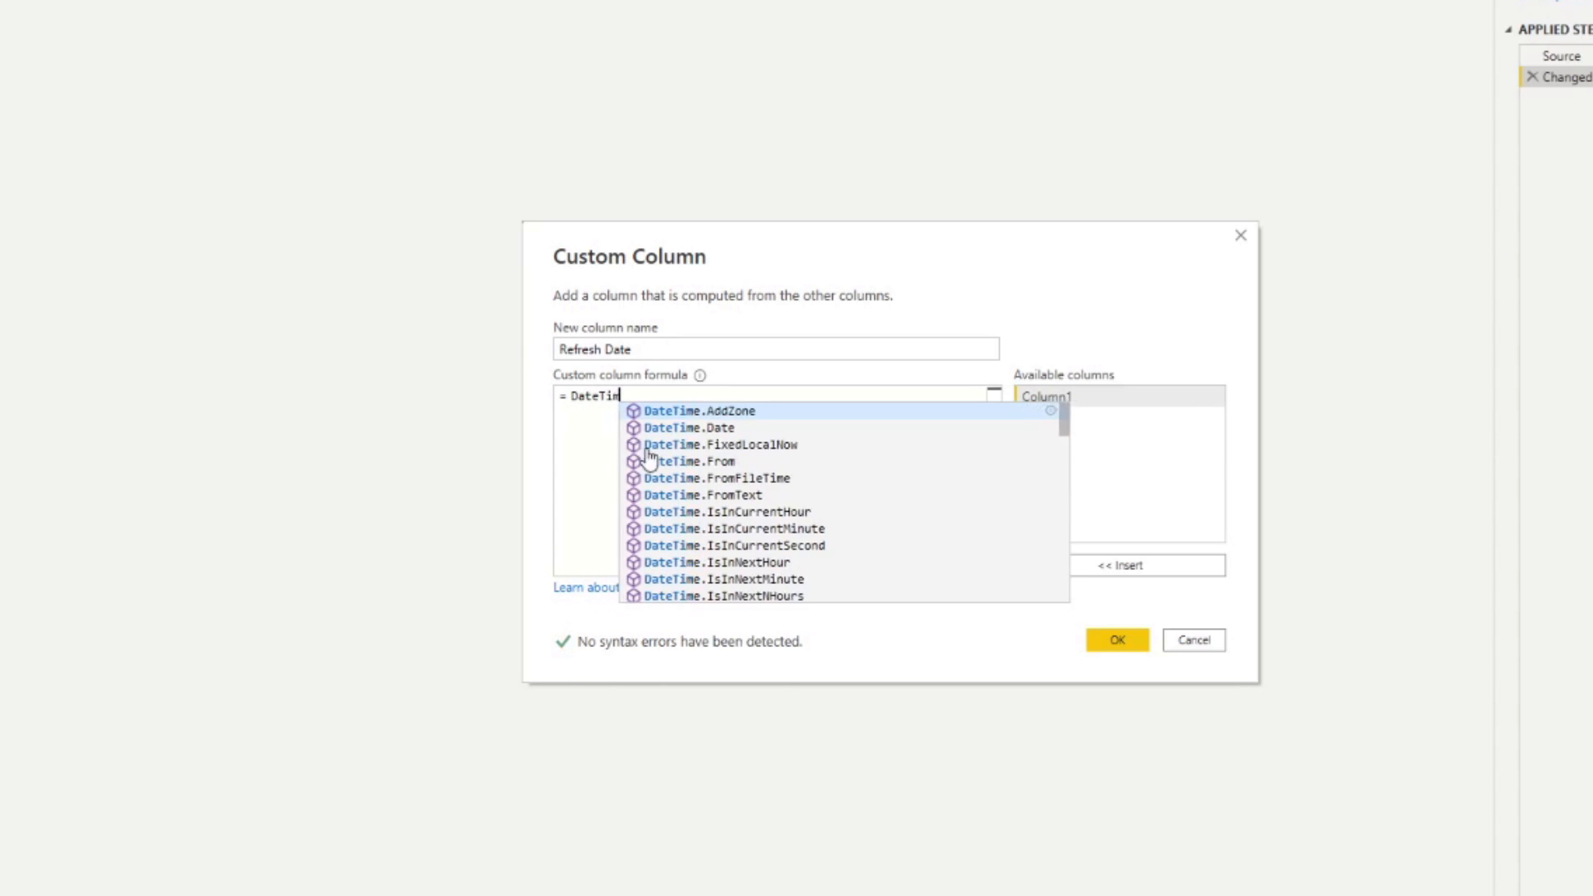
type("LocalNow(")
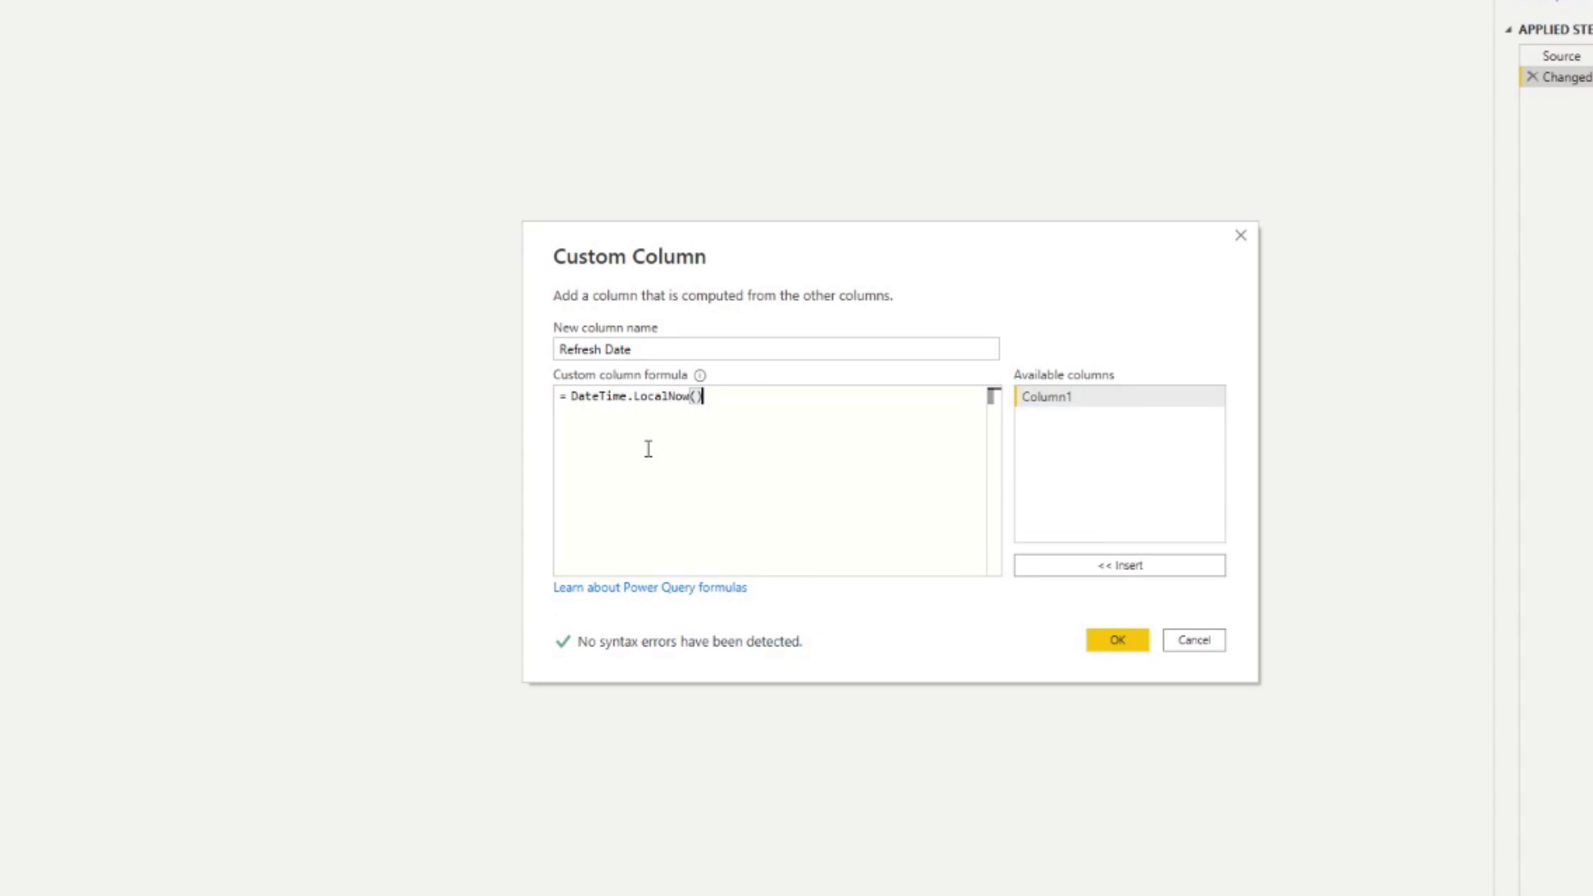
mouse_move(86, 90)
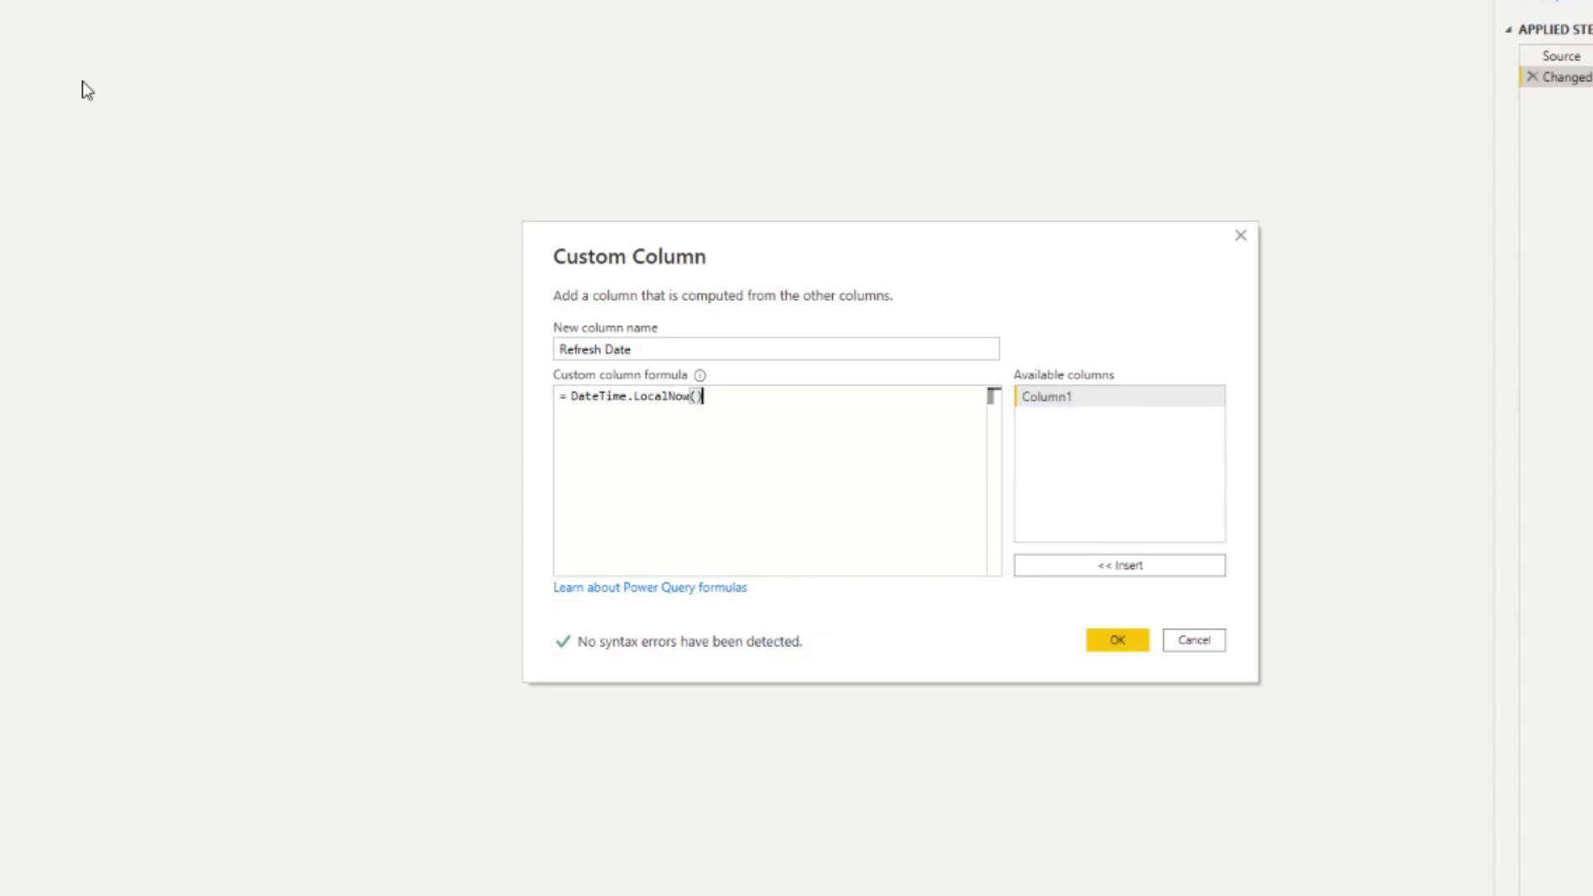
mouse_move(78, 93)
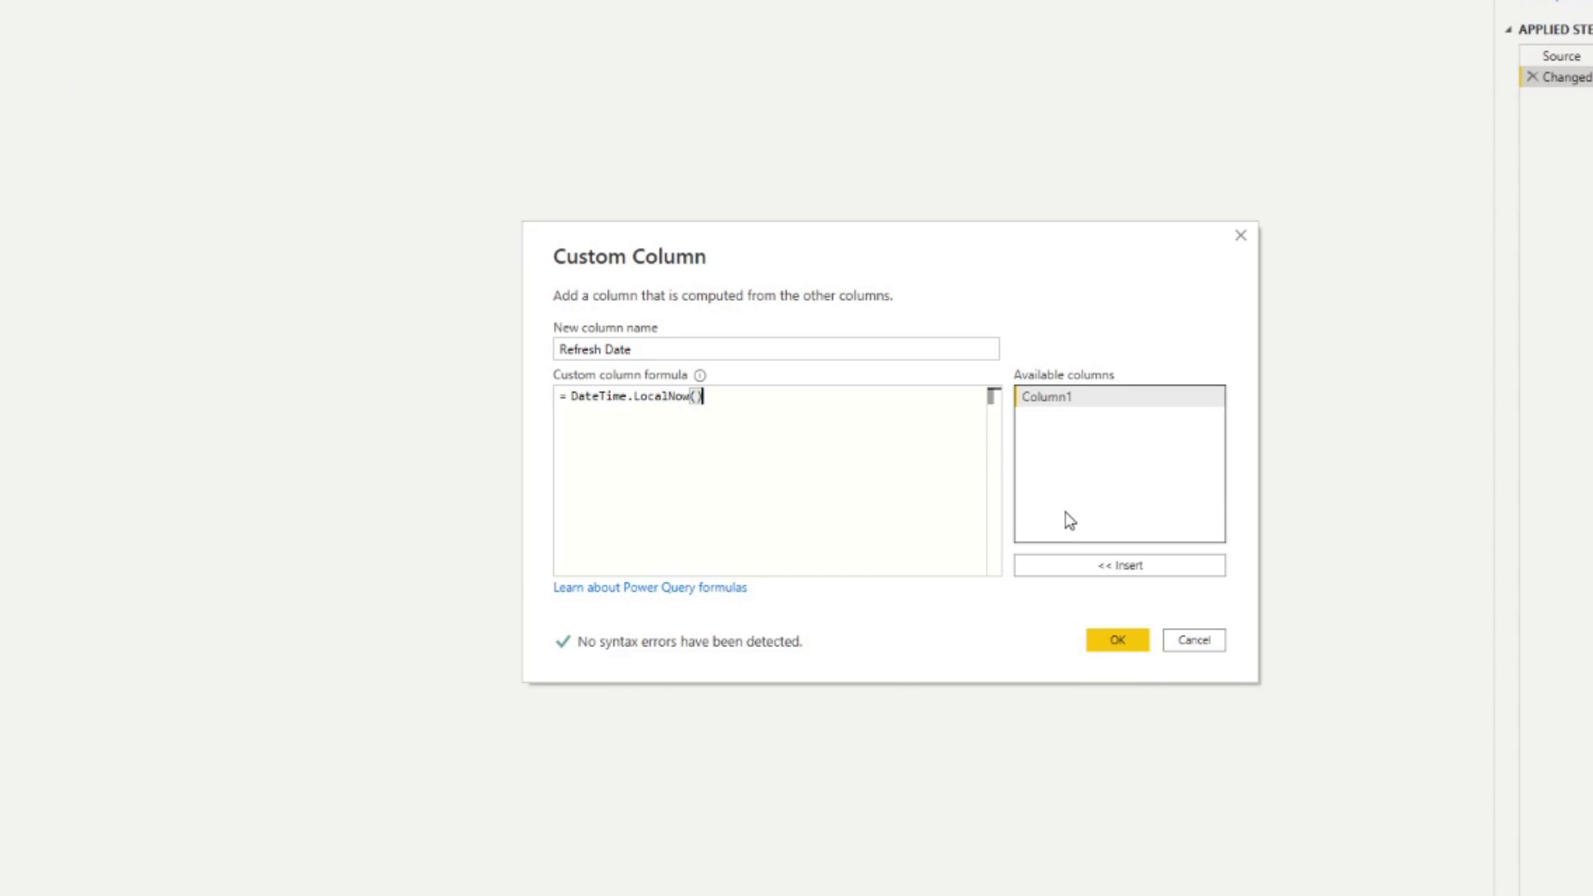
mouse_move(1064, 525)
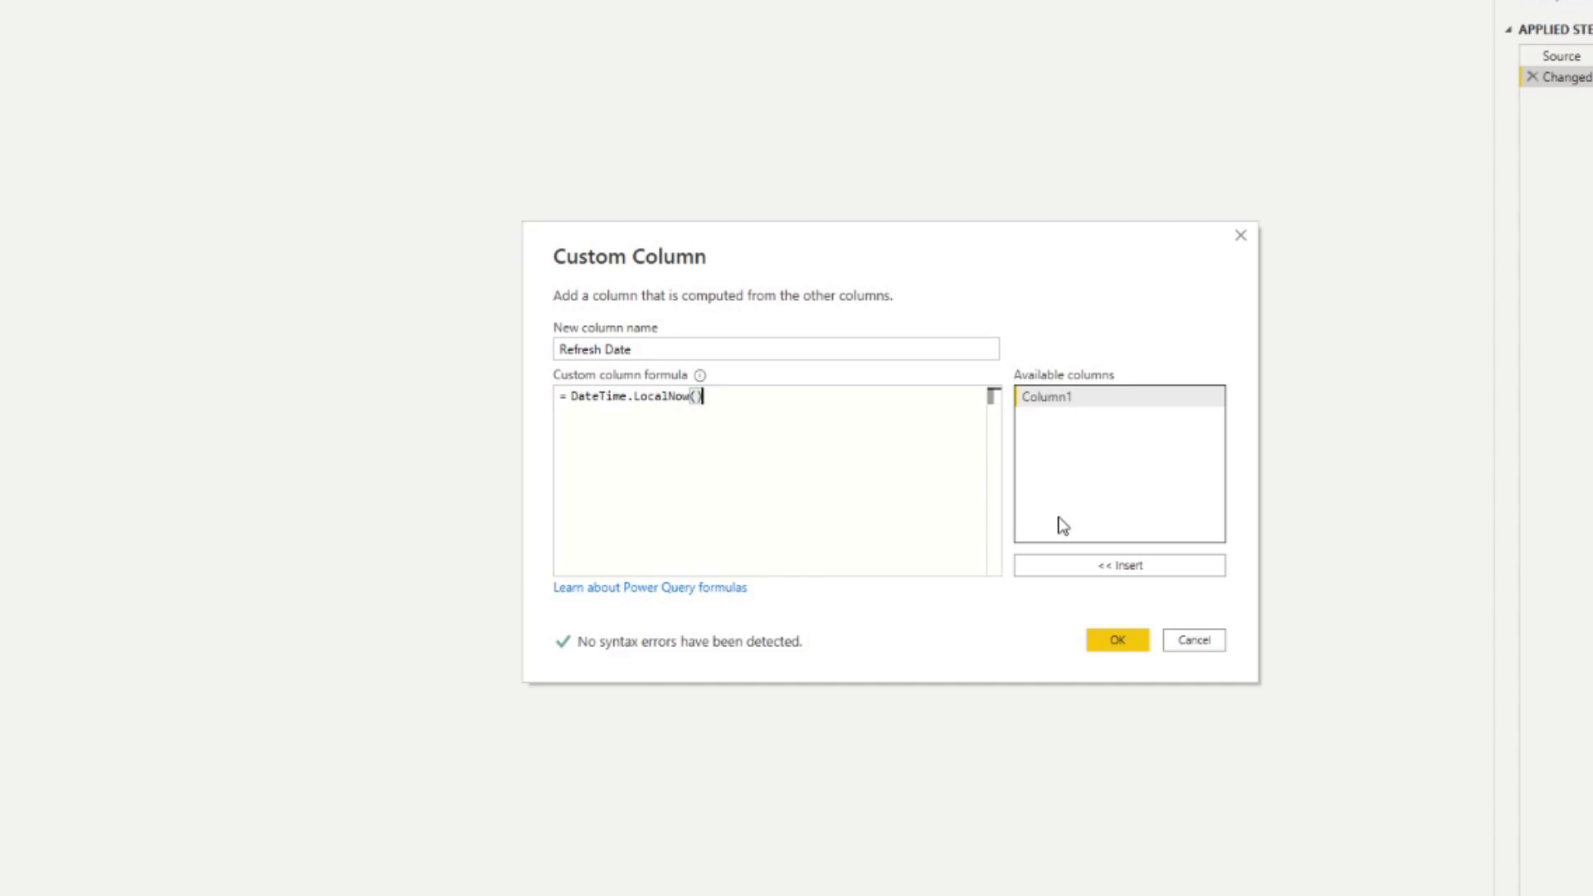
left_click(1115, 639)
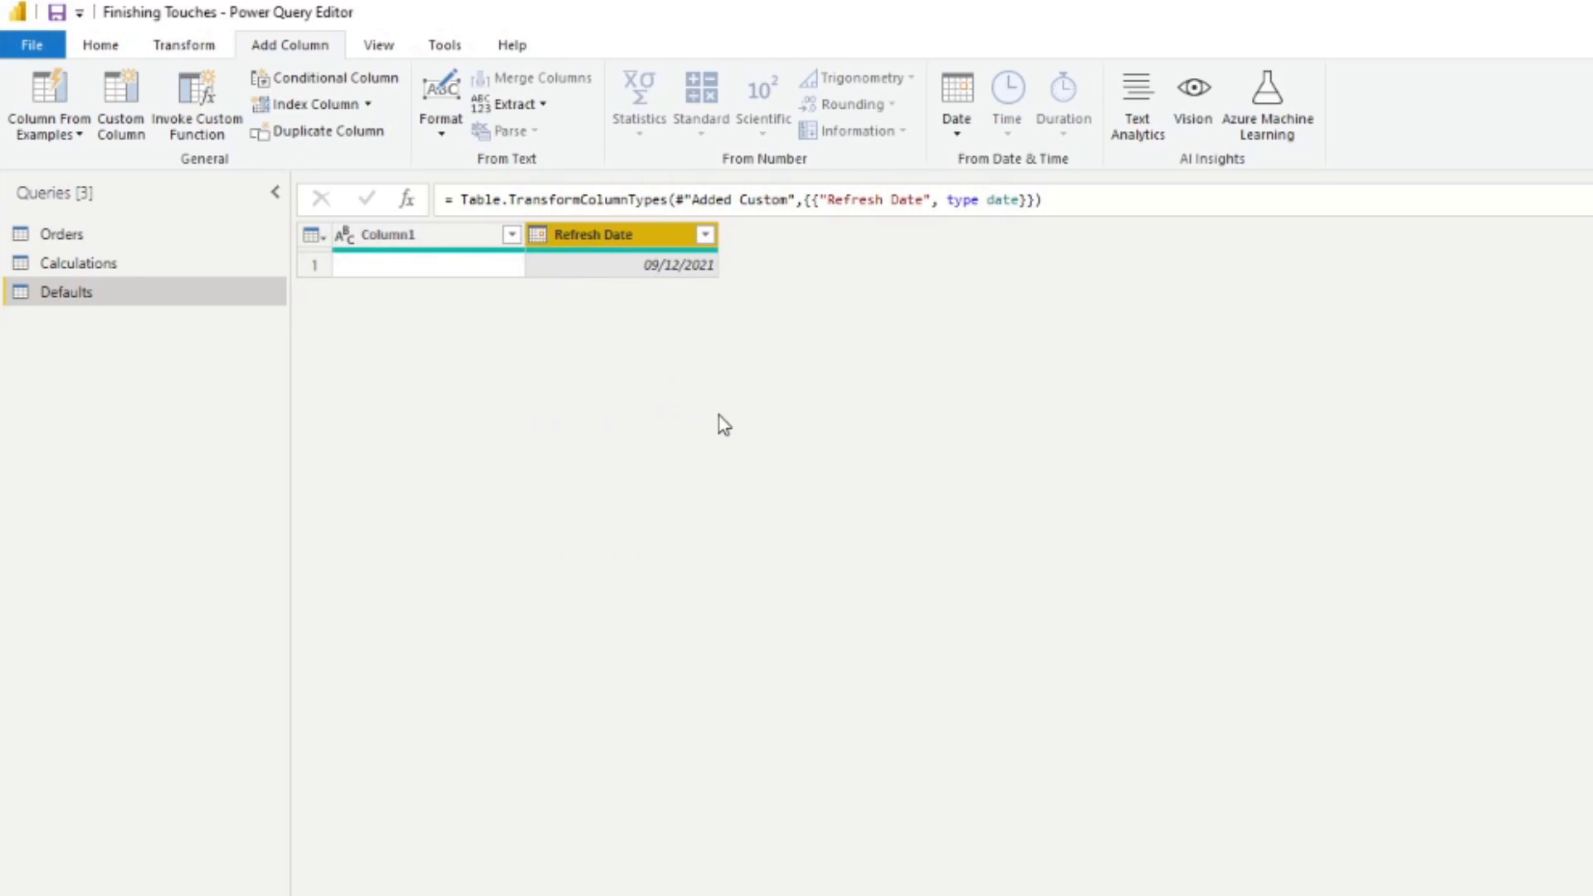
mouse_move(673, 407)
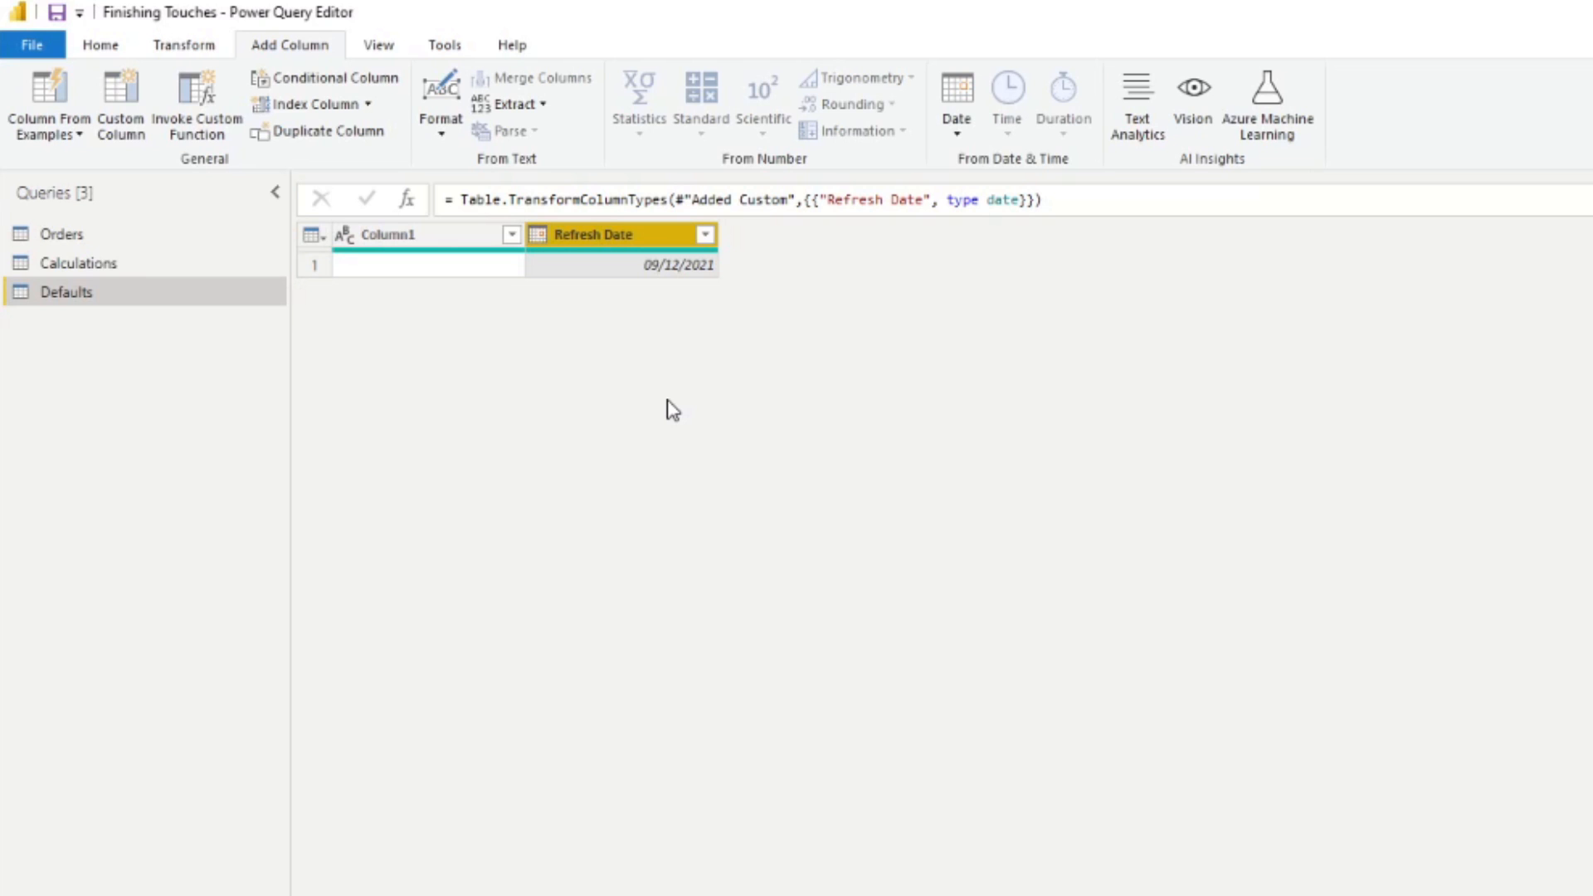
left_click(100, 44)
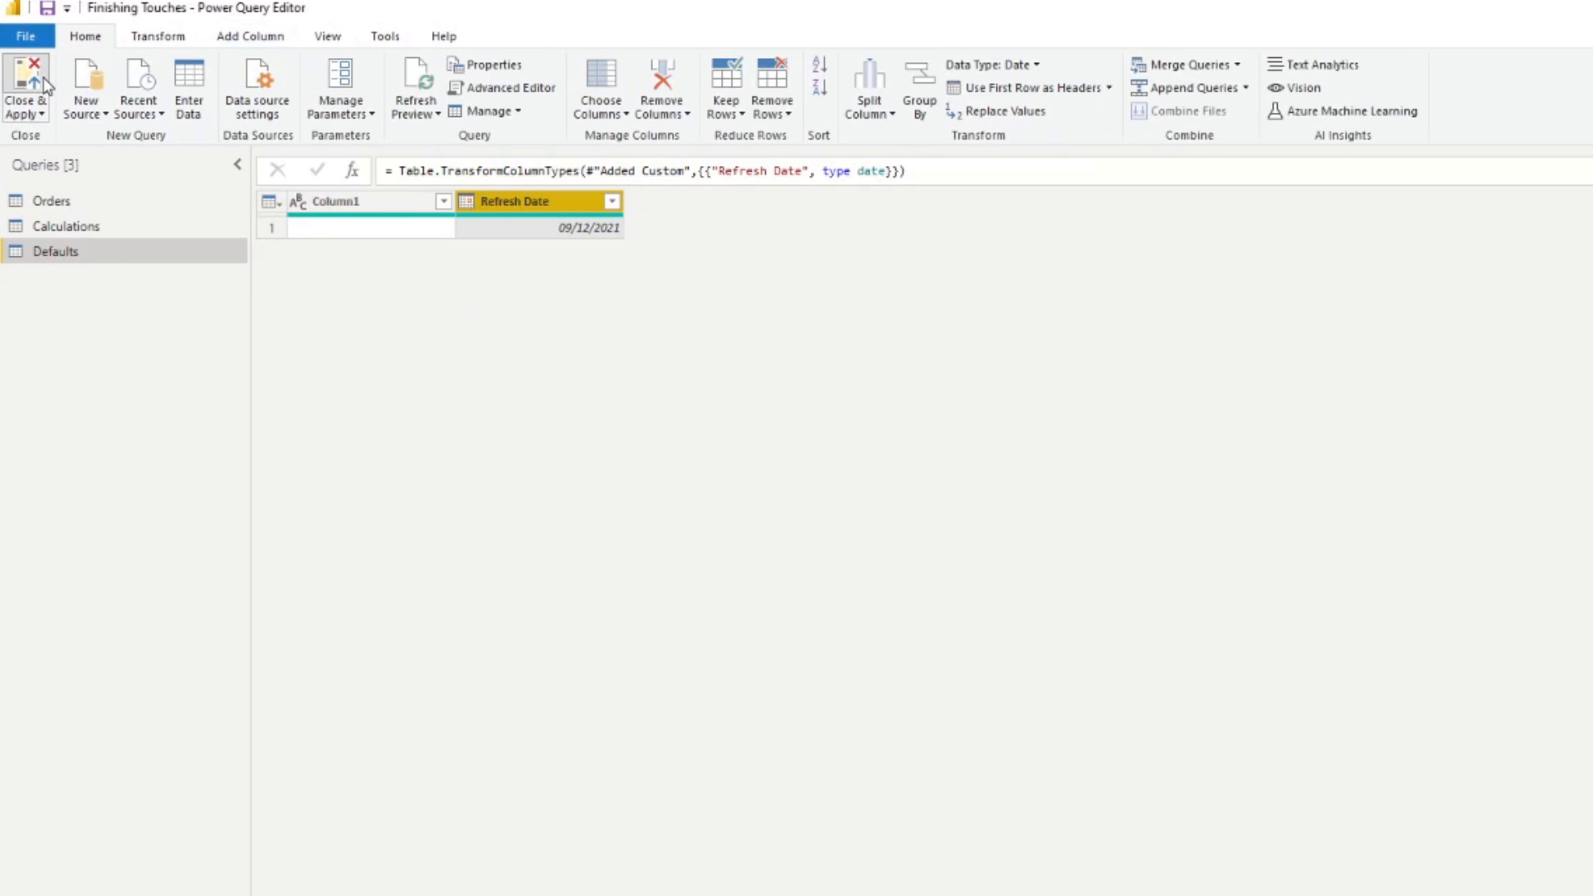
Apply query changes and add a text box reading 'Last refreshed' at font size 8
left_click(24, 90)
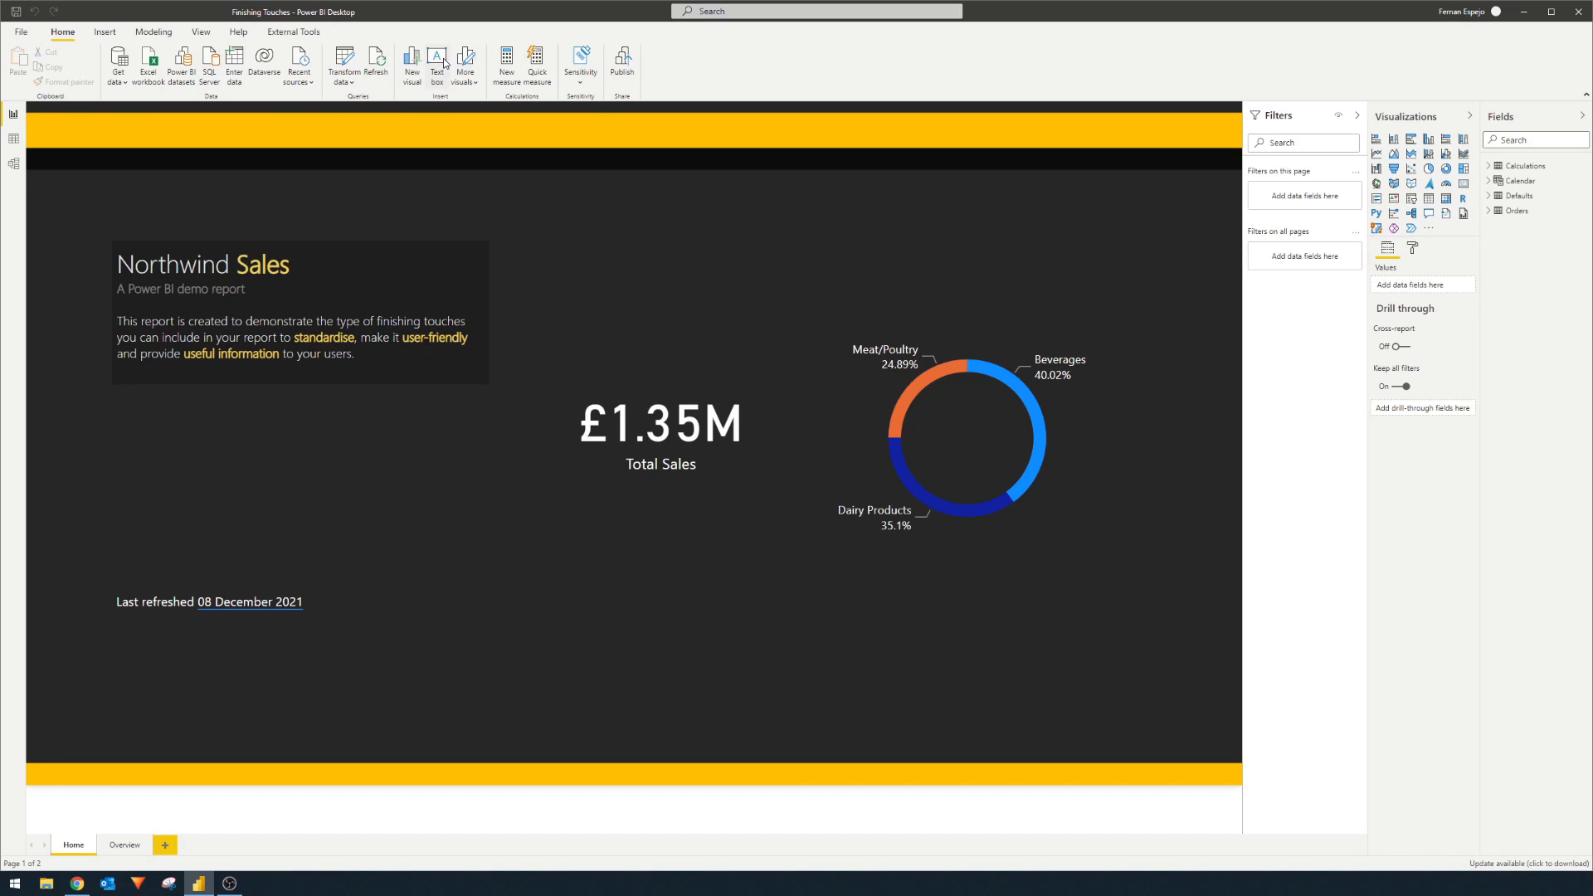
left_click(436, 64)
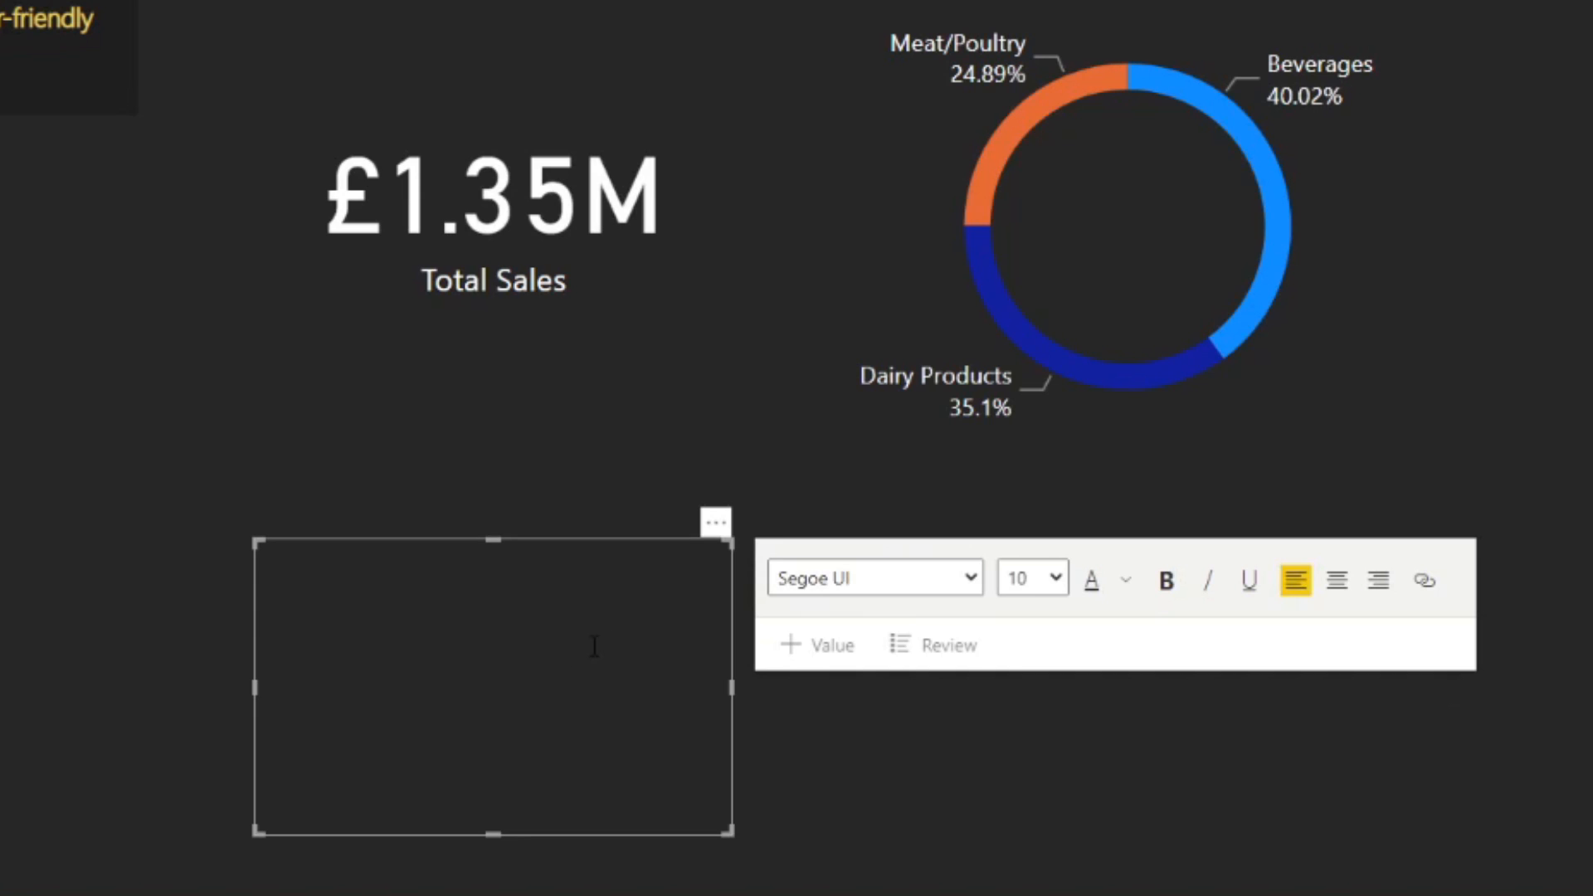
mouse_move(449, 620)
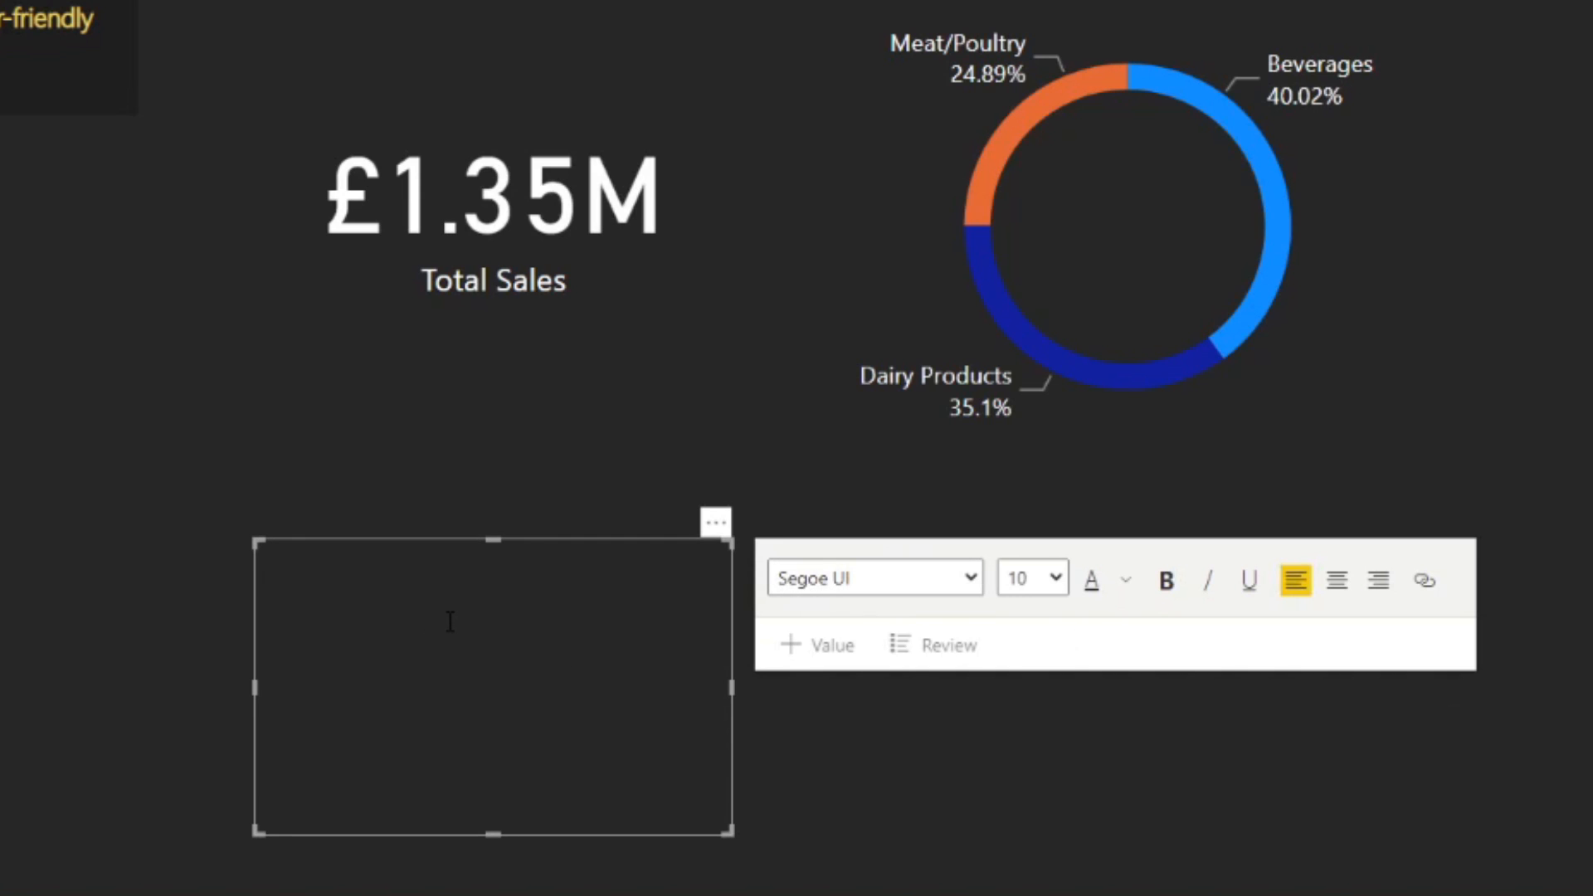
type("Last refreshed")
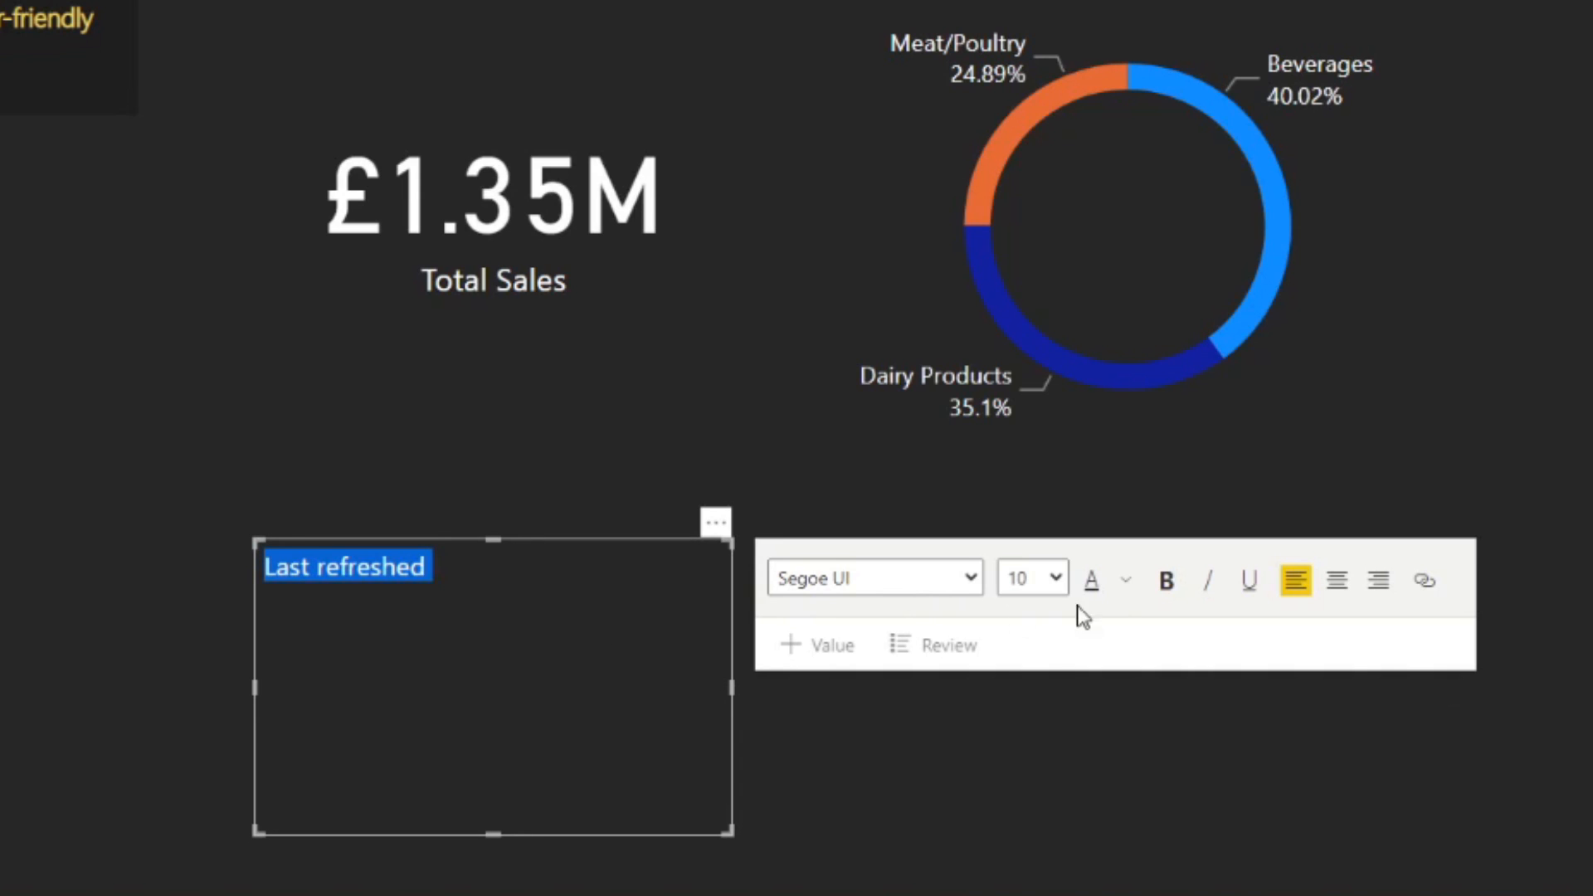
mouse_move(1151, 692)
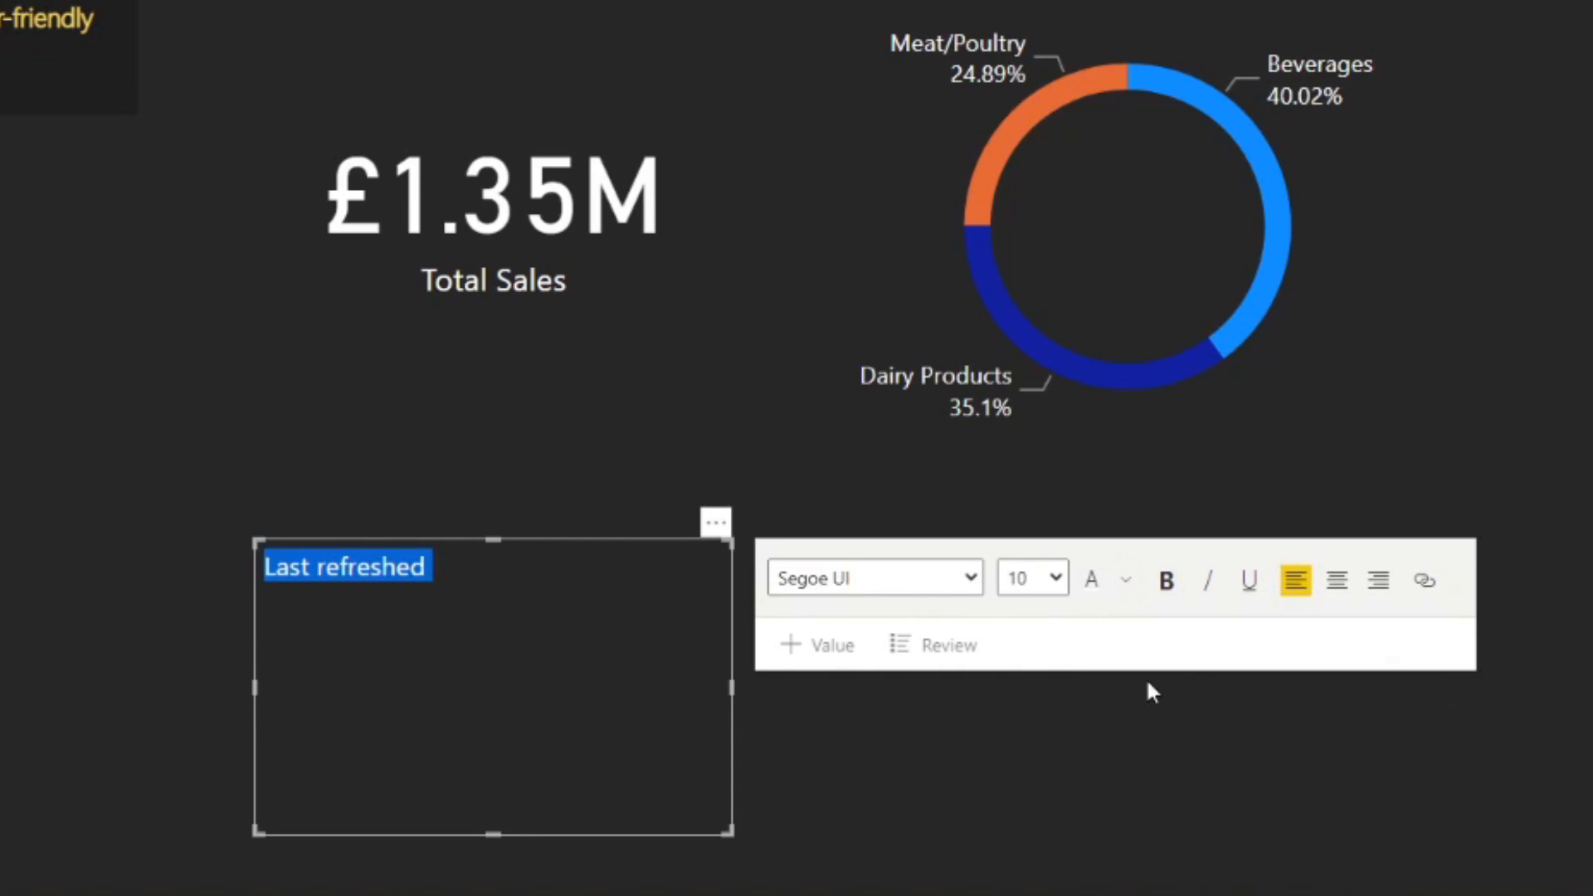
left_click(1031, 577)
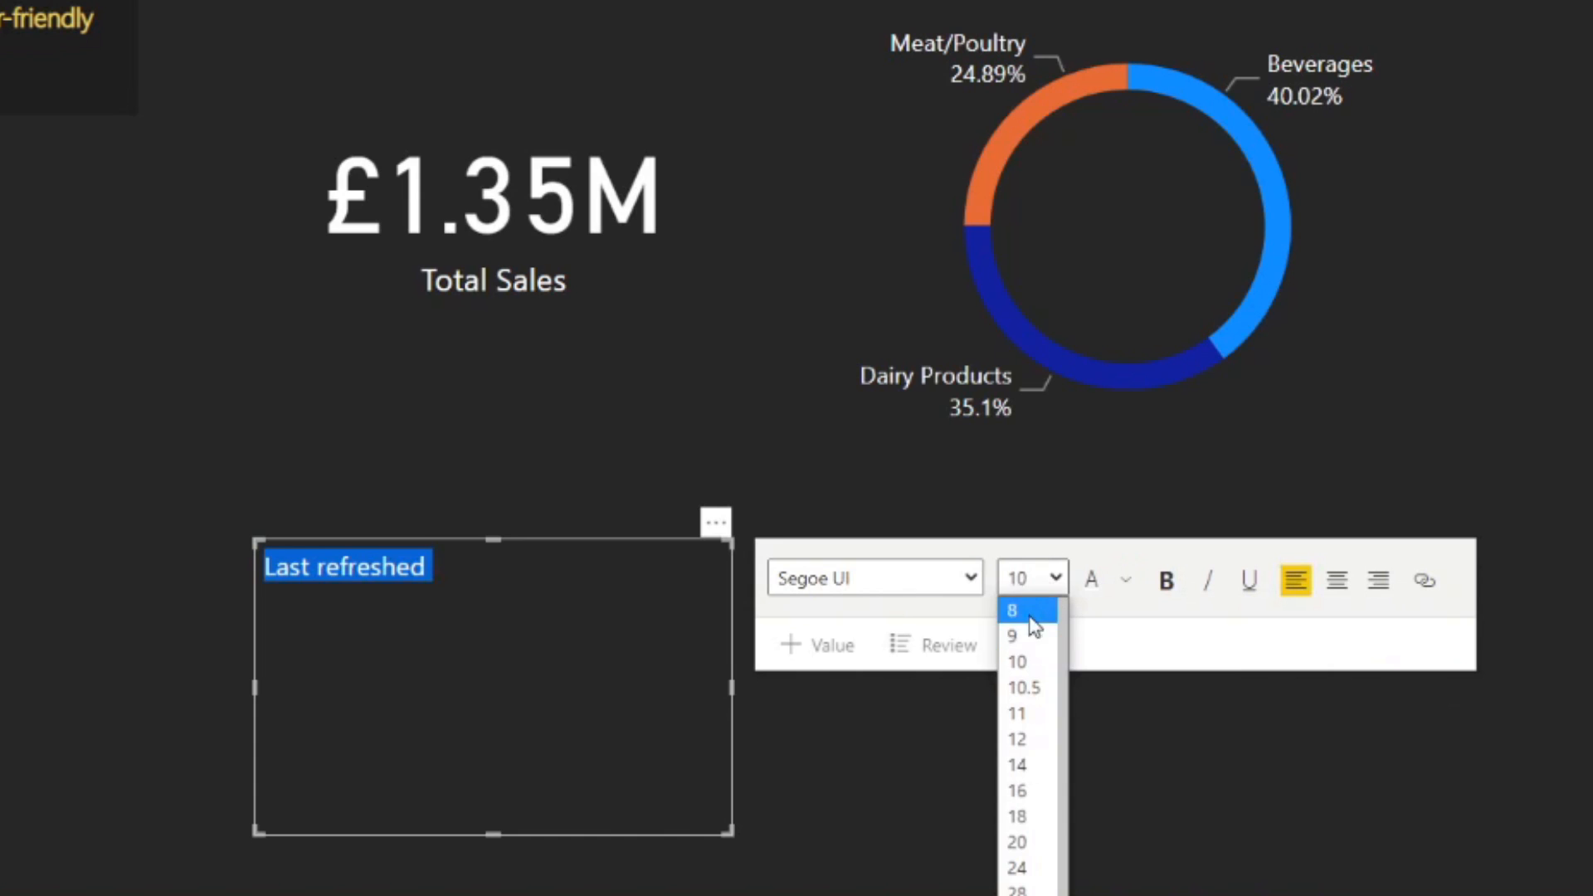
left_click(1012, 611)
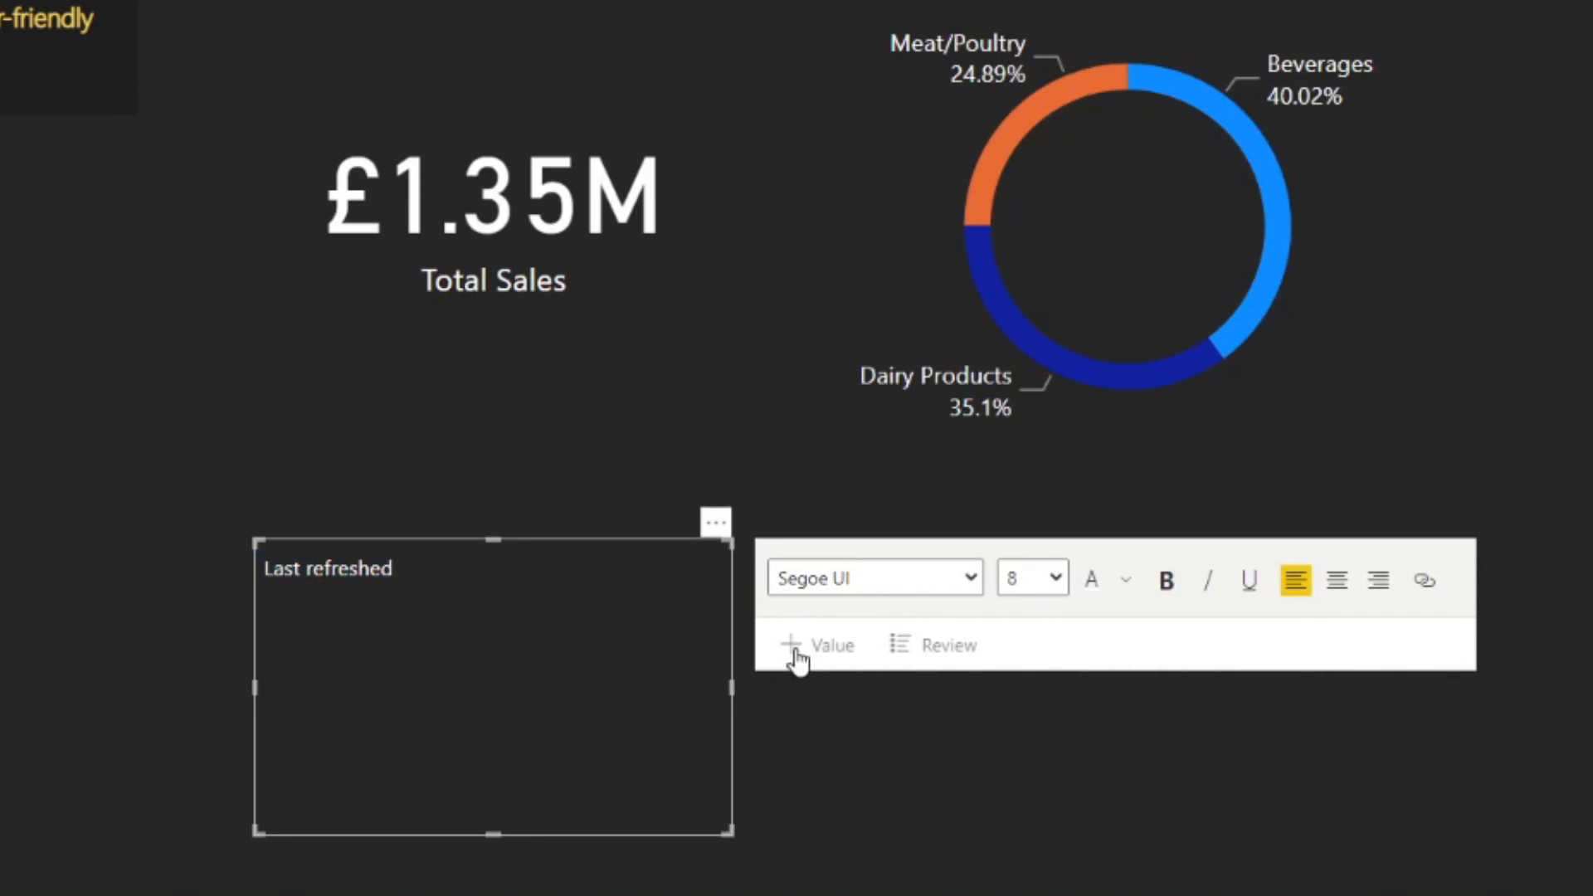
Append the dynamic 'Max of Refresh Date' value and set the whole line to size 9
left_click(819, 644)
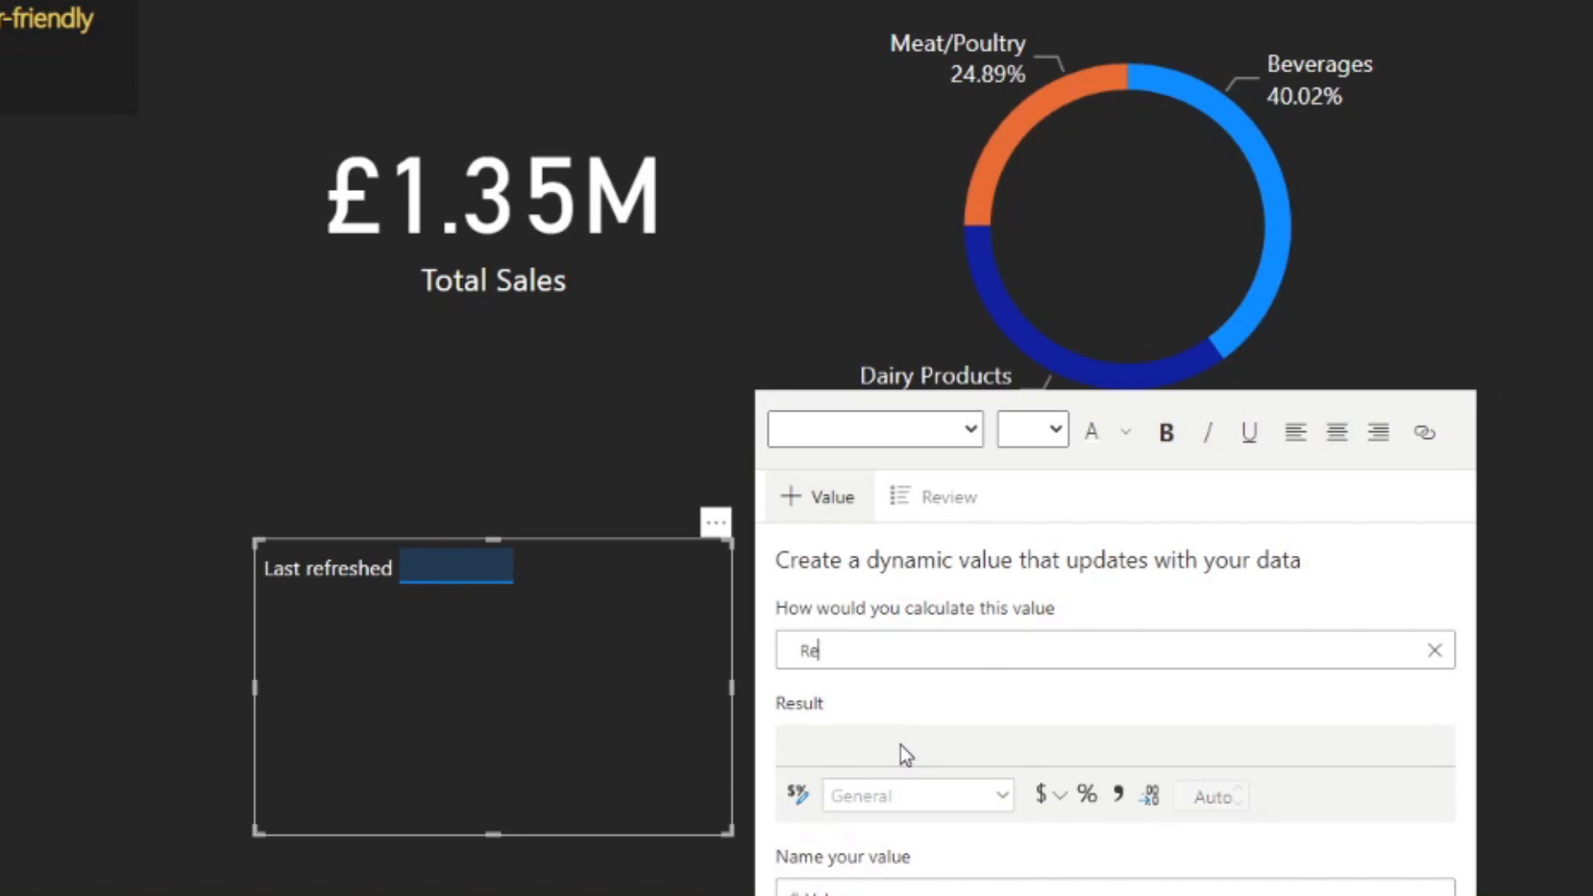
type("Max of refres")
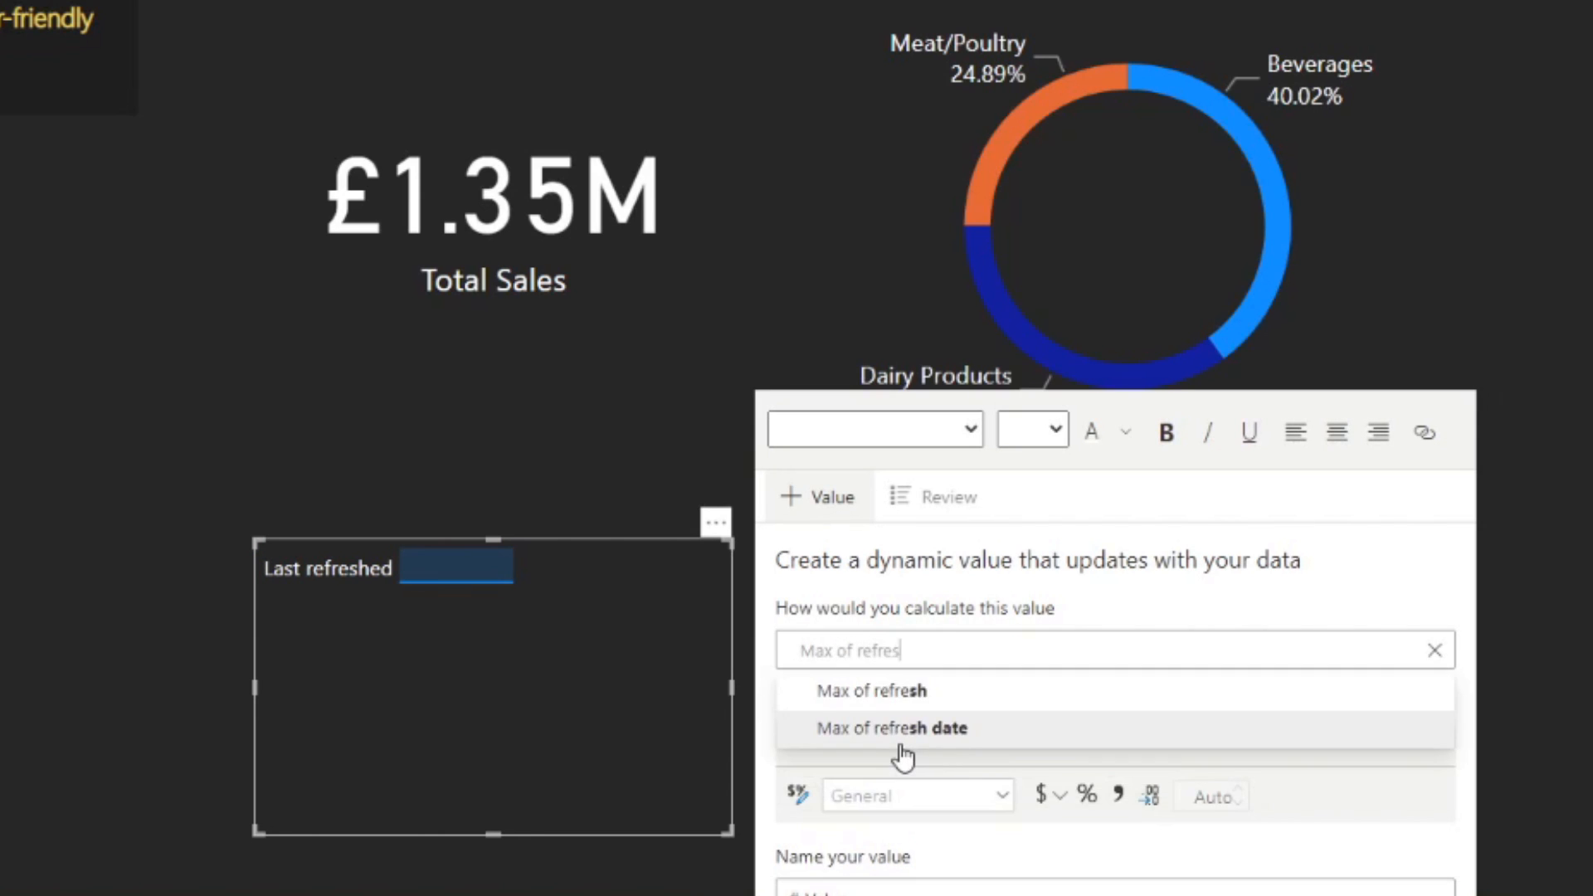
left_click(893, 728)
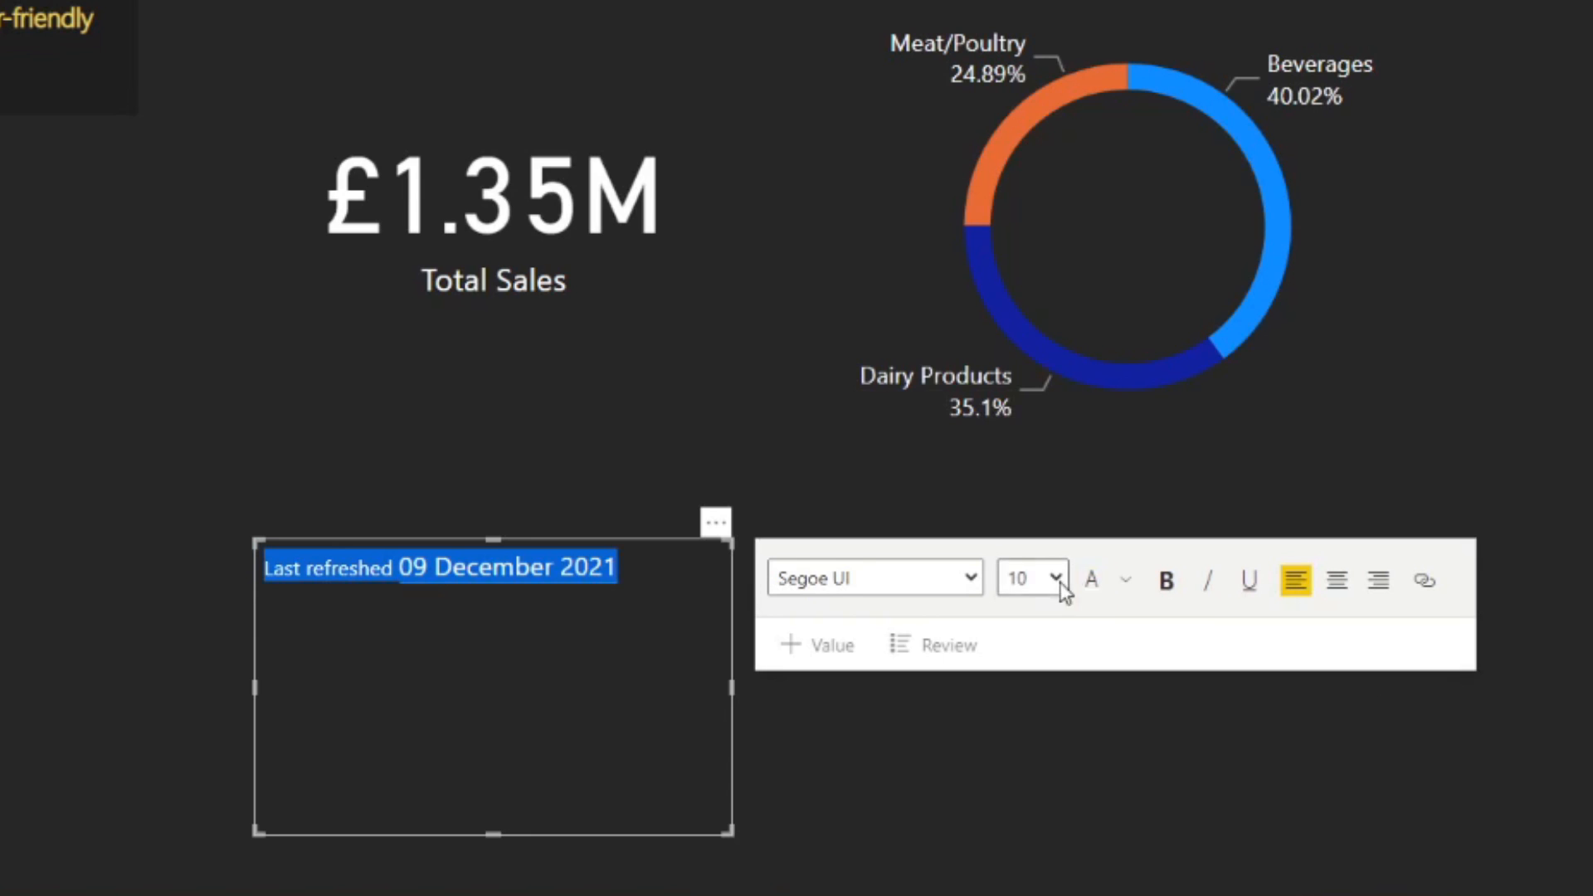
left_click(1029, 577)
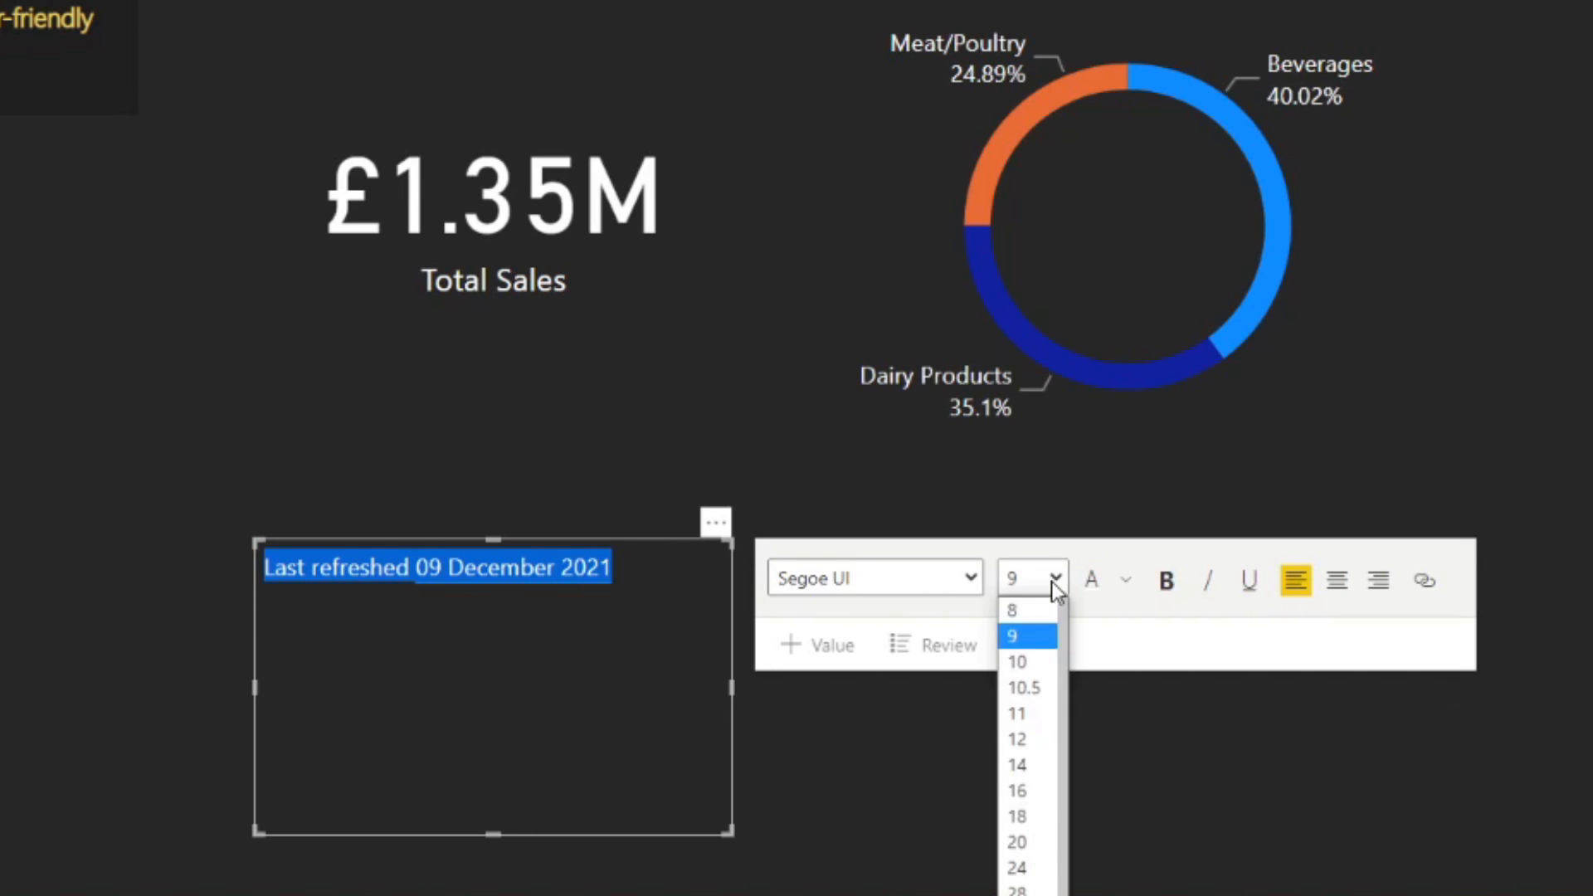
left_click(1013, 610)
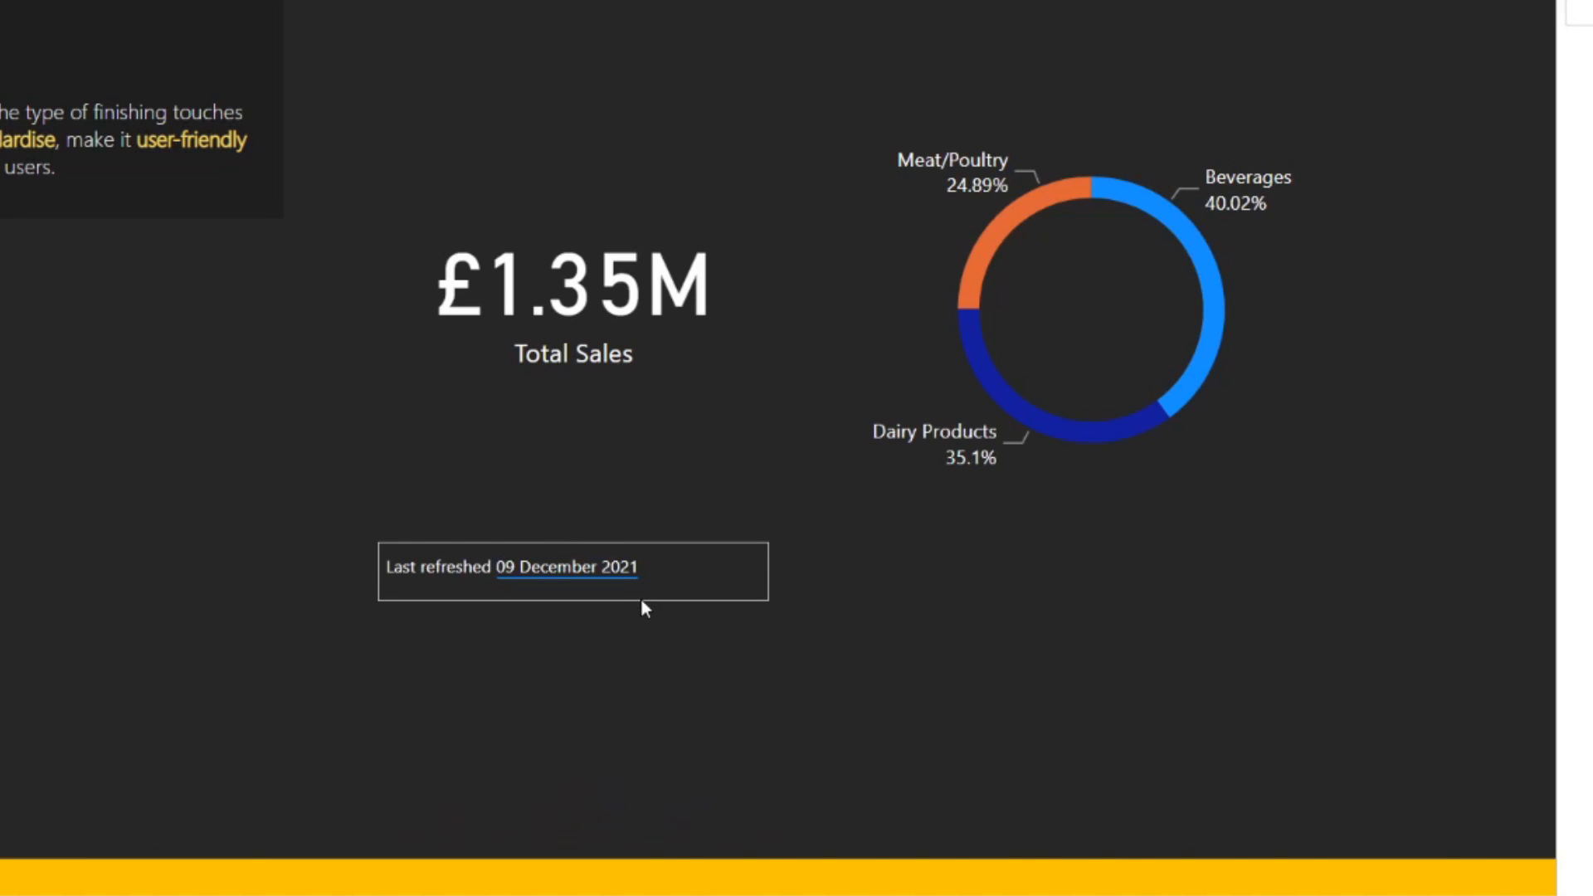
left_click(570, 567)
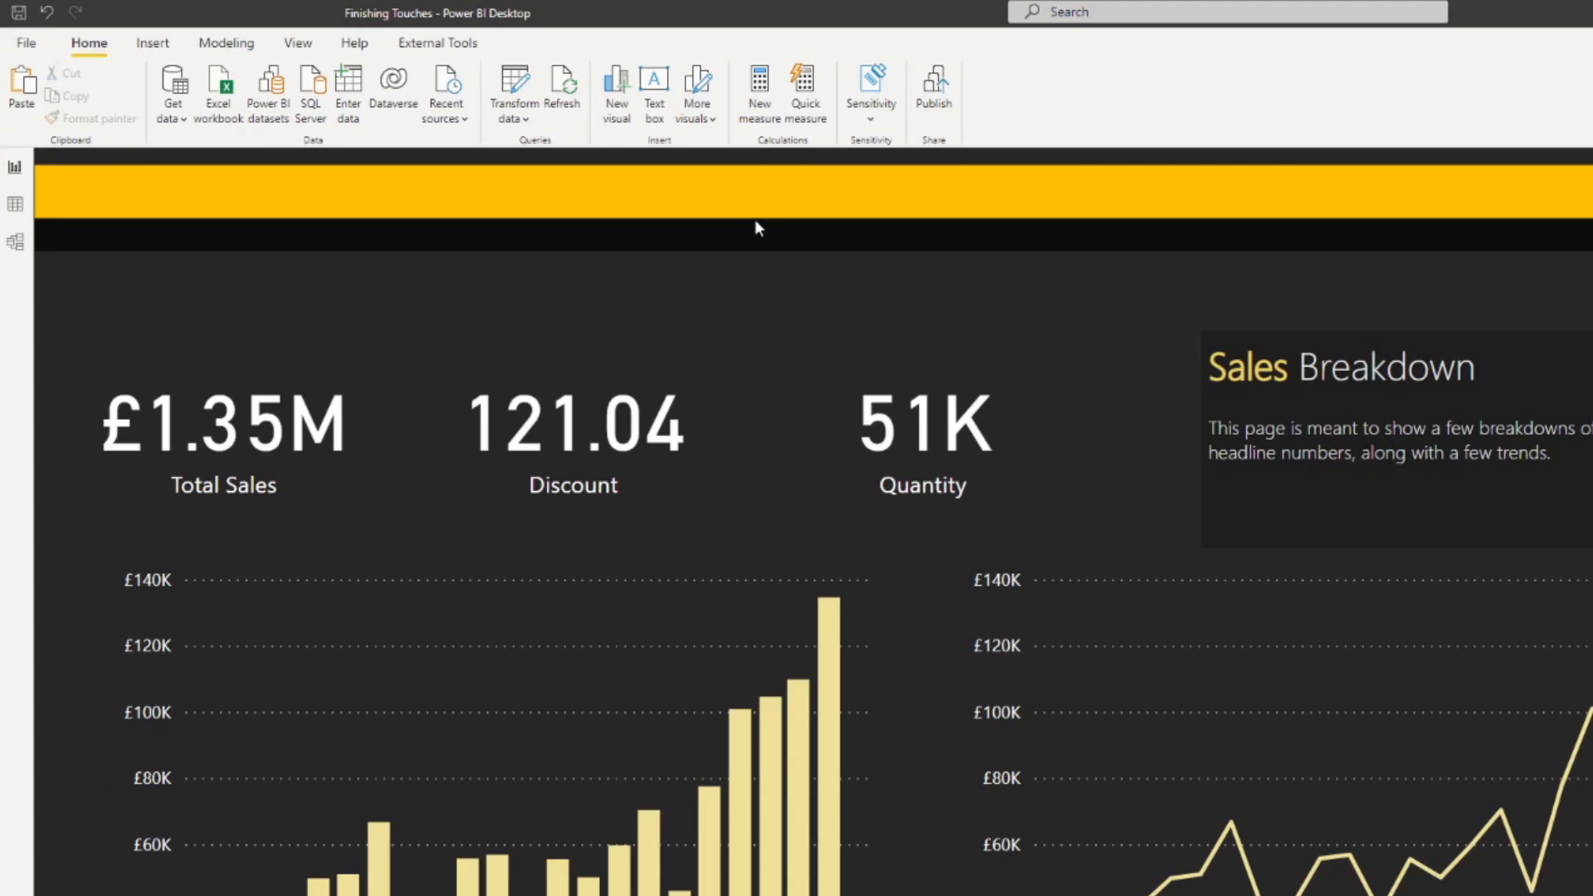
mouse_move(175, 49)
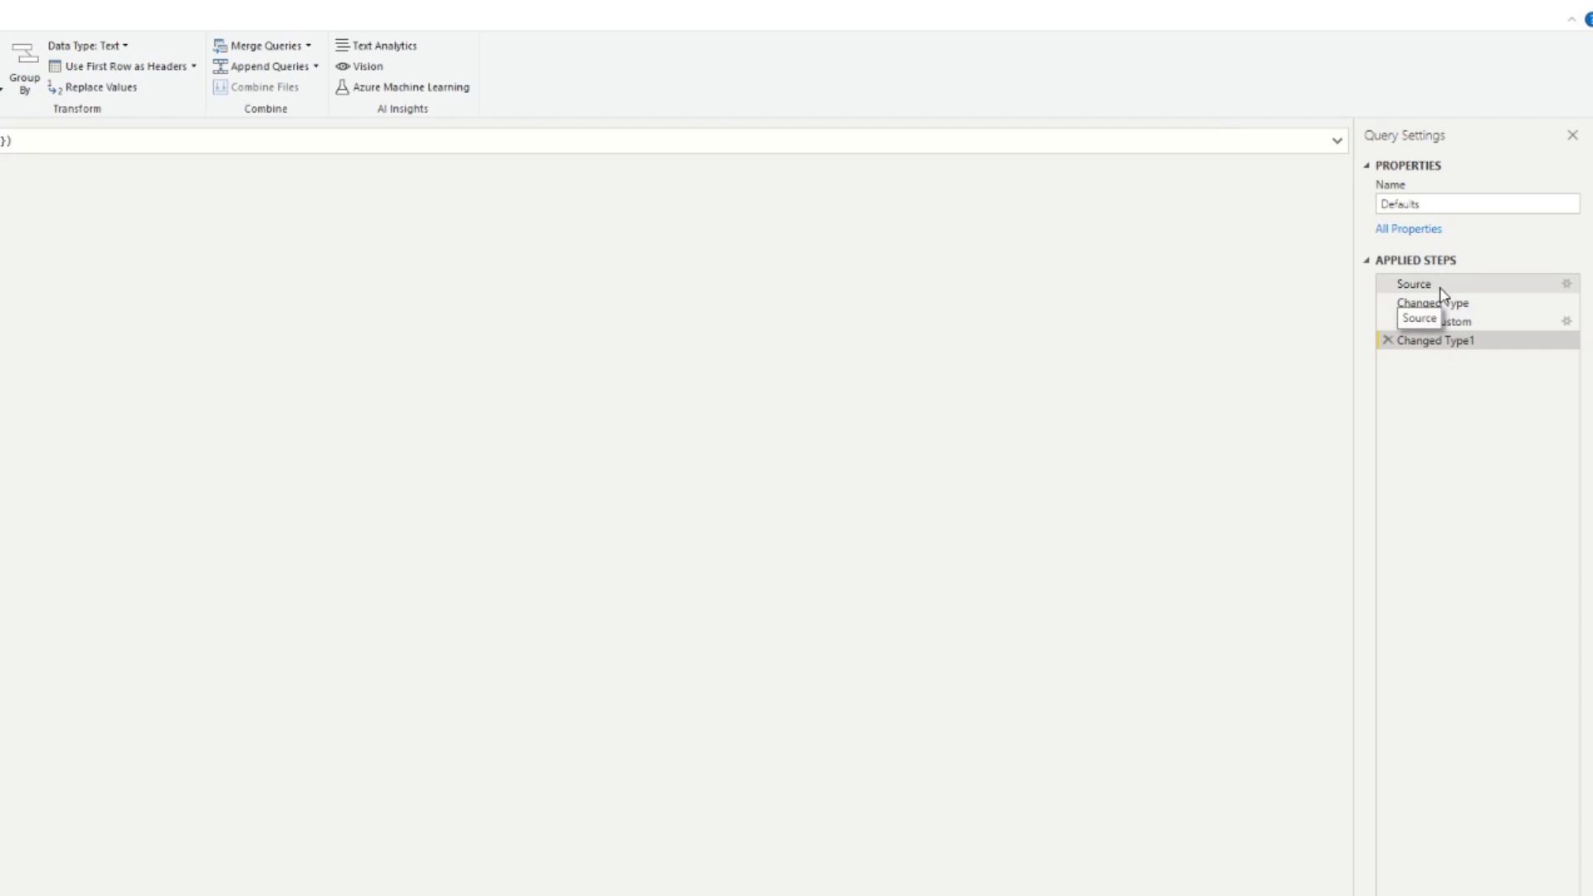
Edit the Source step table, renaming Column1 to 'Version' with value 1.0
left_click(1412, 283)
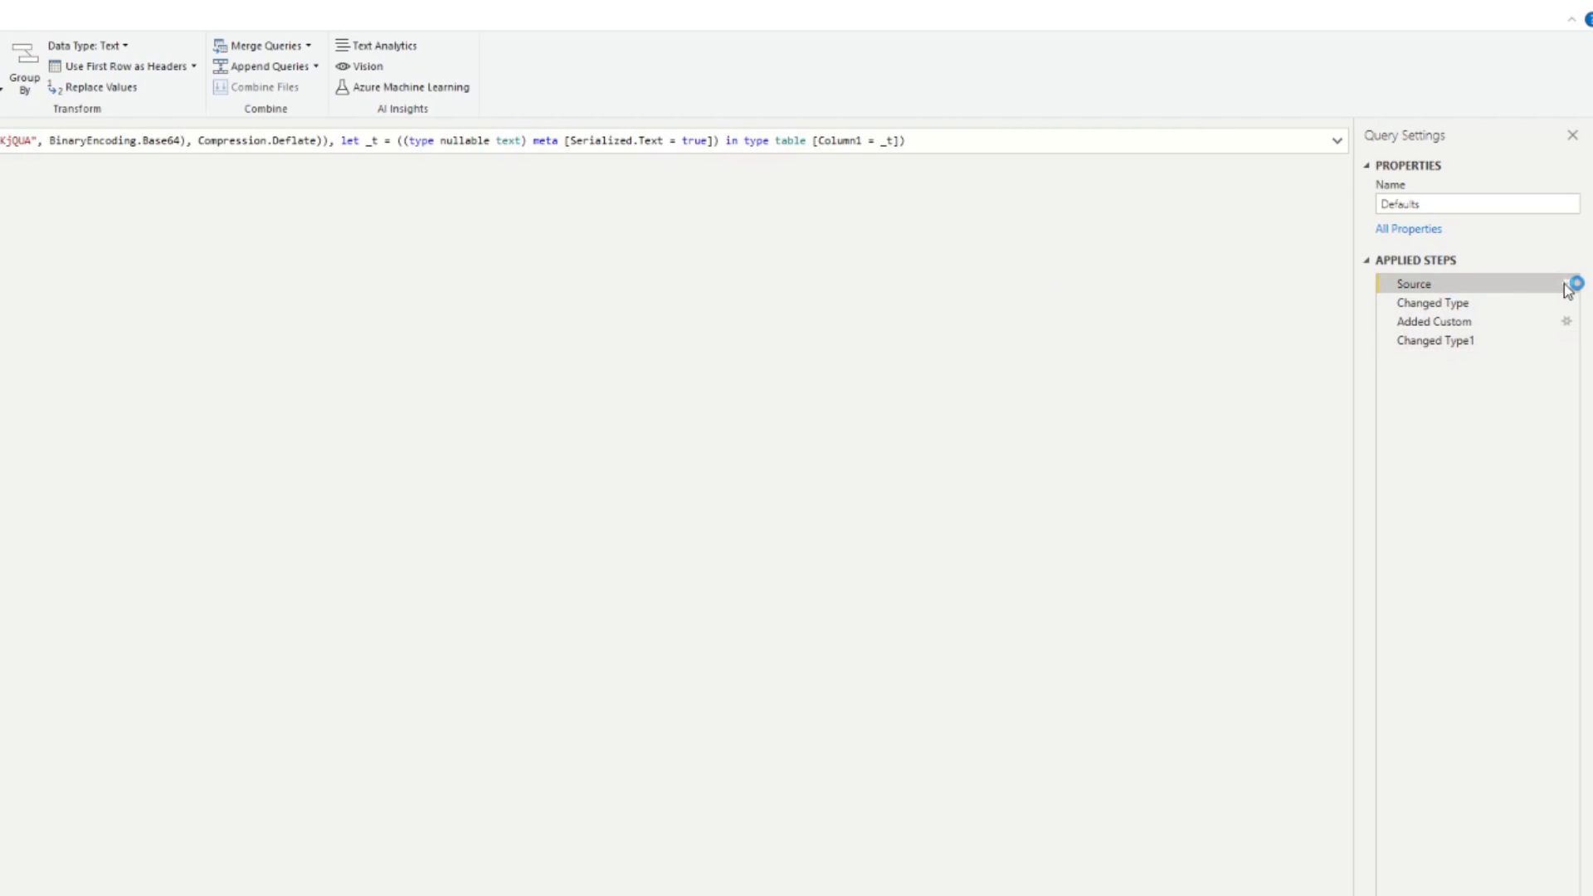
left_click(1566, 284)
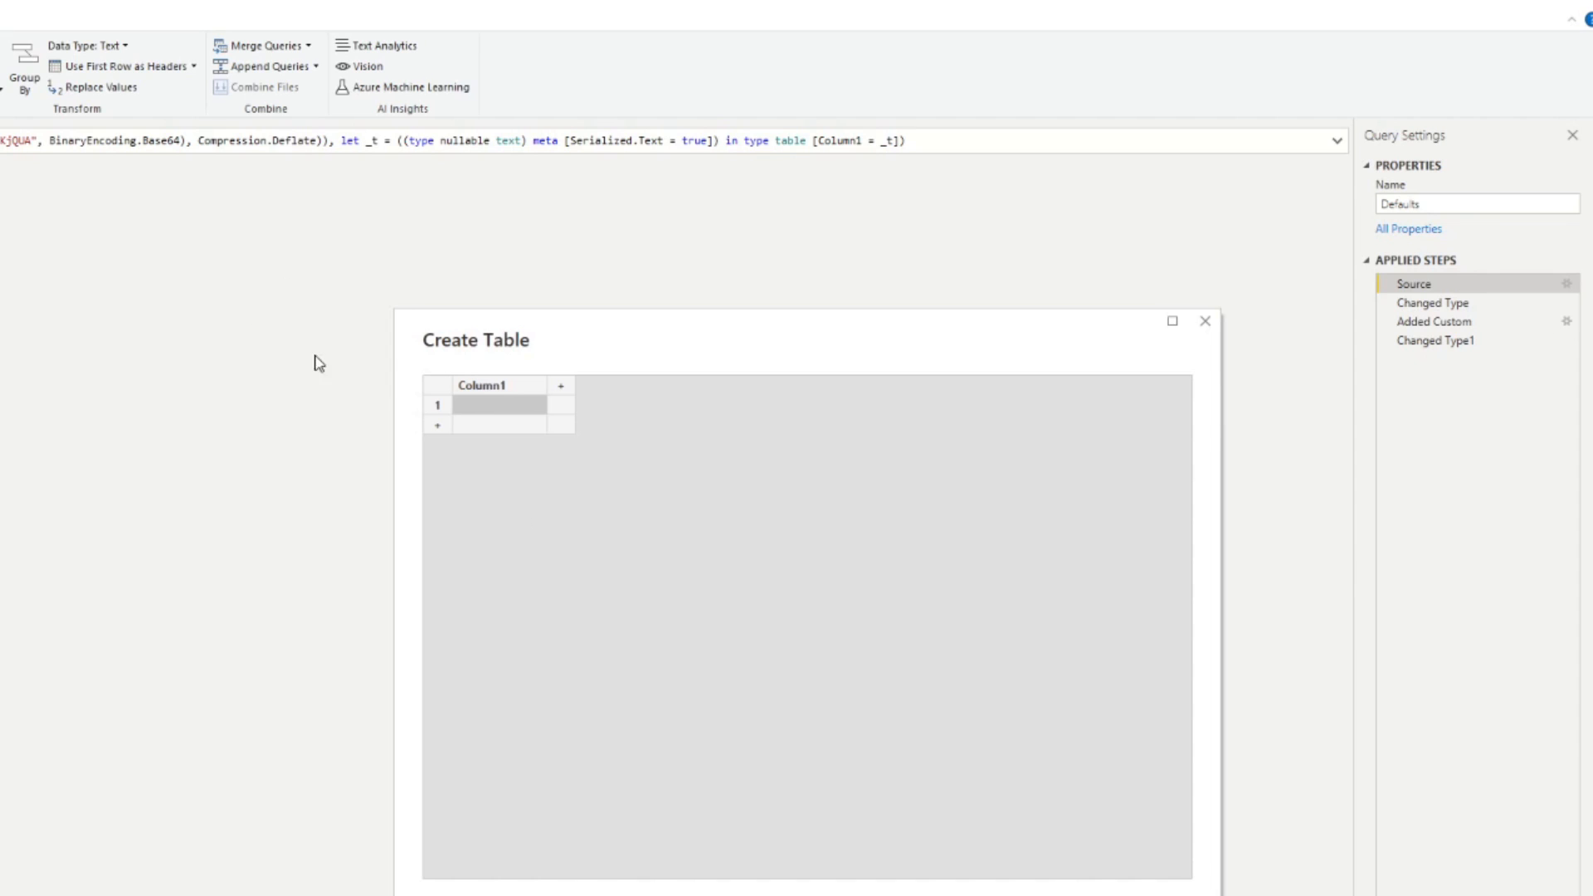
mouse_move(498, 397)
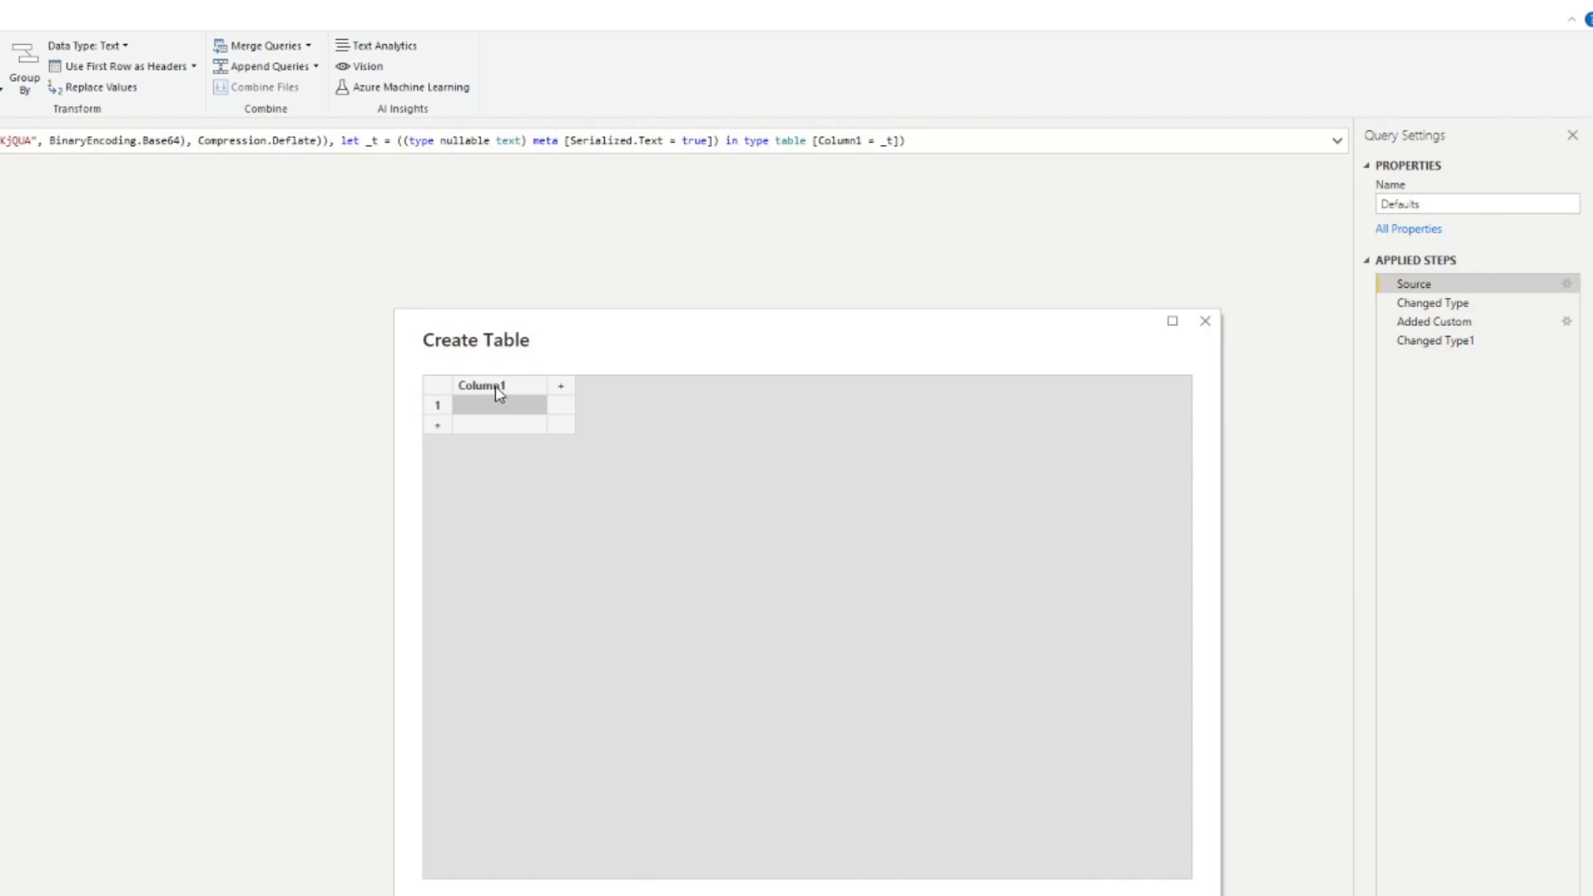
type("Vdr")
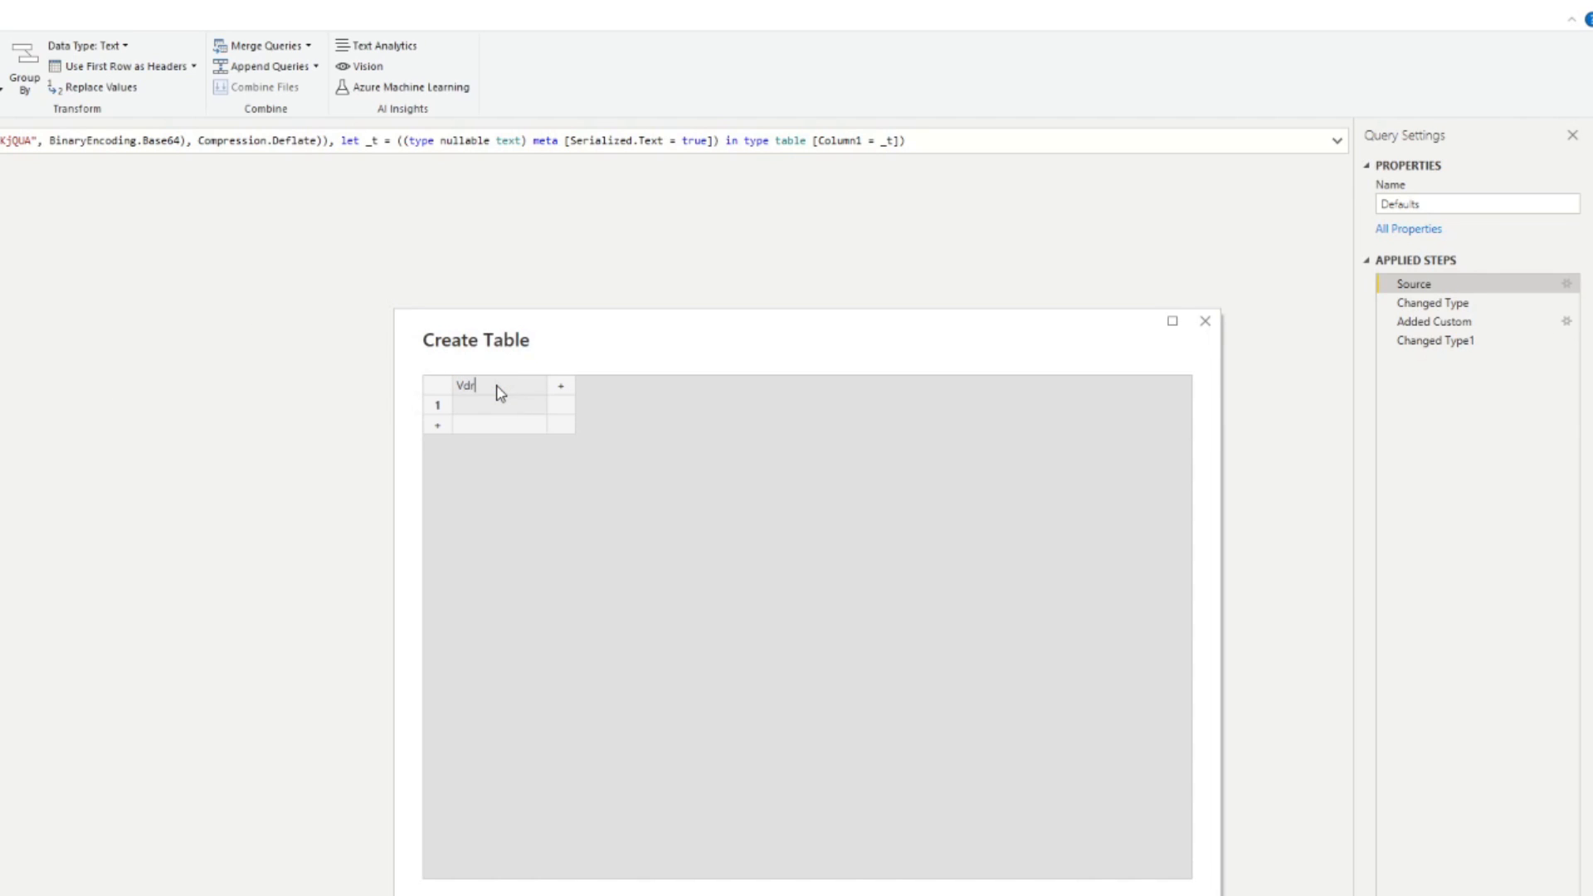
type("Version")
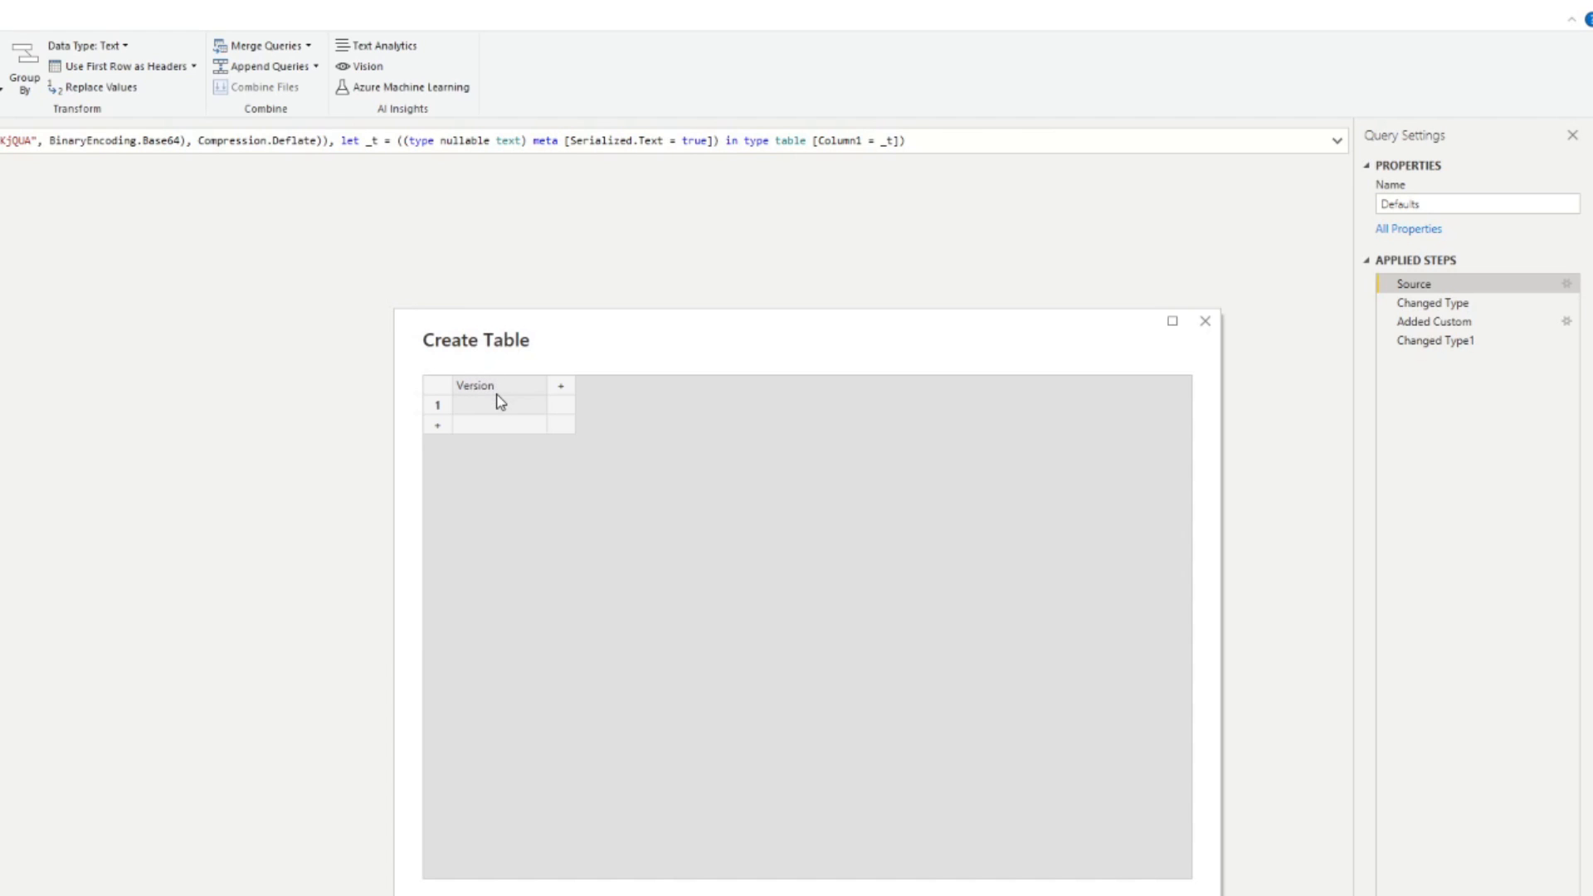
type("1.0")
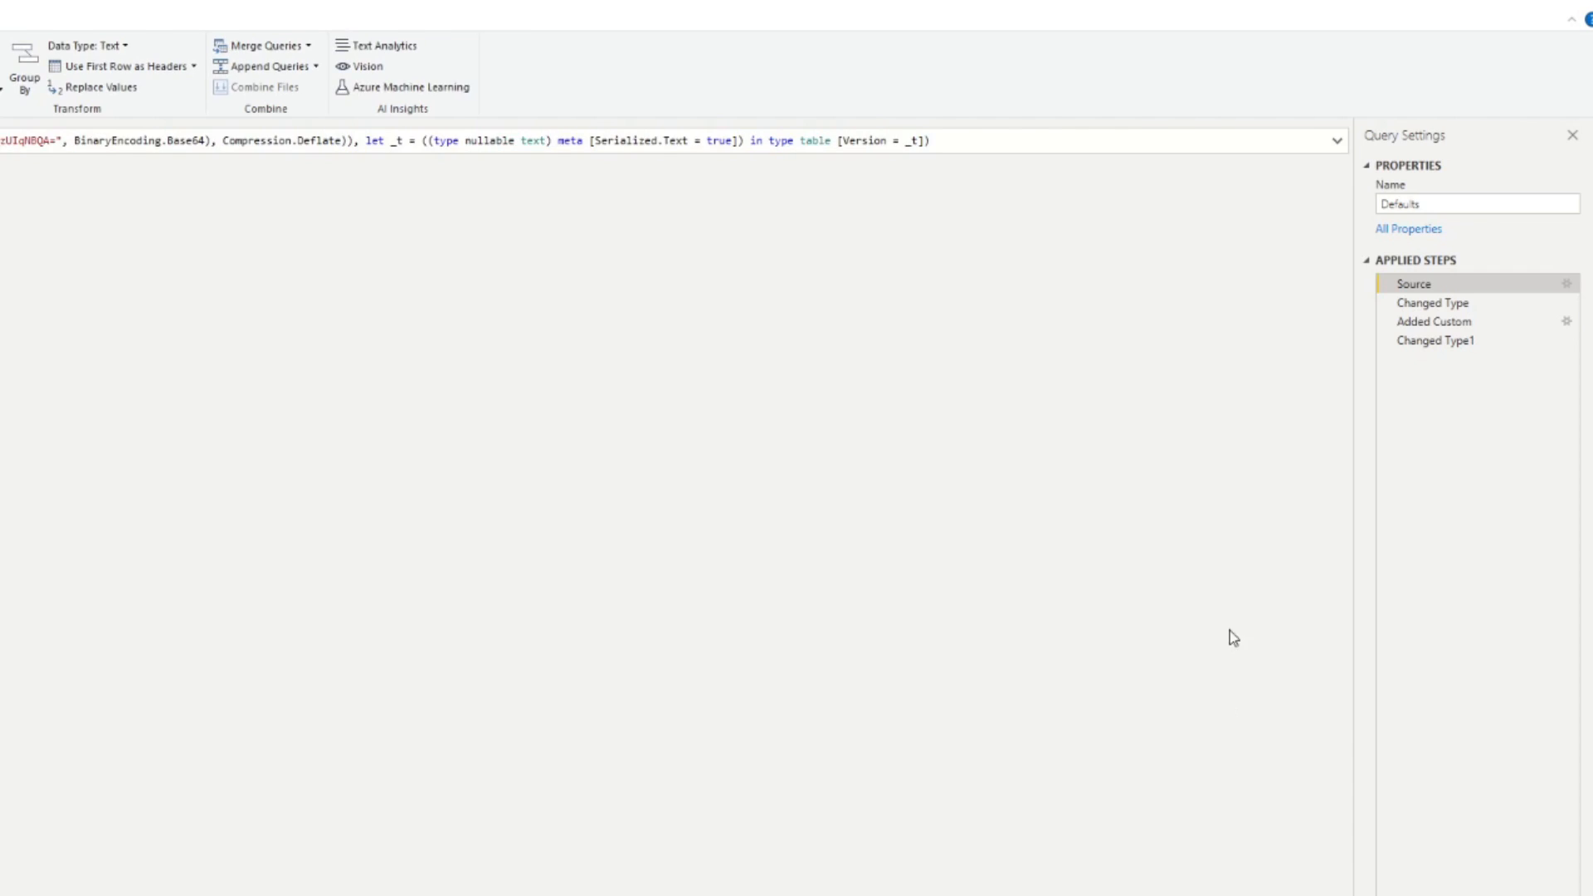
left_click(1484, 213)
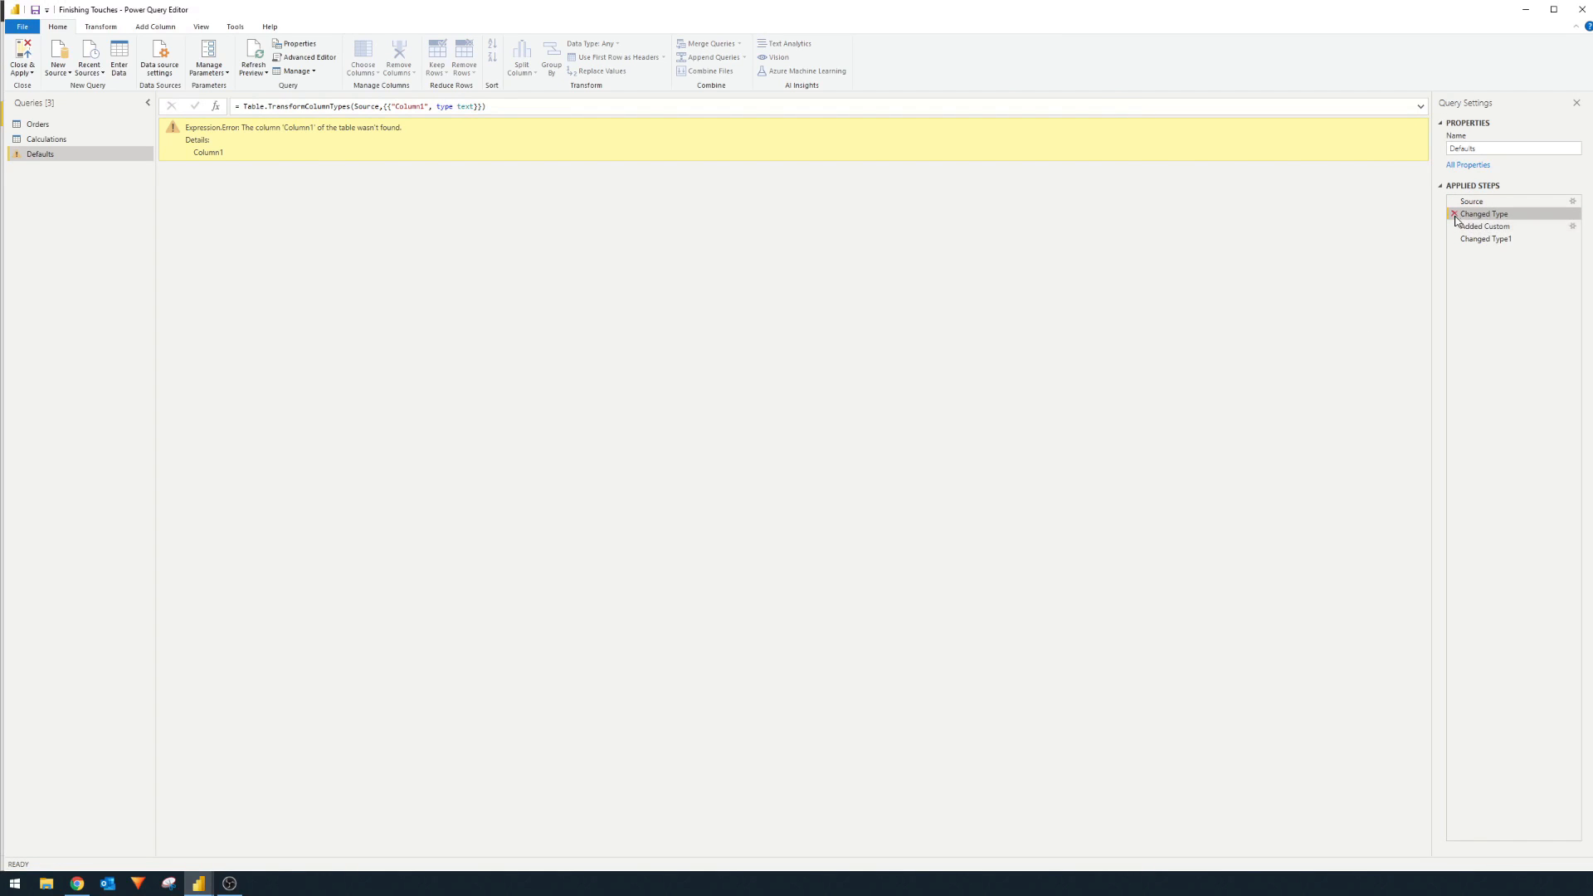
Delete the failing Changed Type step, verify Changed Type1, and apply the changes
left_click(1454, 213)
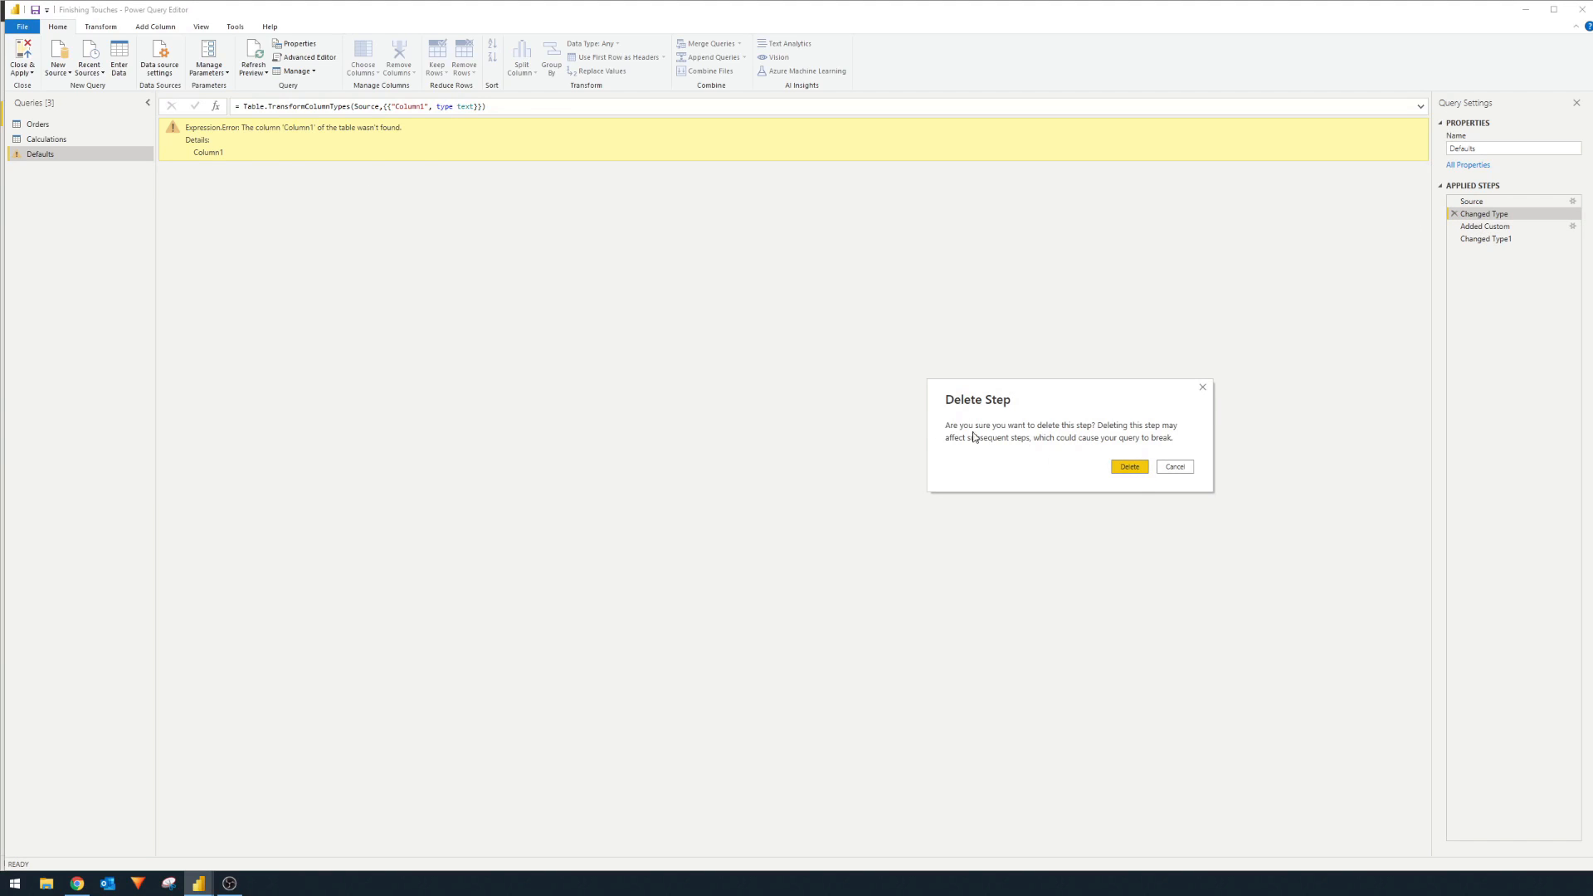
left_click(1128, 466)
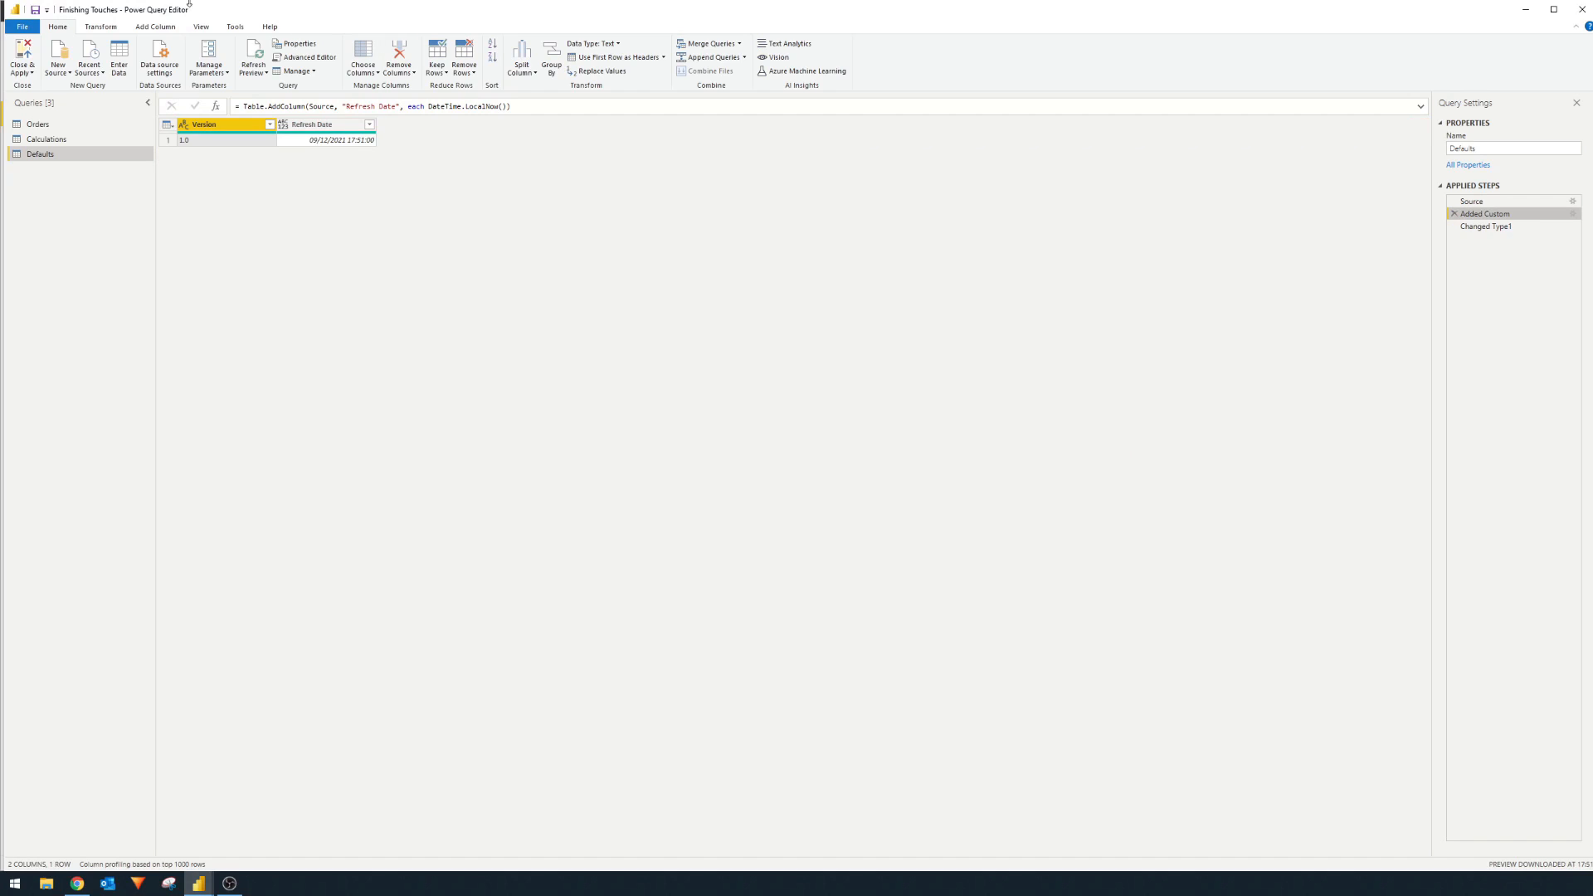
left_click(1486, 226)
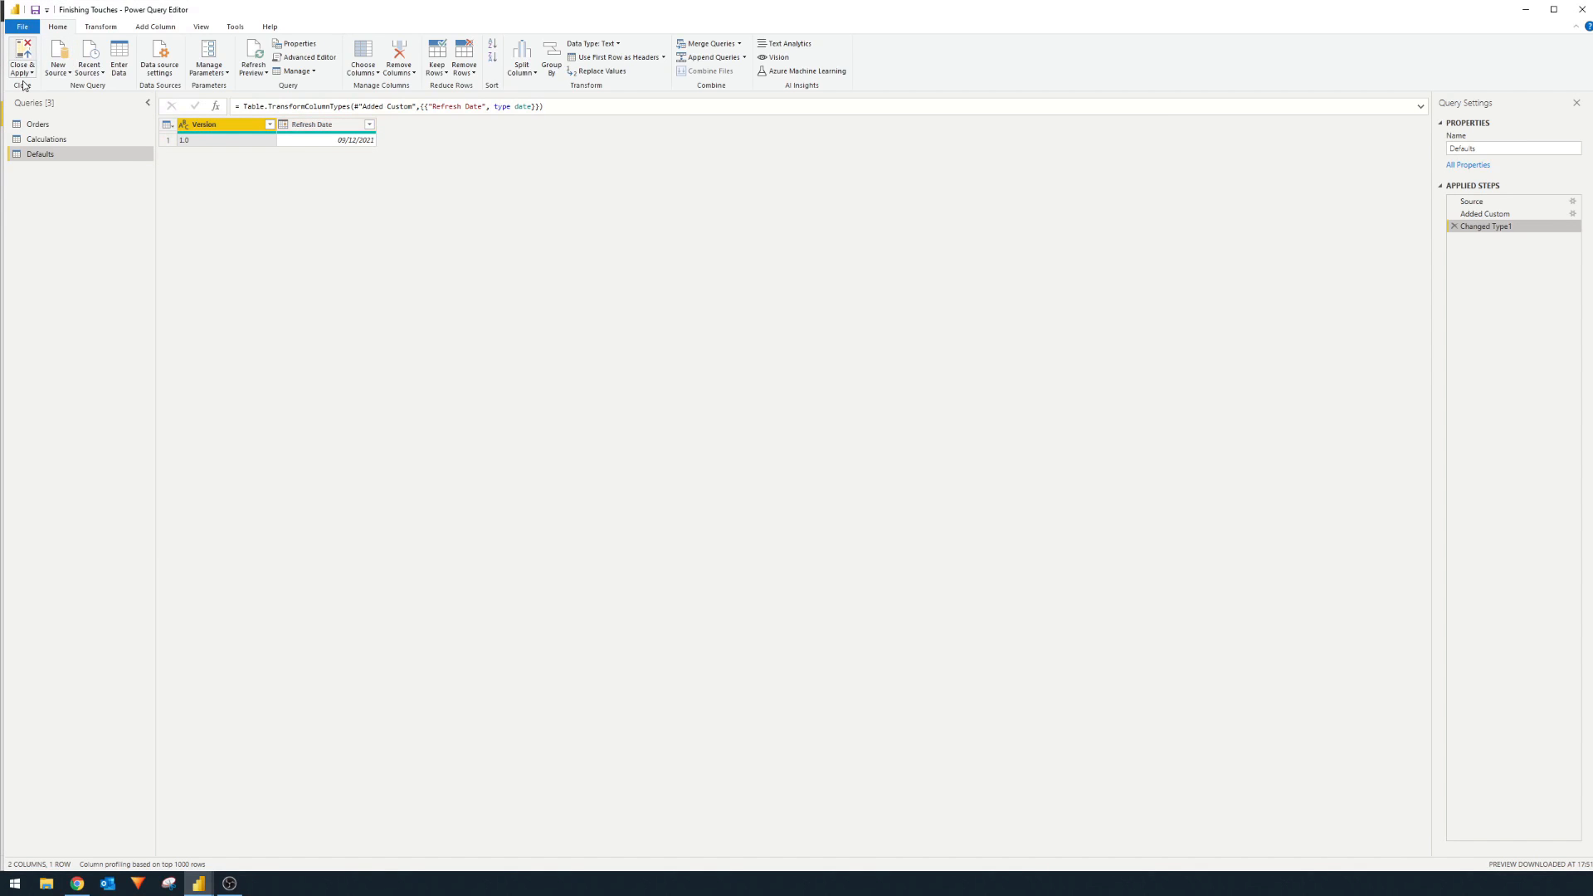
left_click(22, 58)
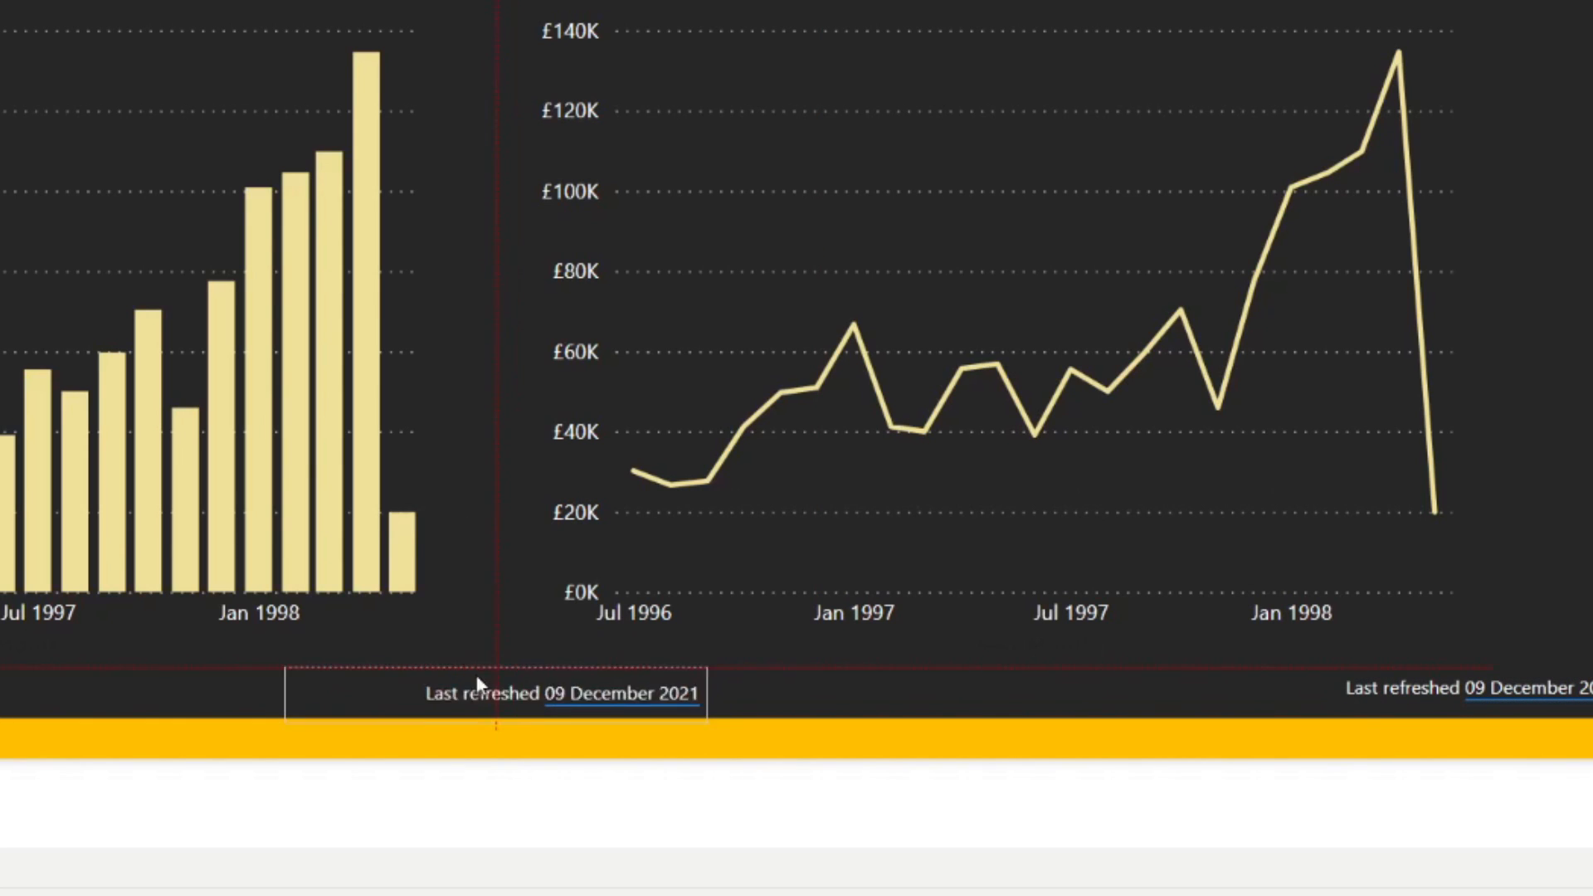
Select the Last refreshed text box and enter text editing mode
left_click(478, 693)
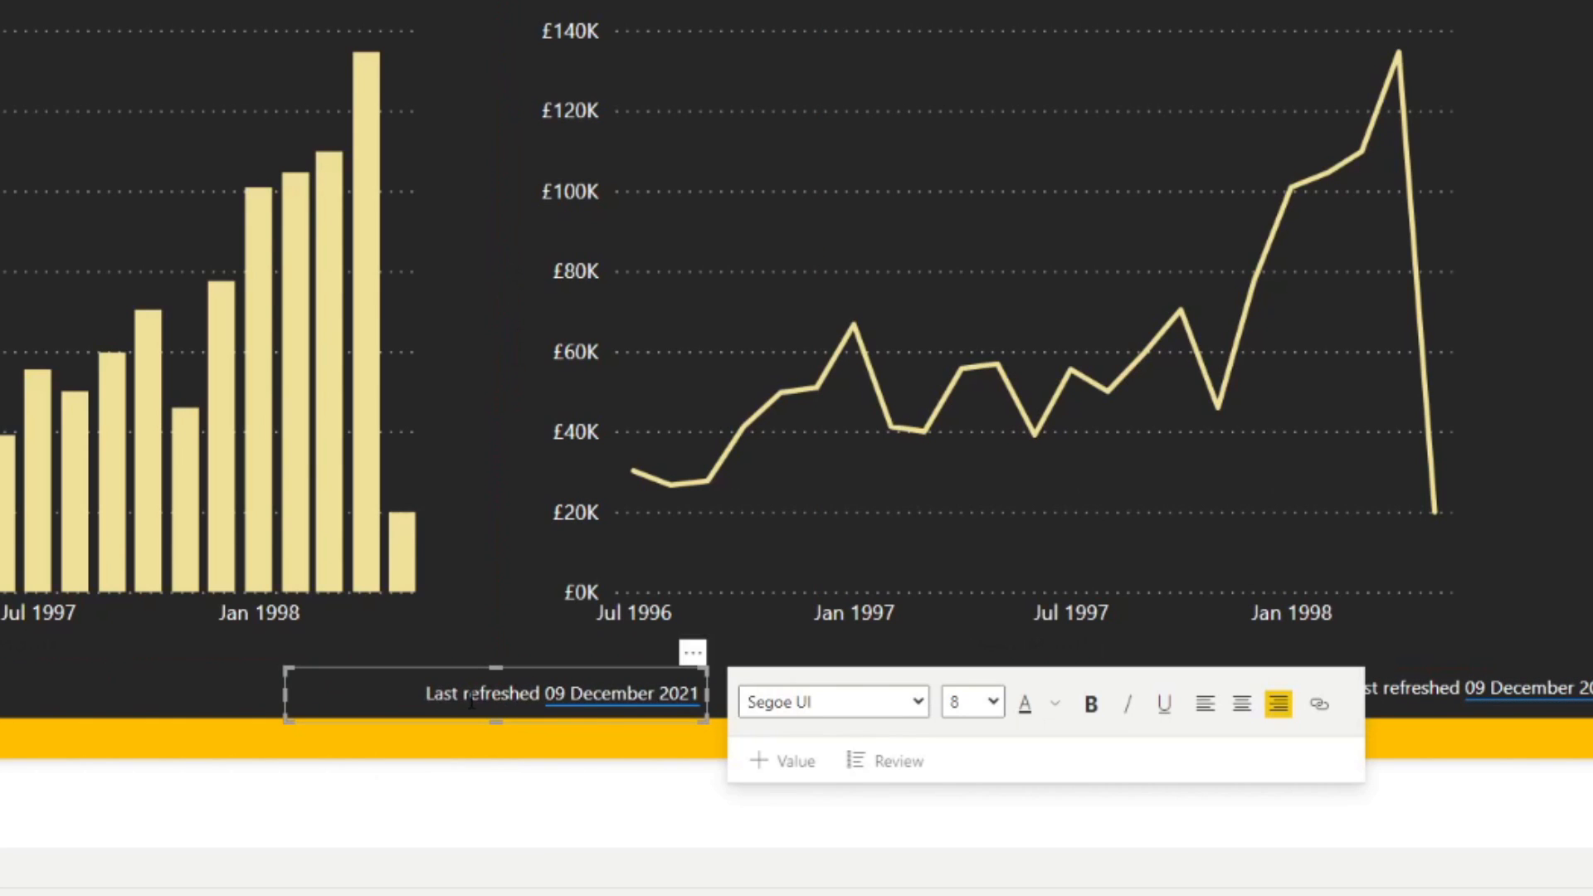
double_click(482, 693)
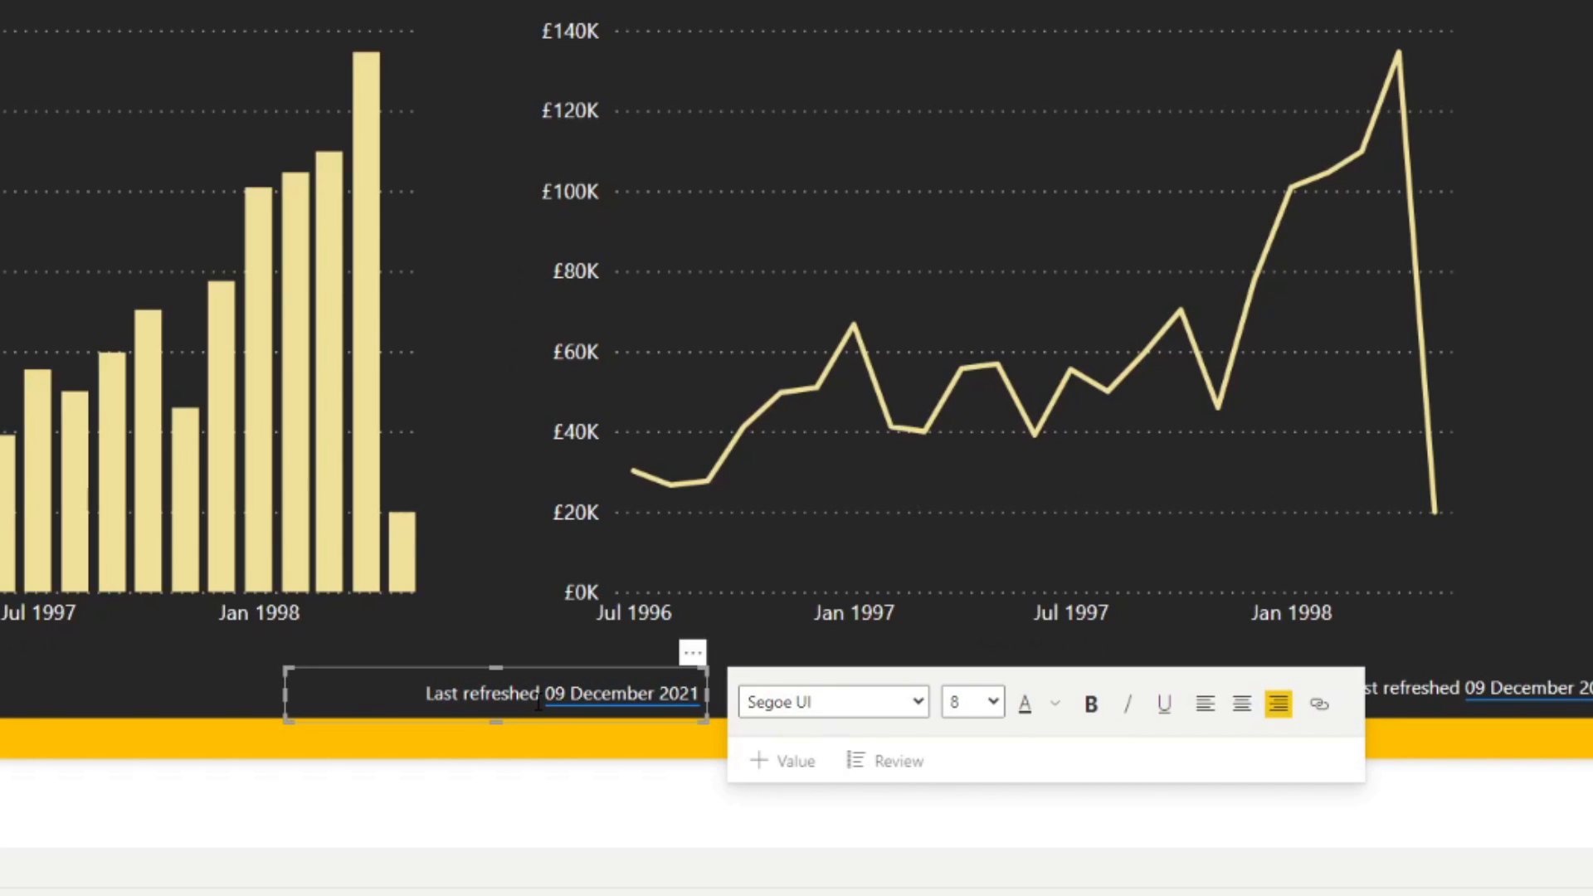
Change the text to 'Version' plus a dynamic 'max of version' value (1.0), left-aligned
type("LVersion")
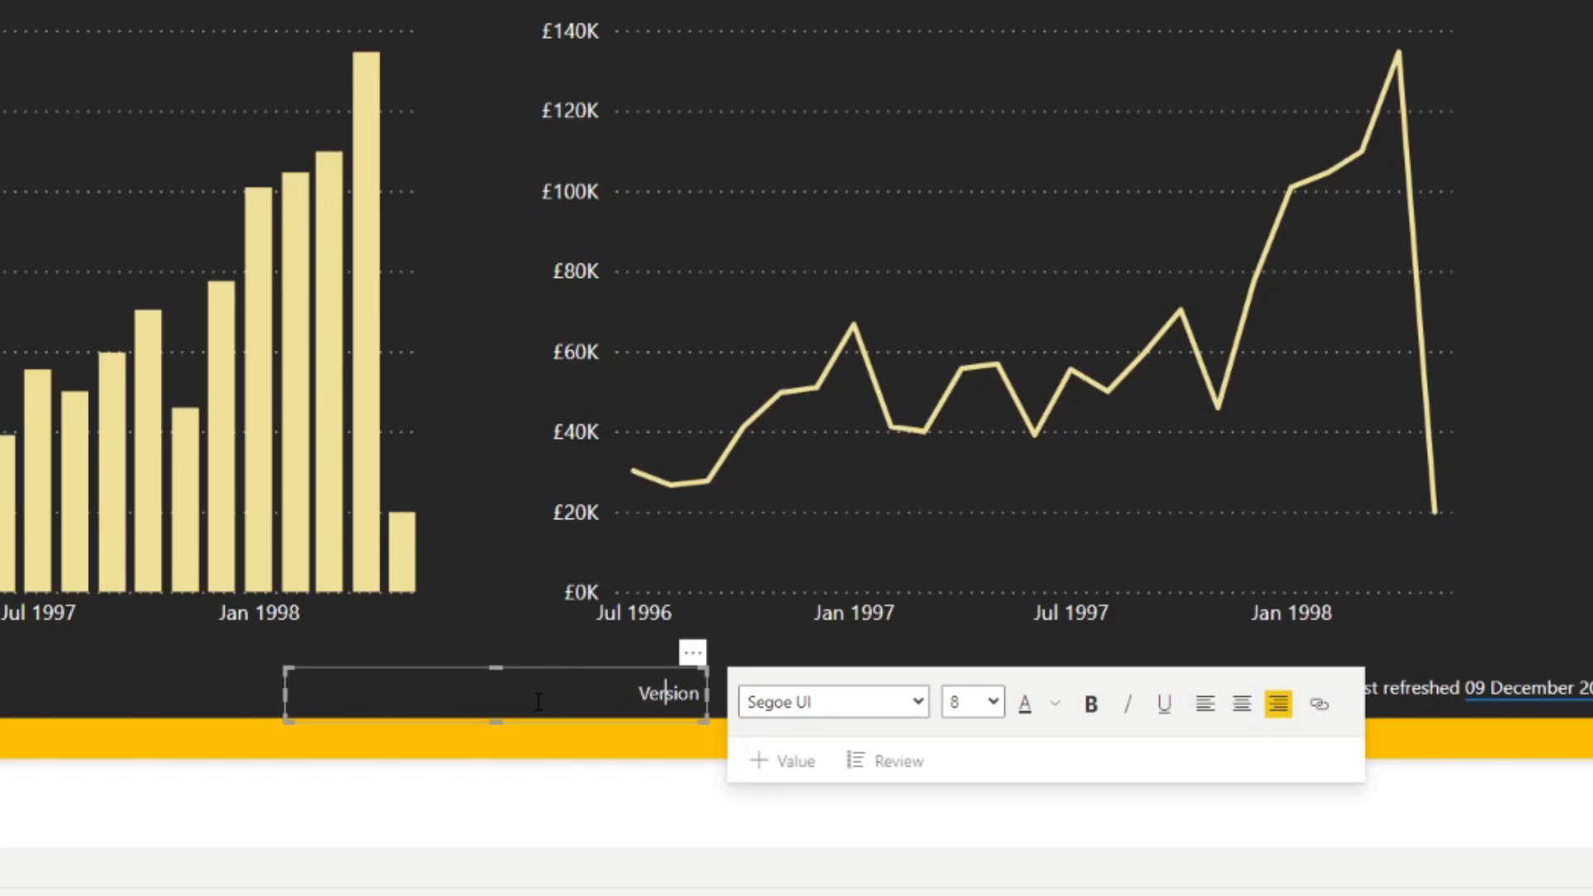
mouse_move(727, 780)
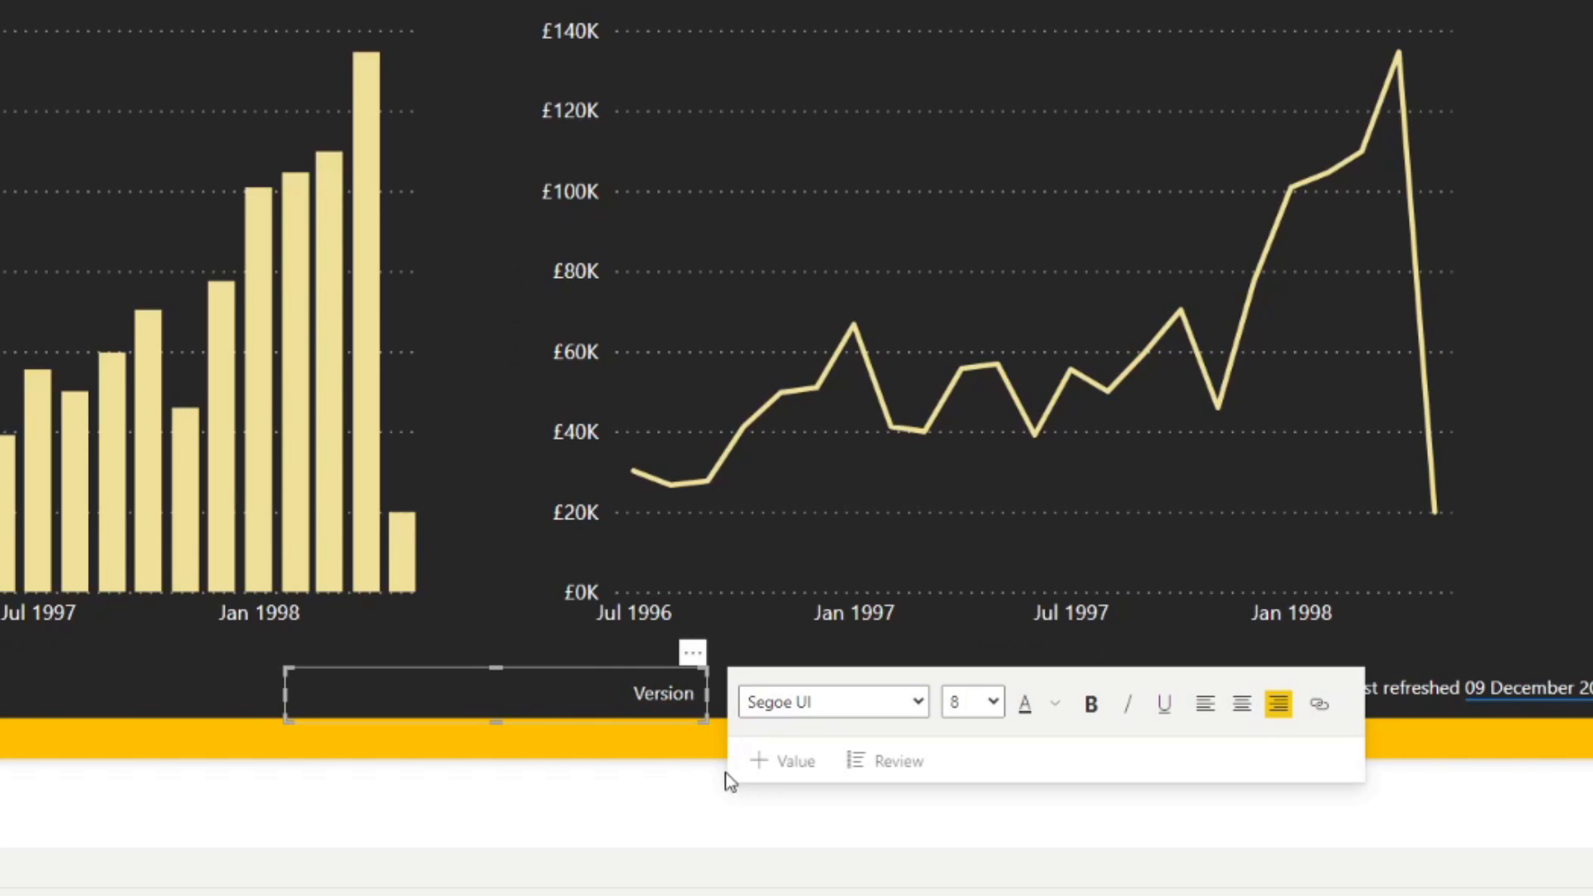
left_click(782, 760)
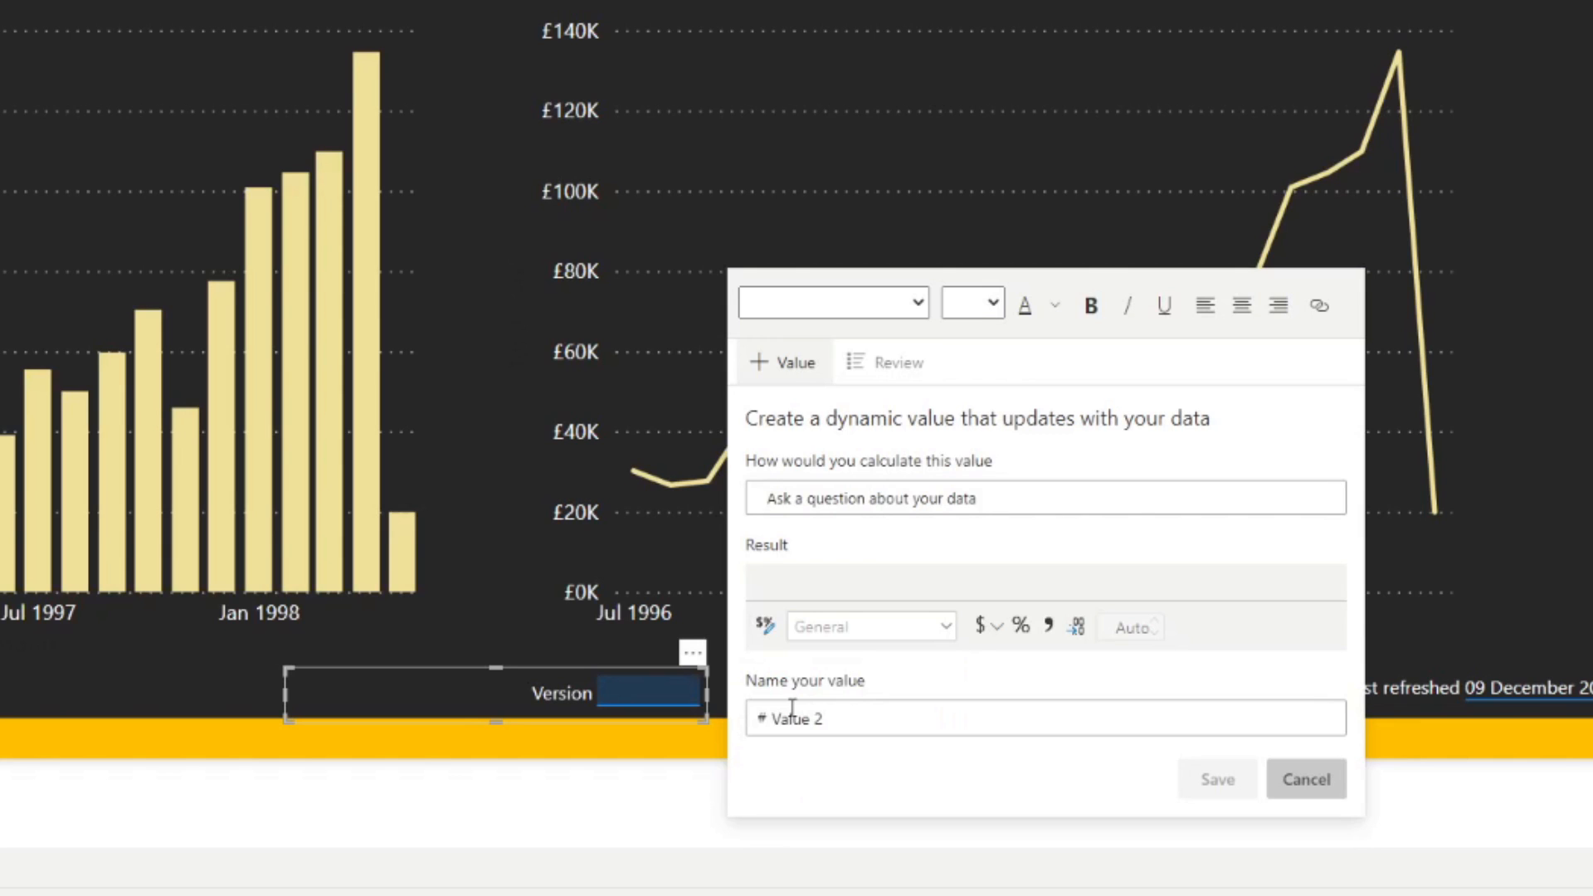
type("max of version")
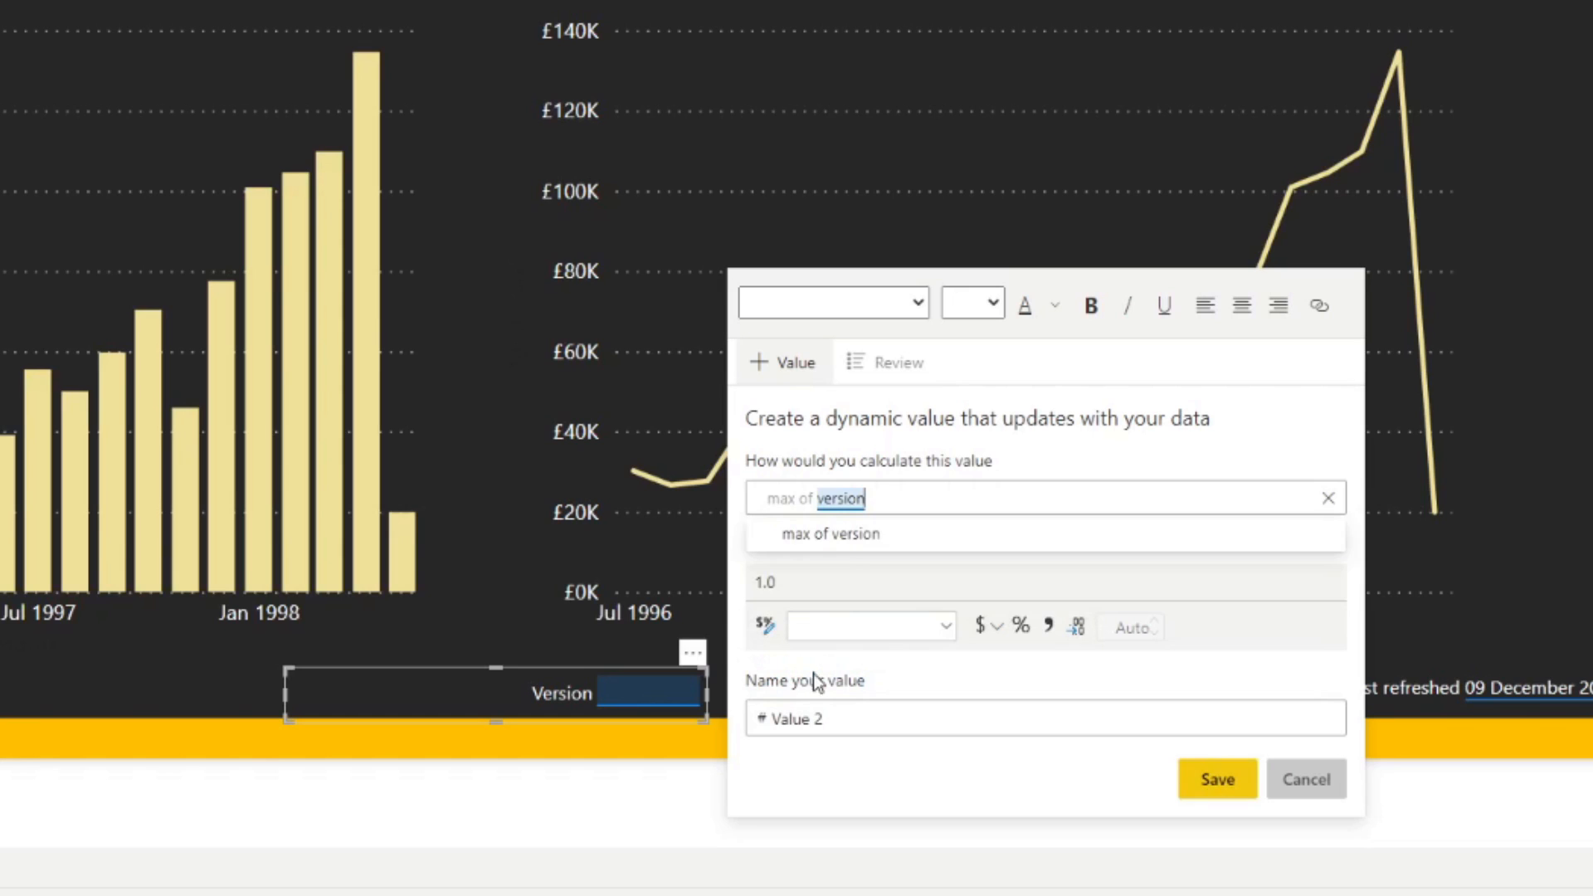
left_click(830, 533)
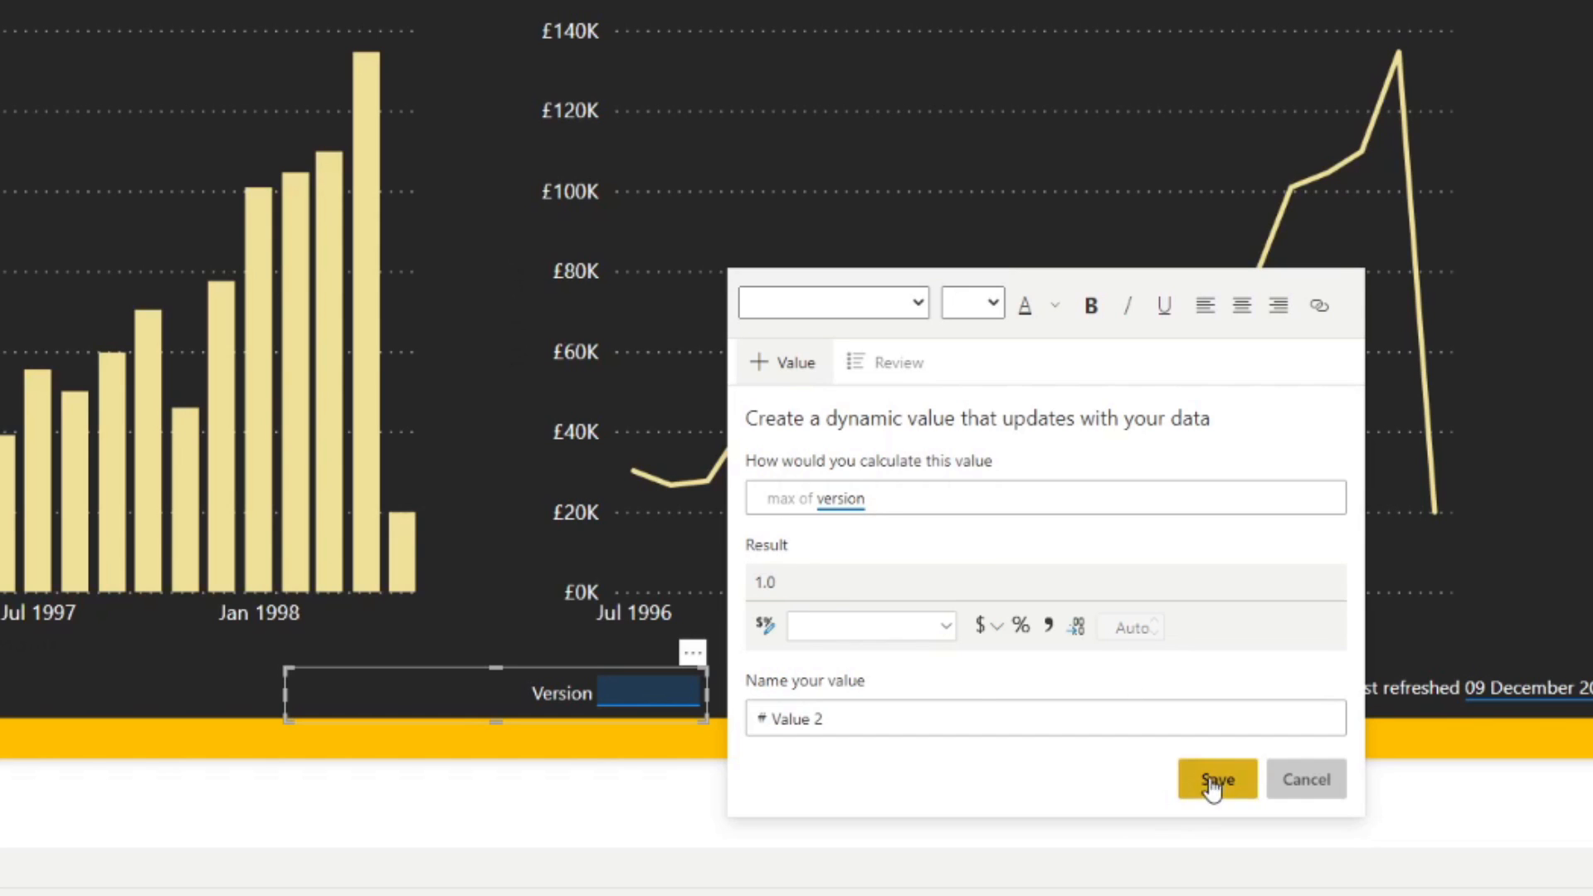
left_click(1215, 779)
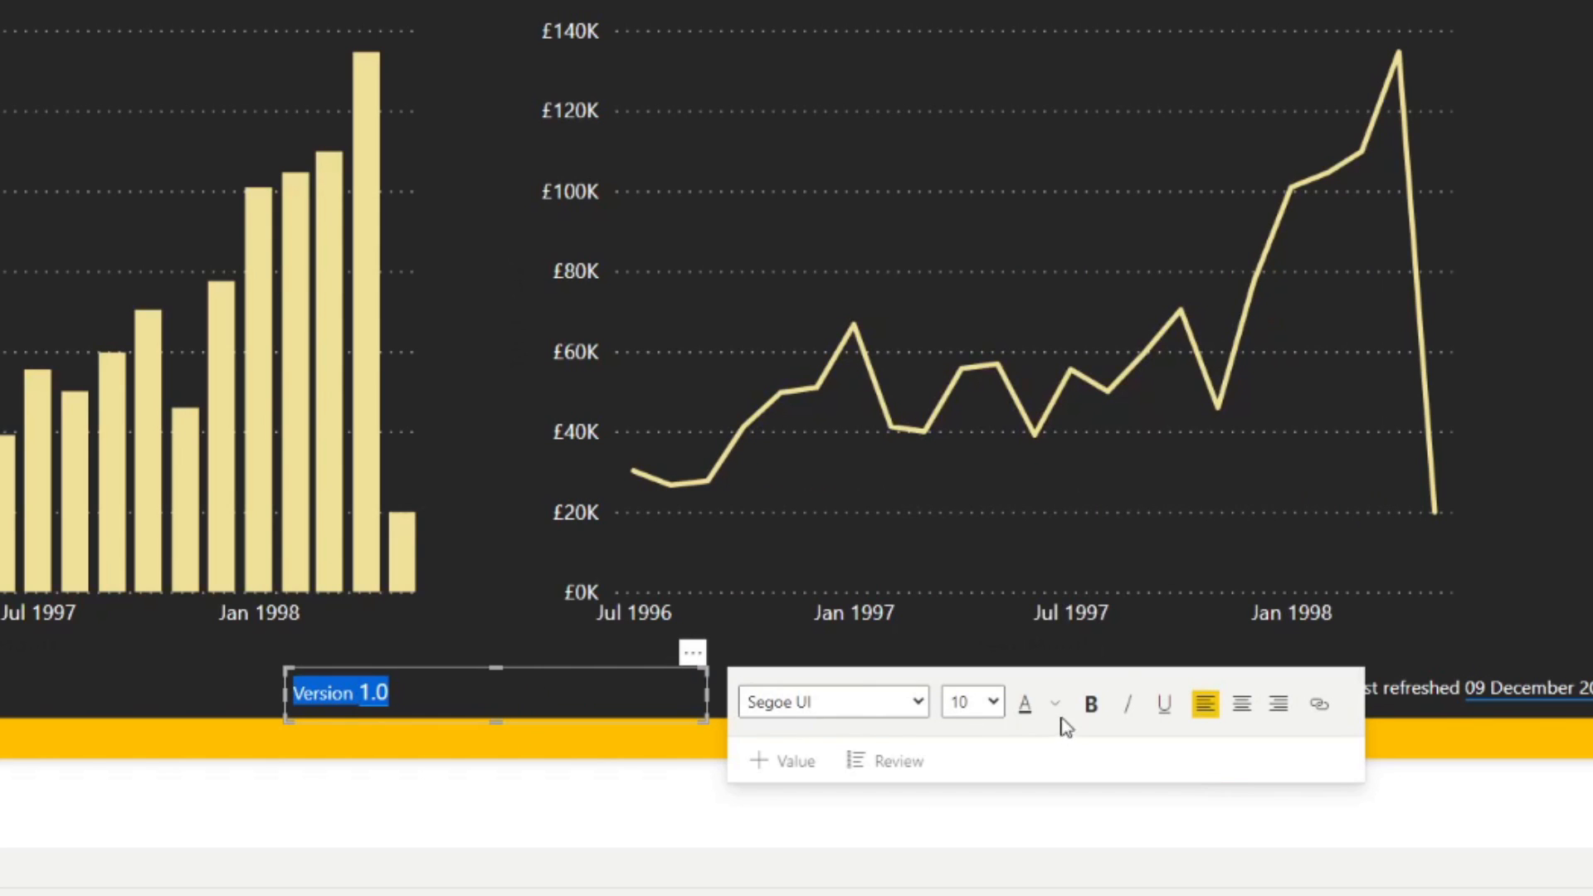
left_click(1054, 703)
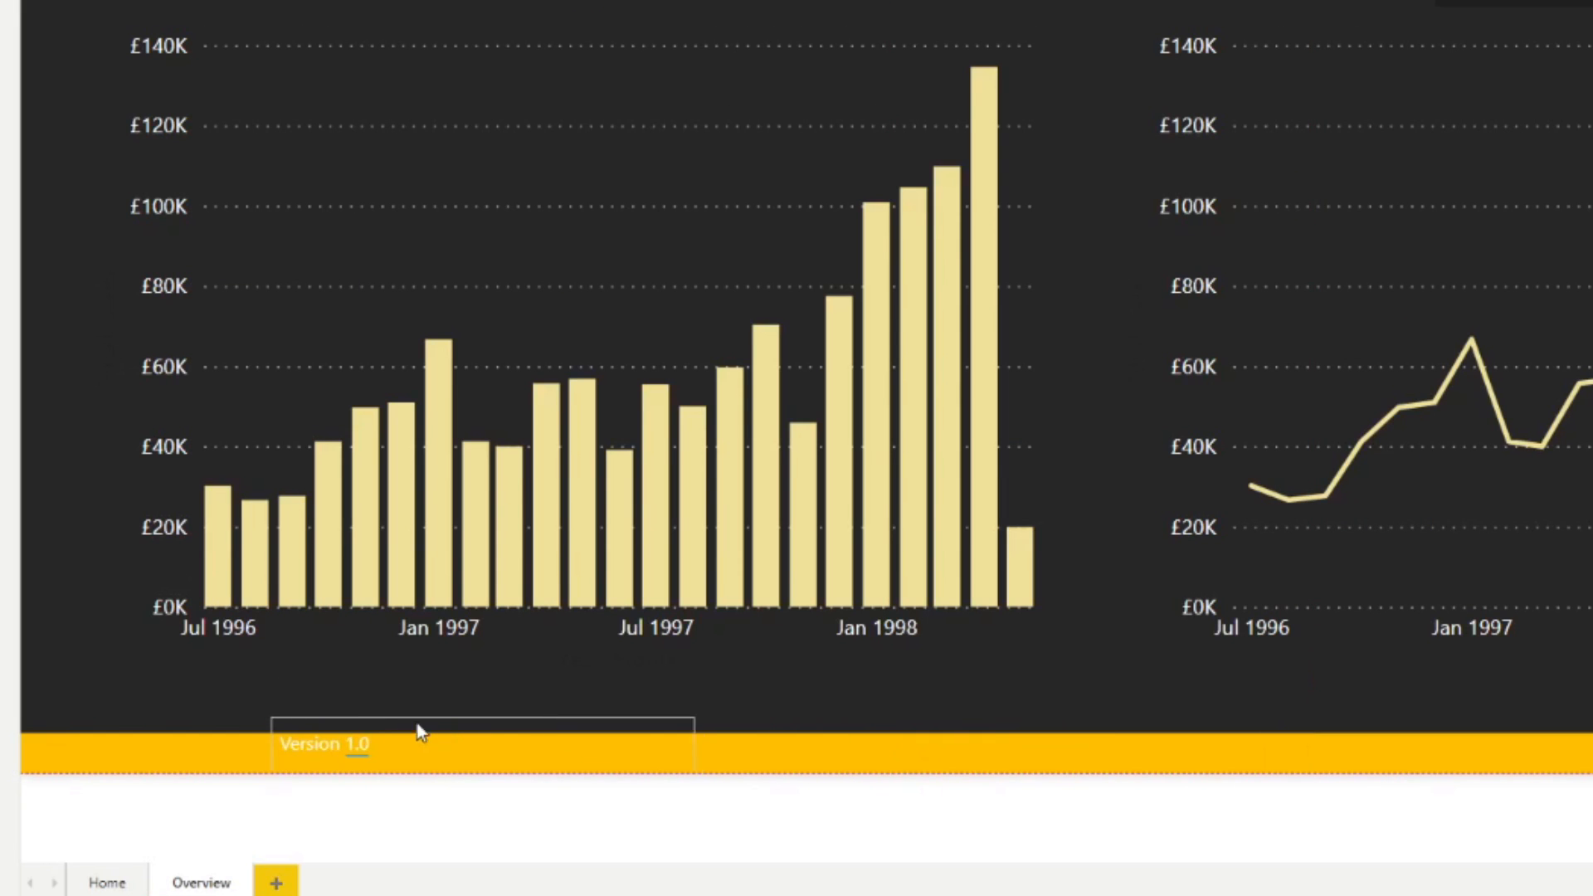
Select the Version 1.0 text box to copy it
left_click(325, 743)
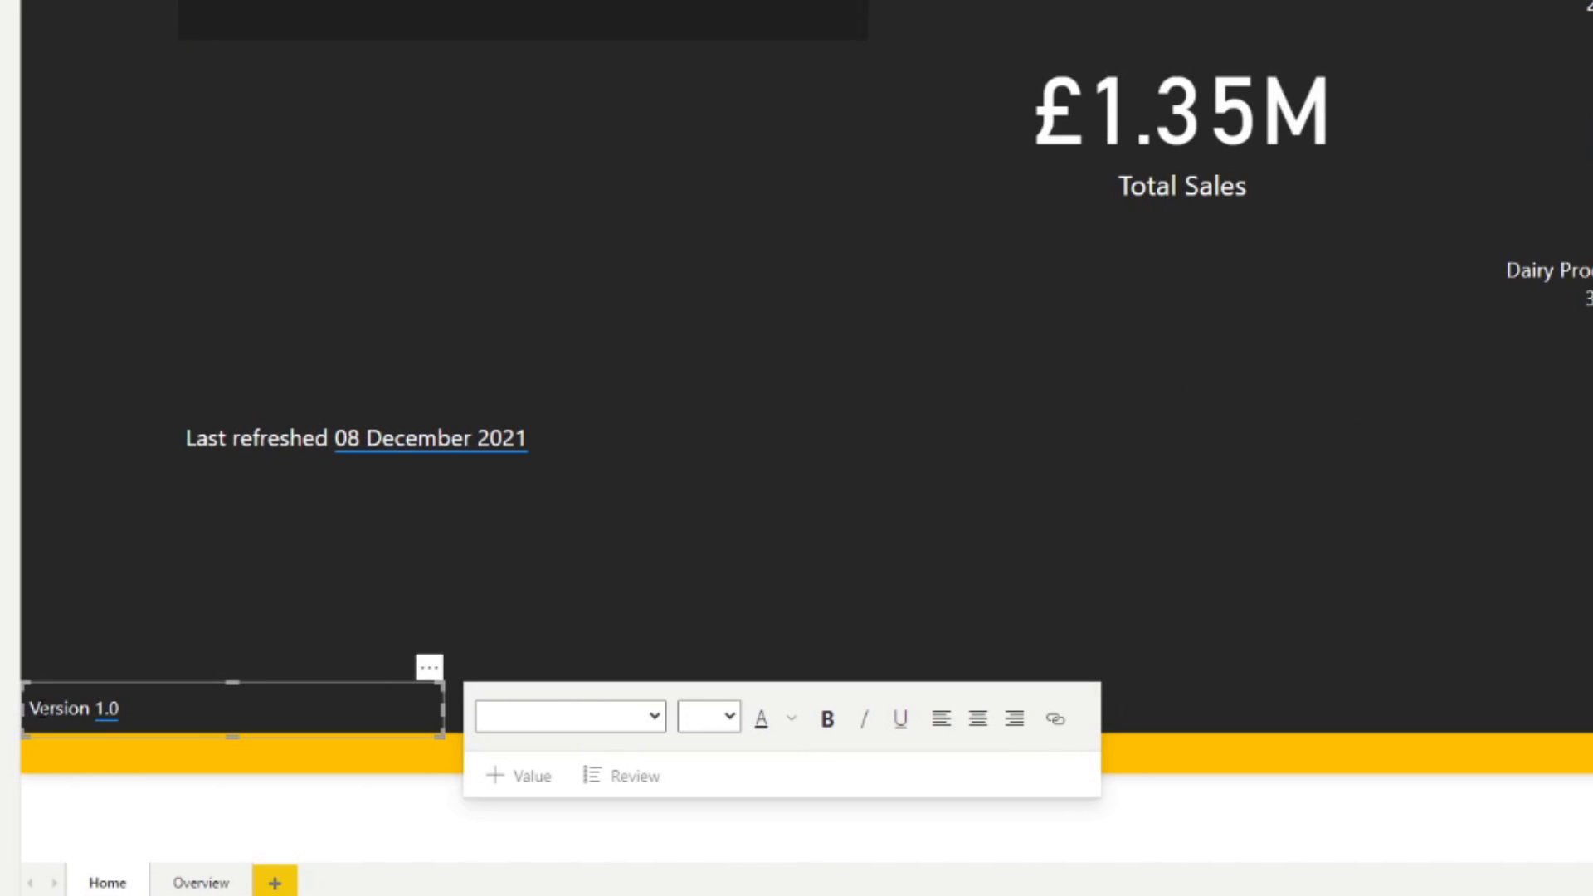
mouse_move(92, 309)
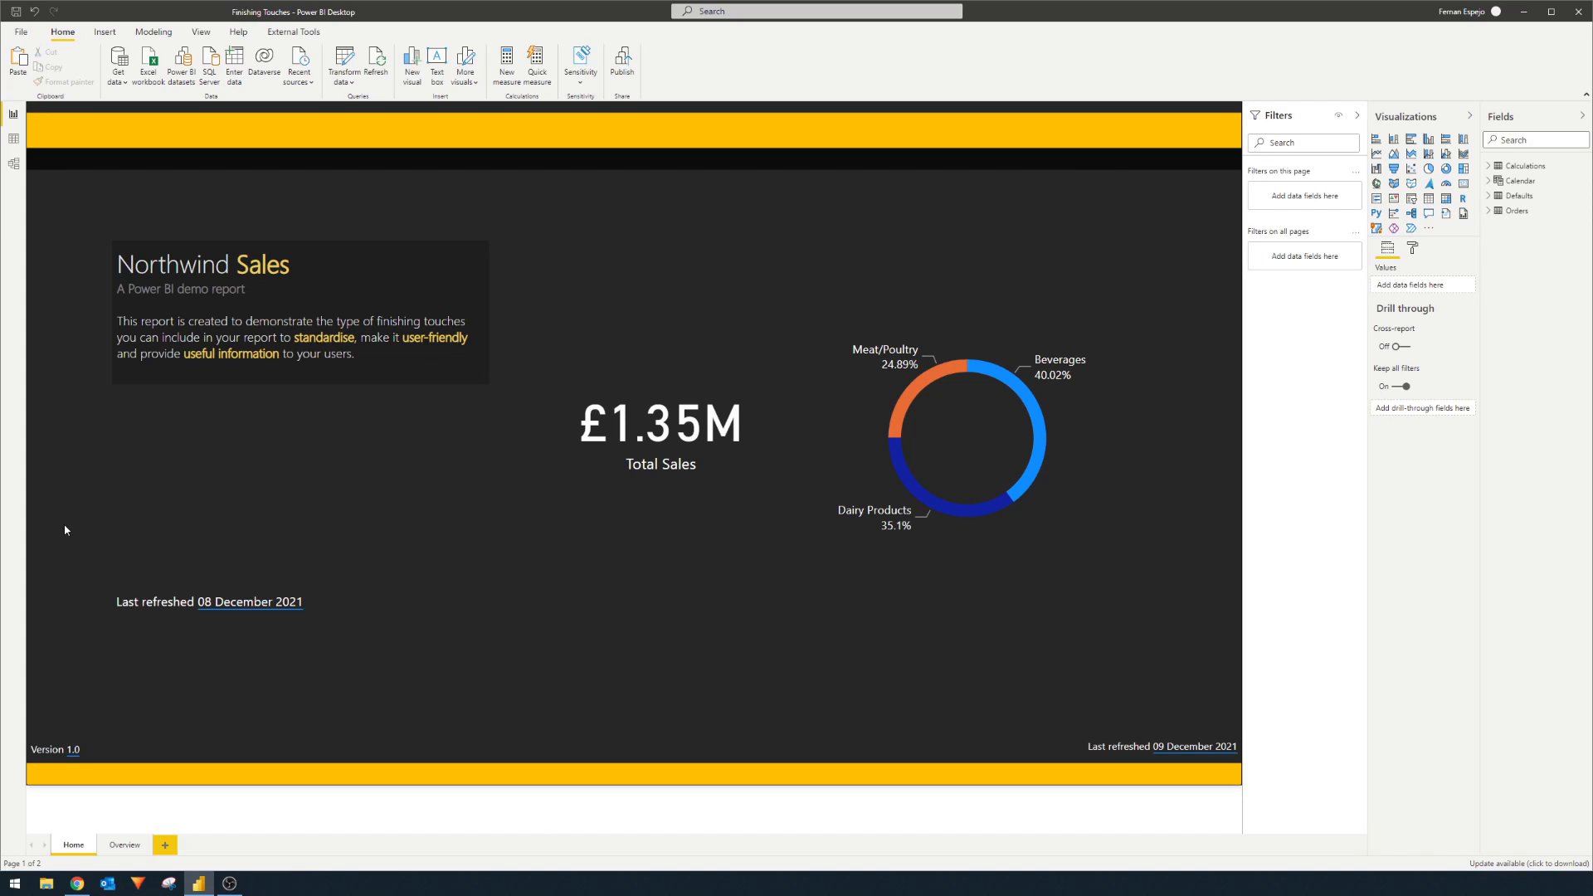
mouse_move(540, 286)
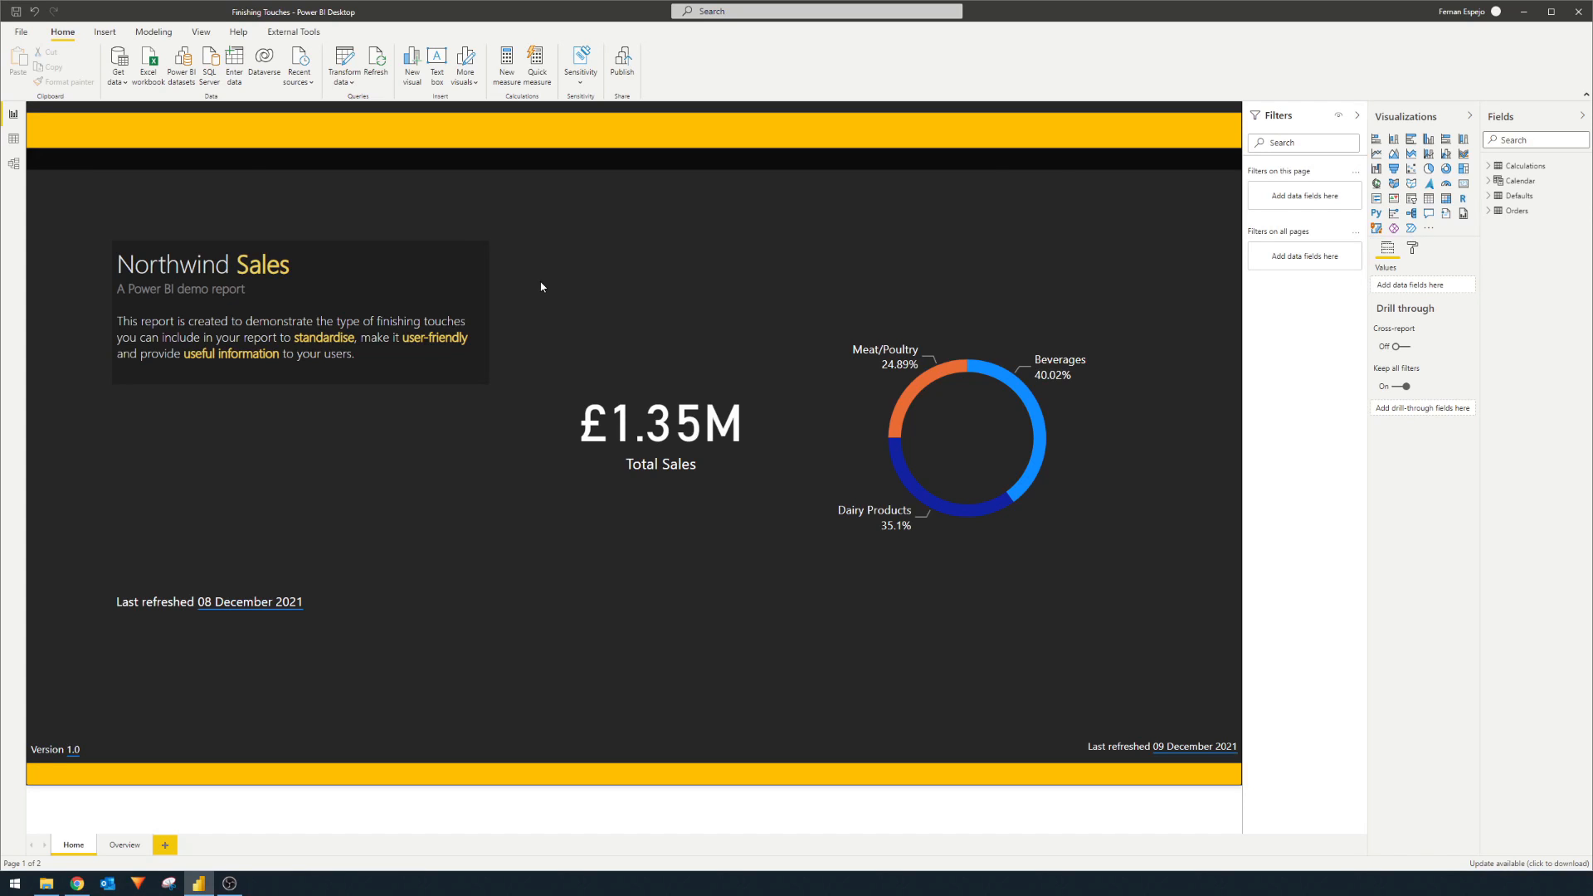
View the 'How to read your data' help image, then return to the report
left_click(259, 882)
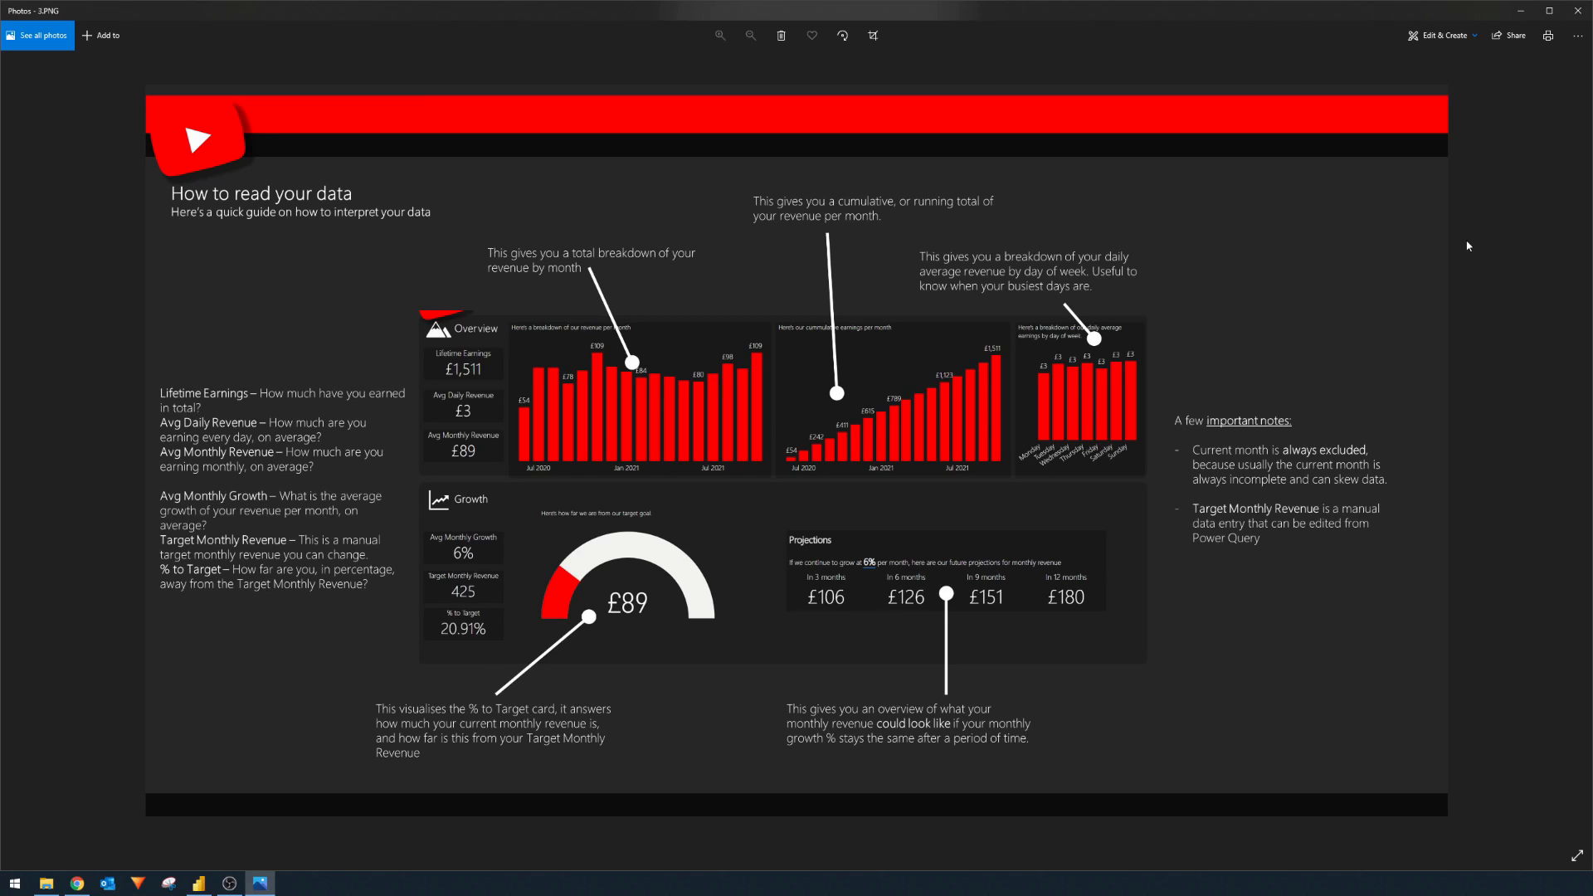
mouse_move(1165, 490)
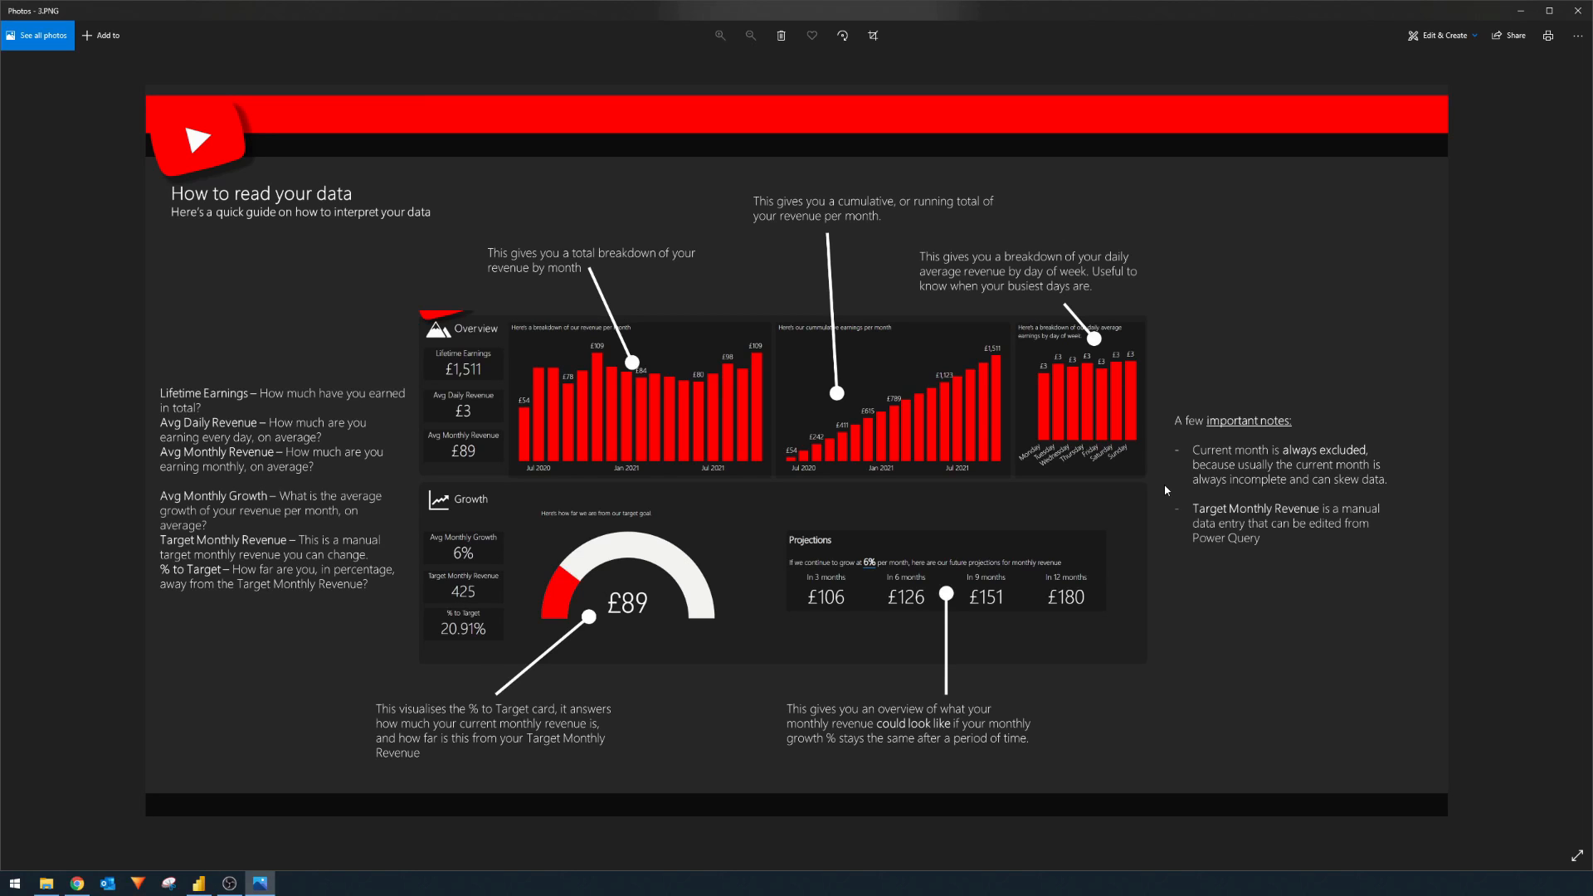
mouse_move(970, 661)
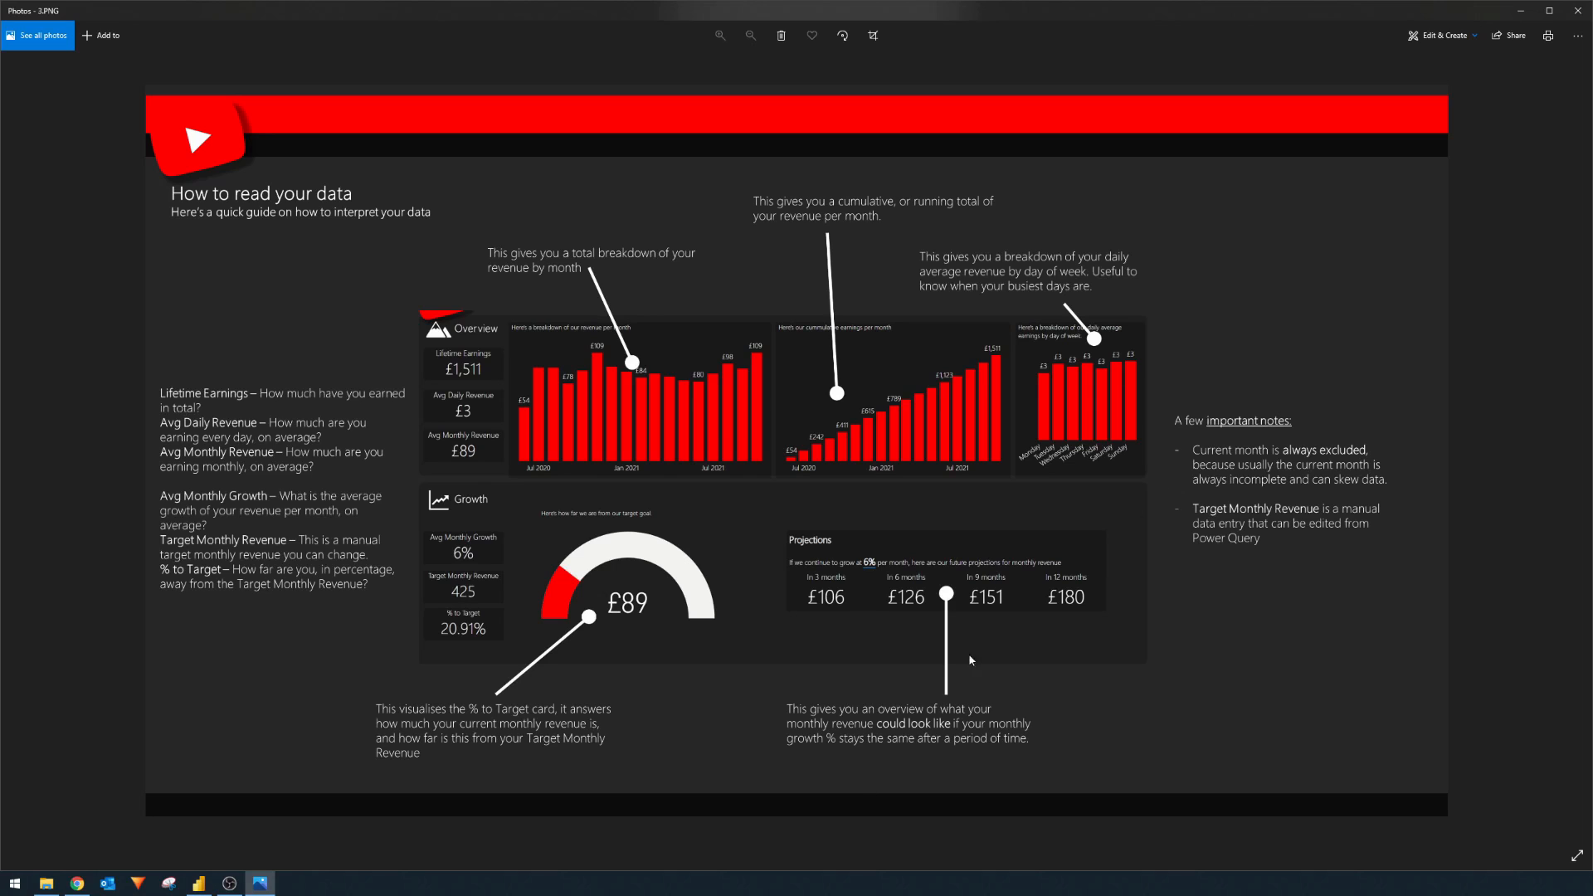
mouse_move(340, 749)
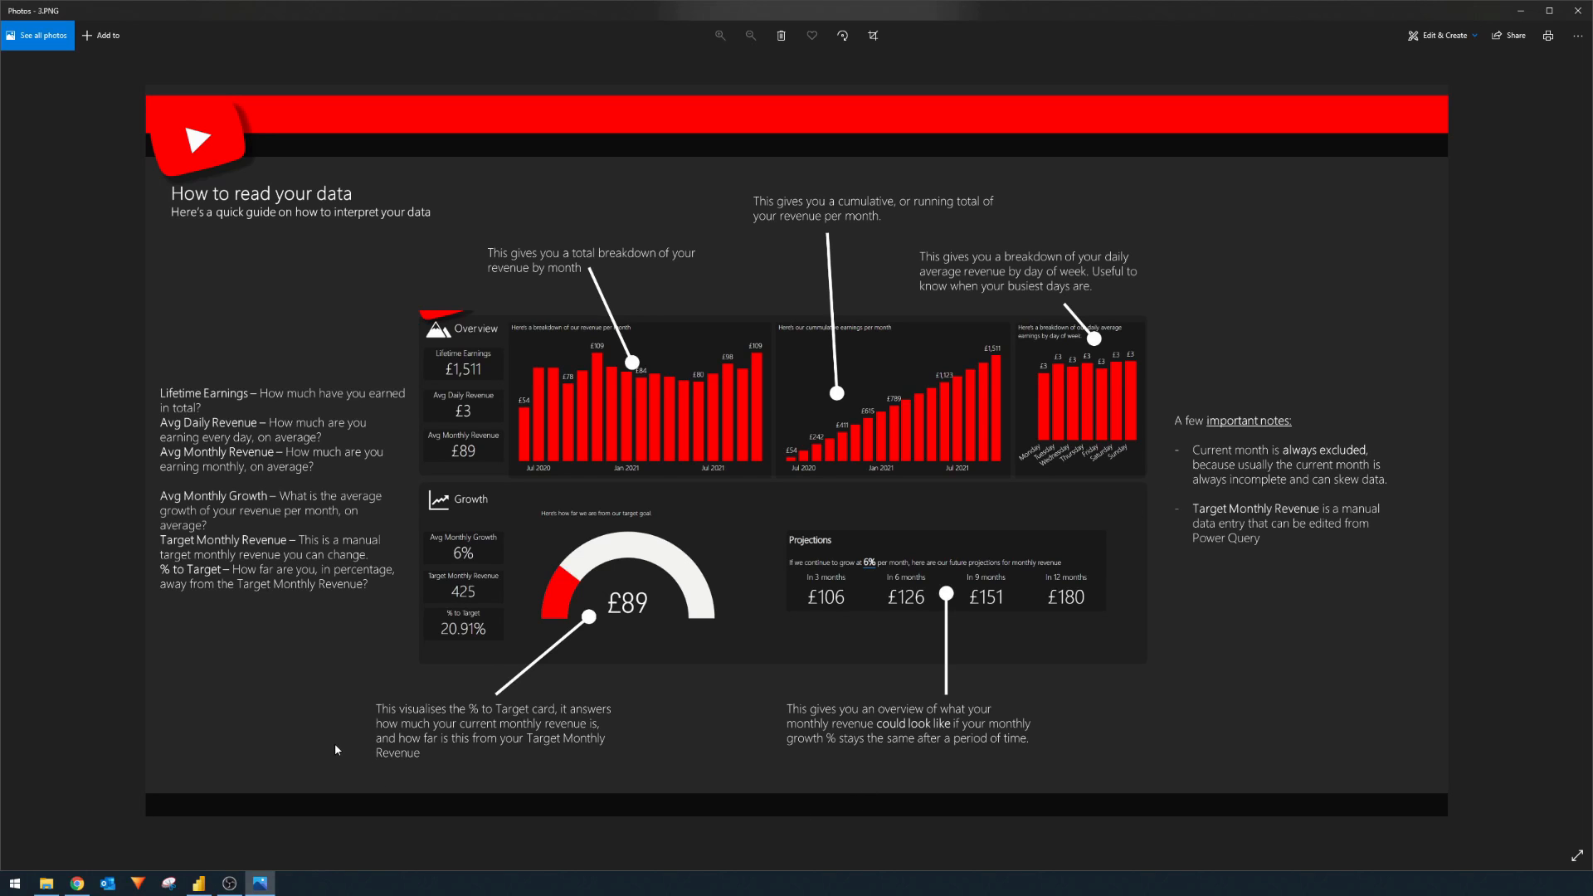
mouse_move(372, 737)
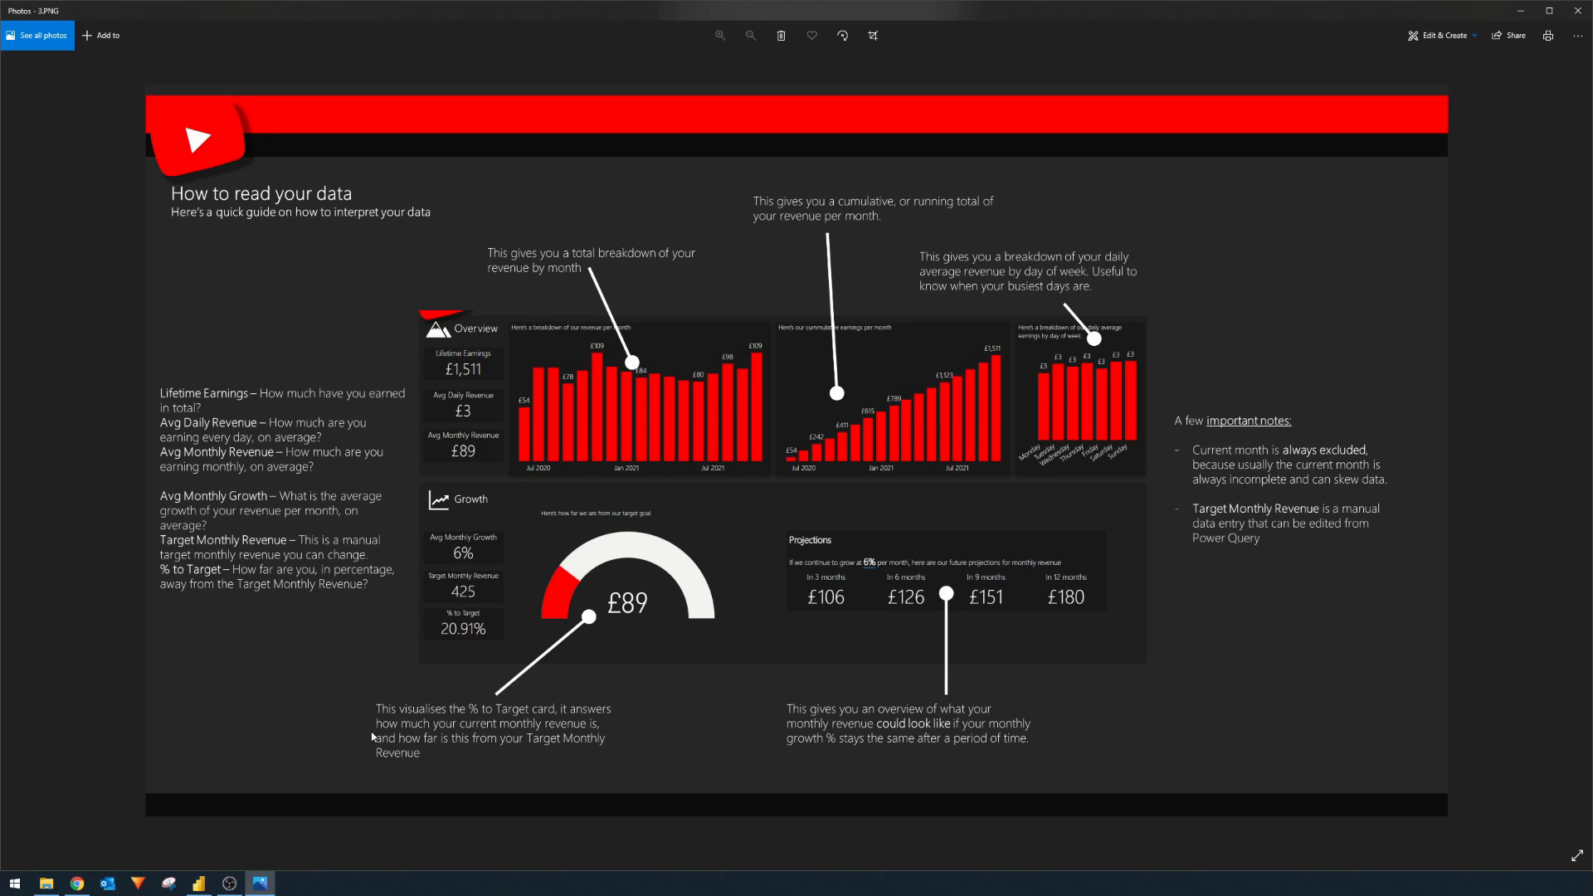
left_click(200, 883)
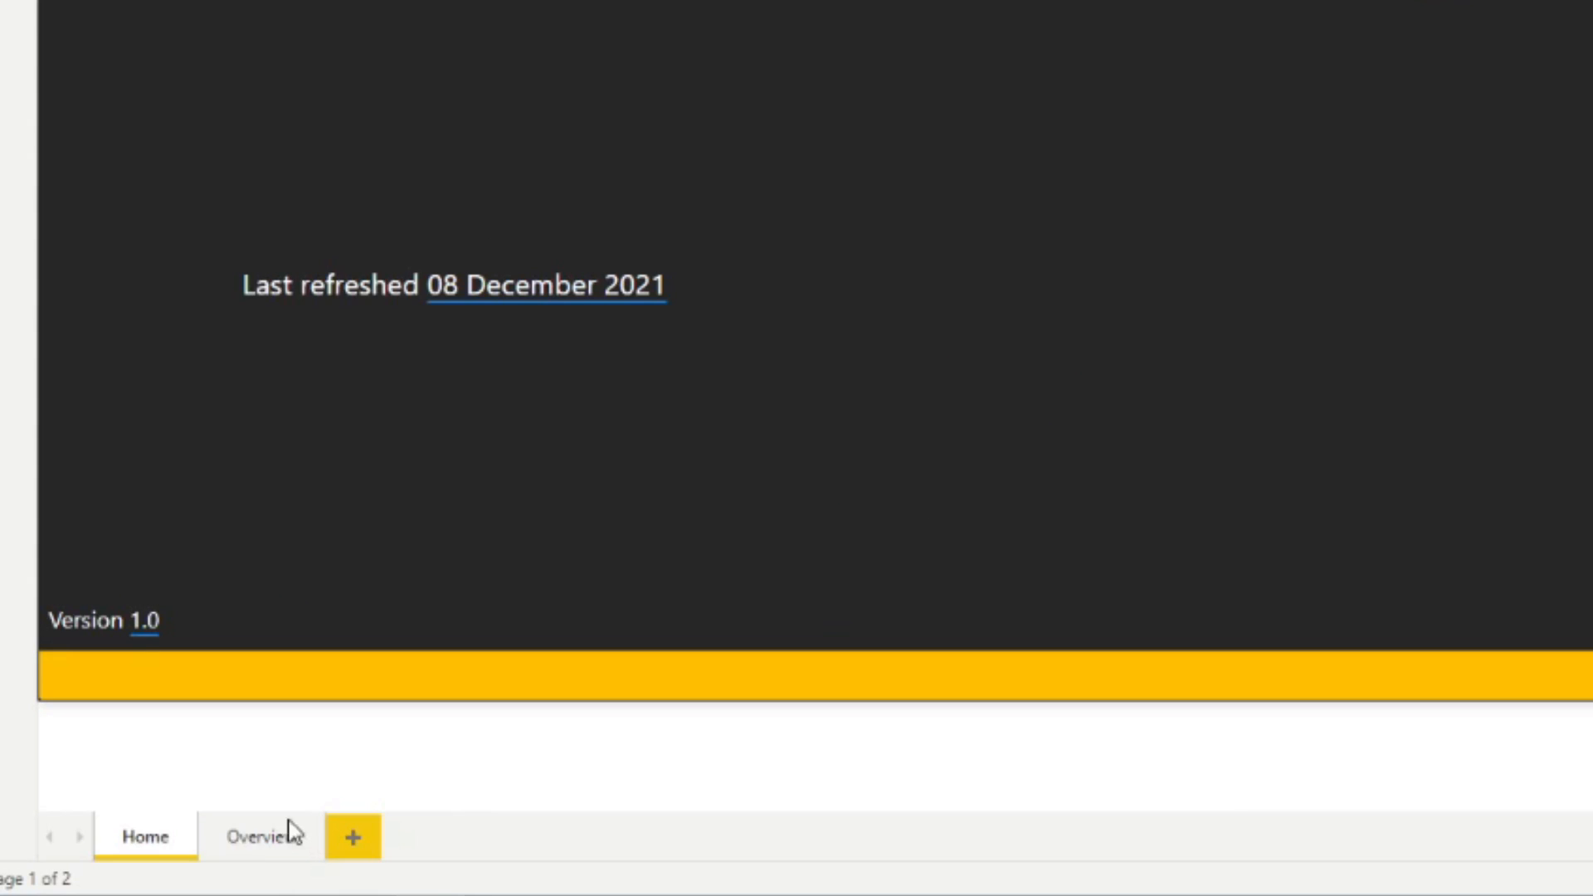
Add a new page after Overview, rename it 'Help', and hide it
left_click(262, 836)
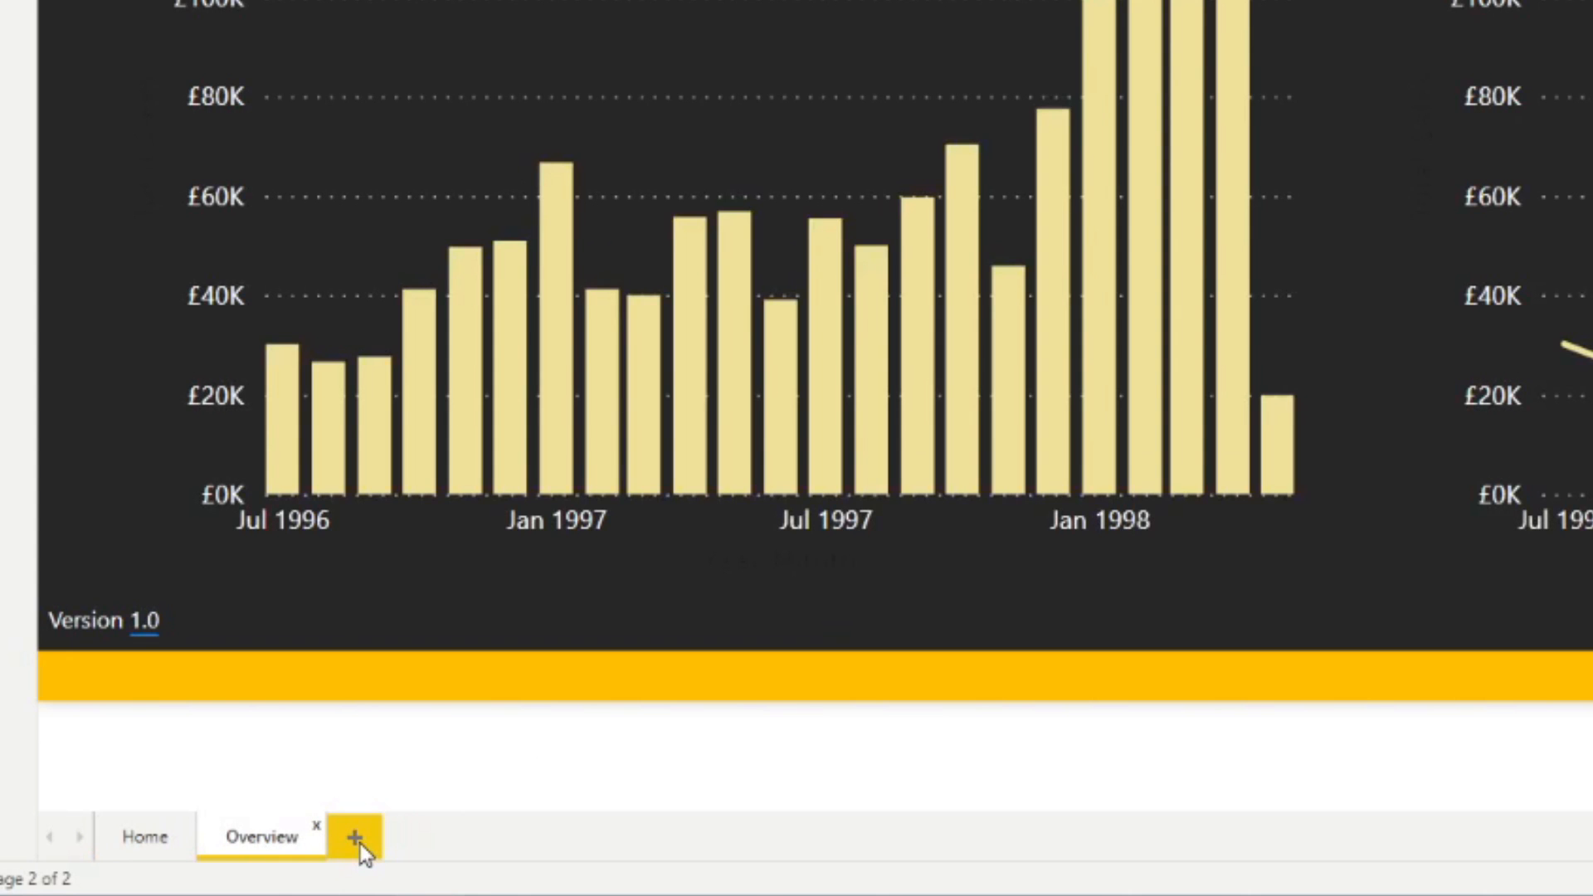
left_click(354, 836)
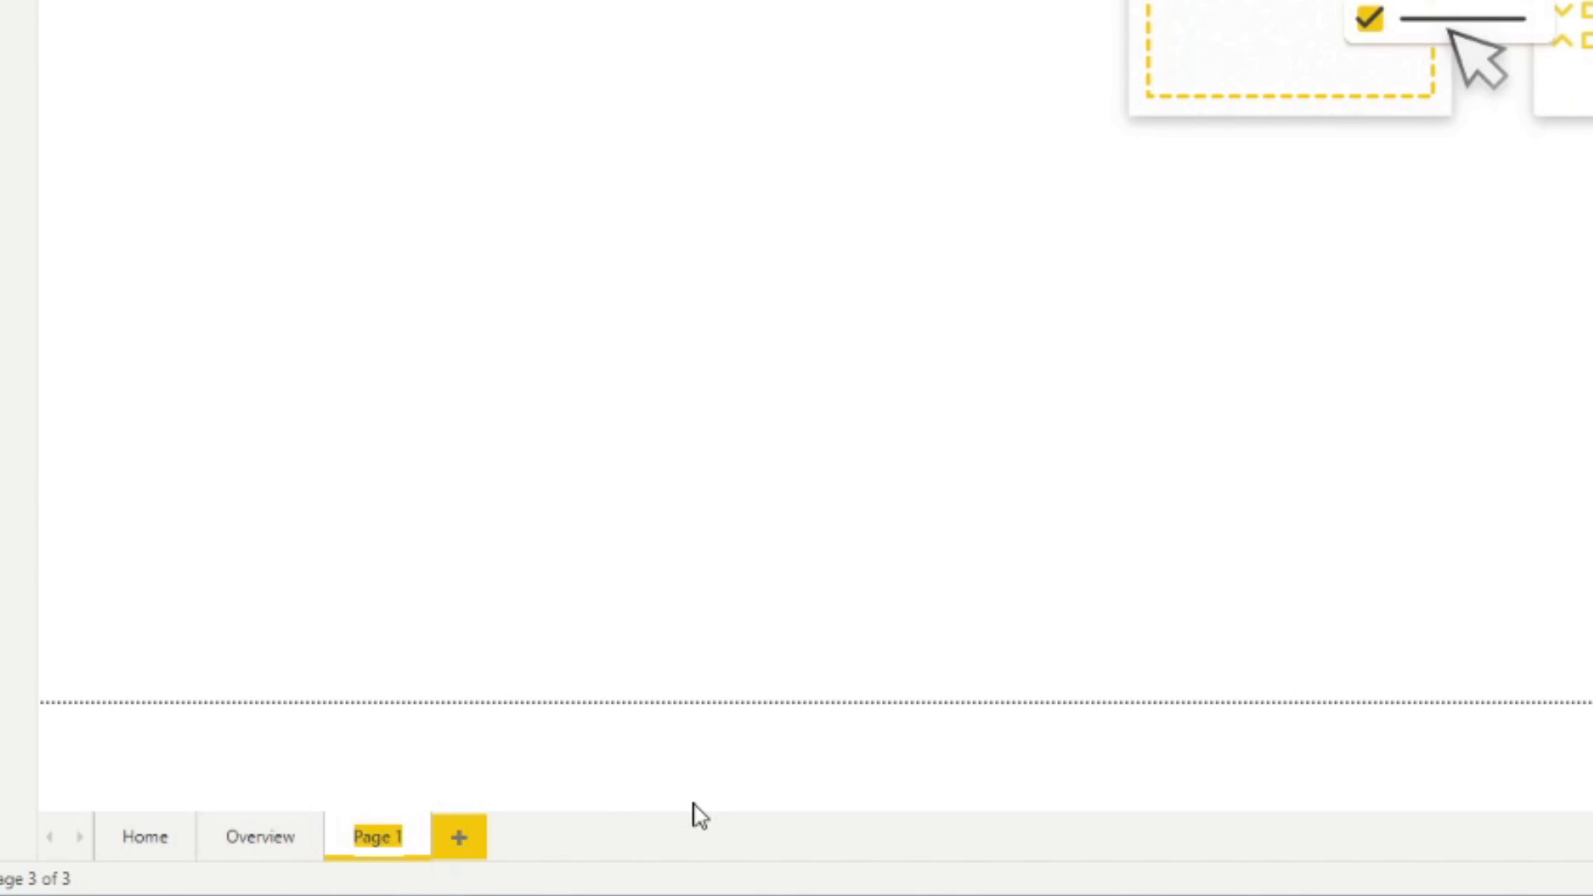
double_click(376, 836)
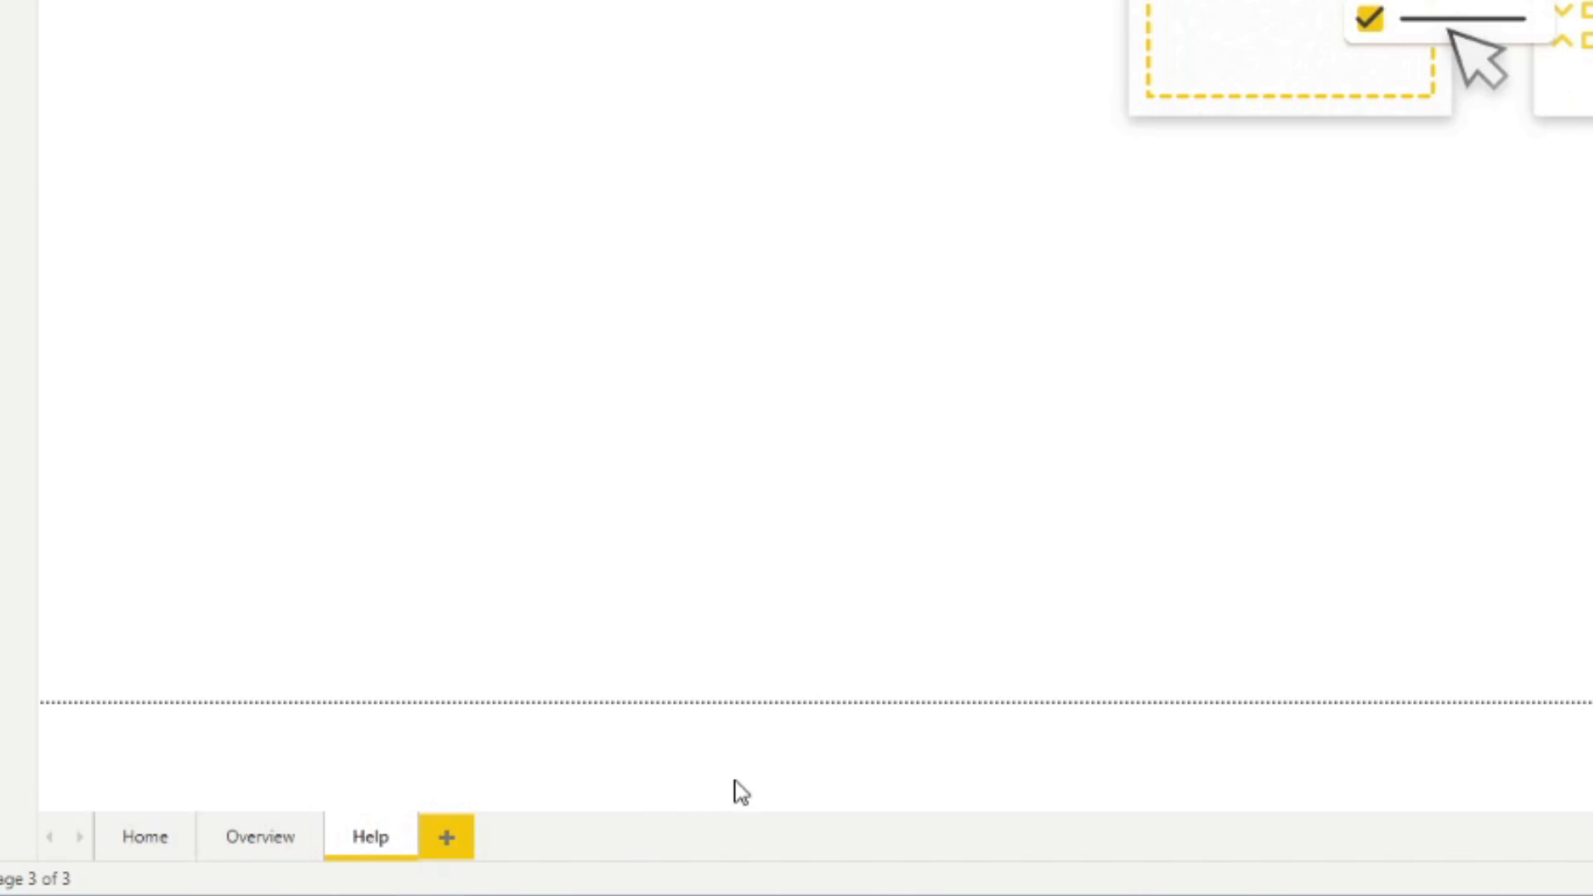
right_click(368, 837)
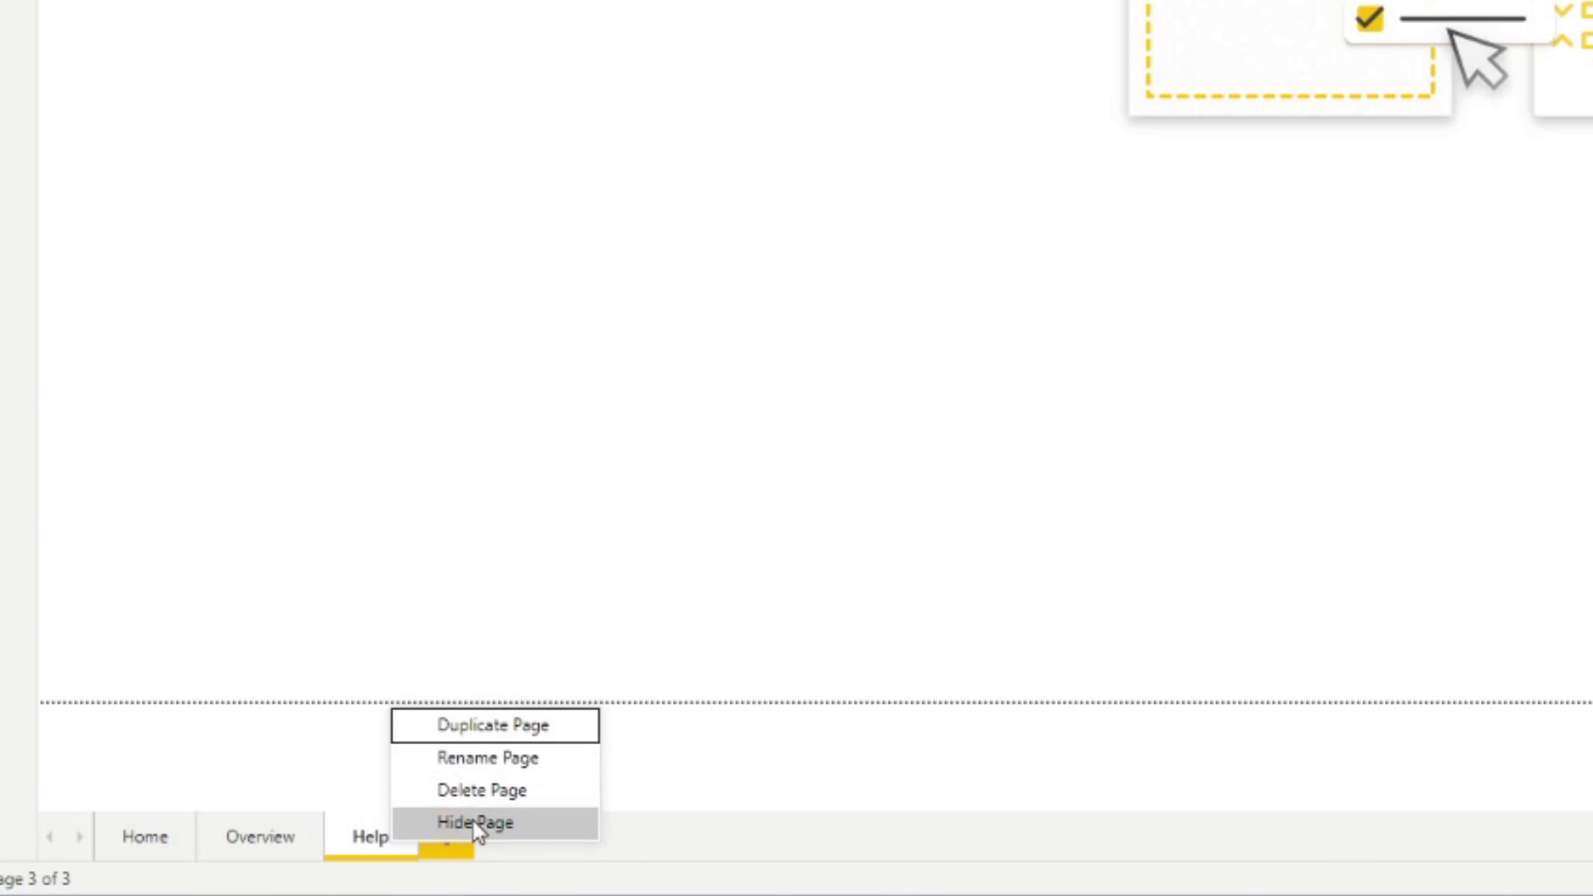
left_click(478, 824)
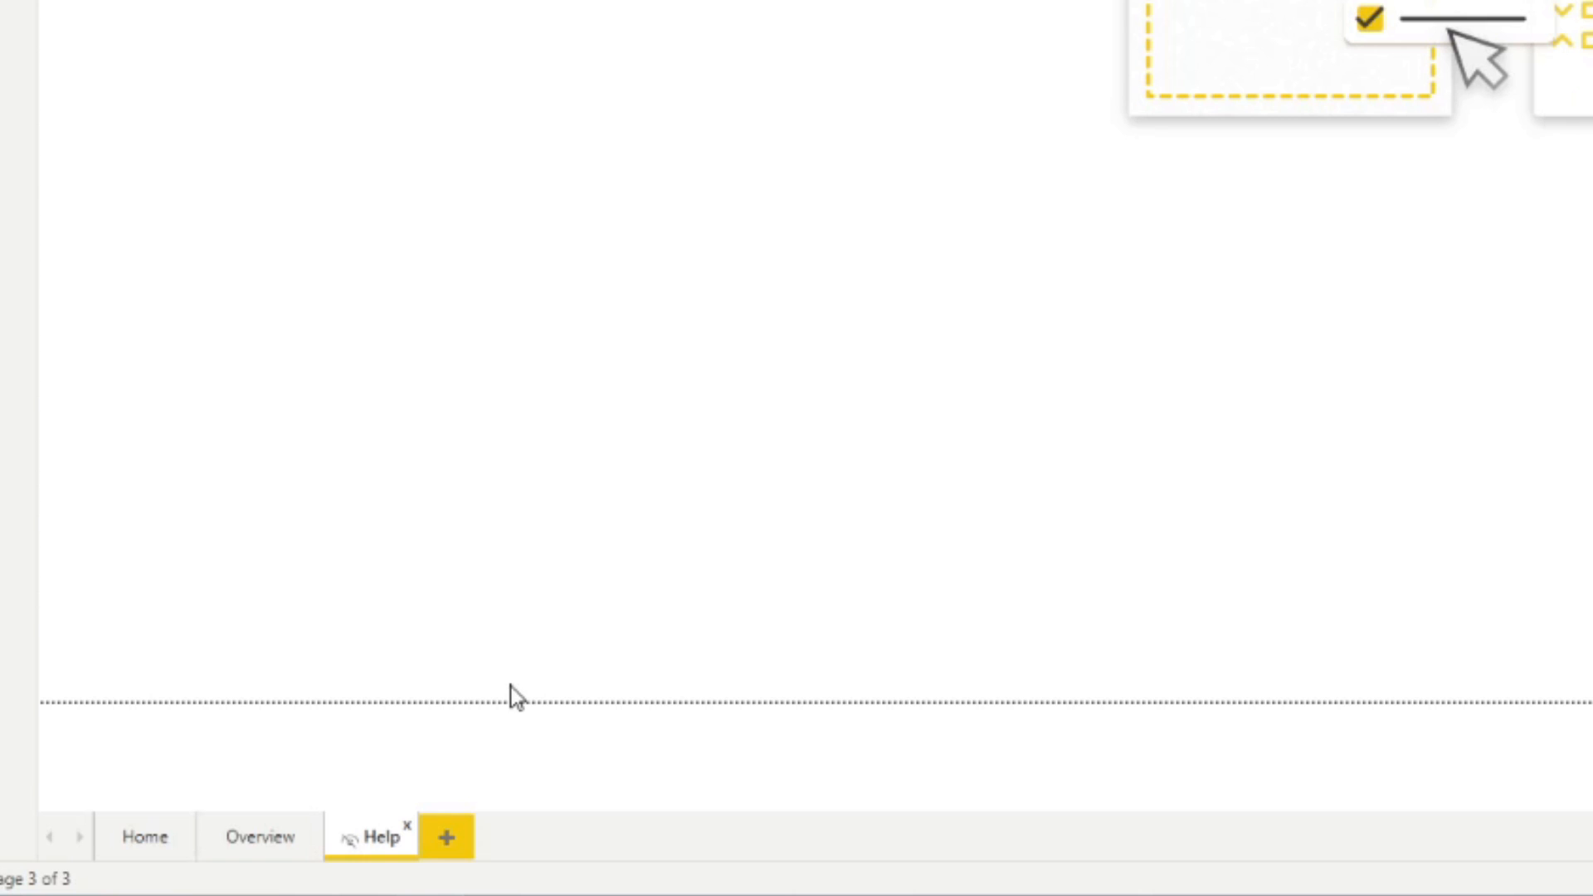
mouse_move(549, 699)
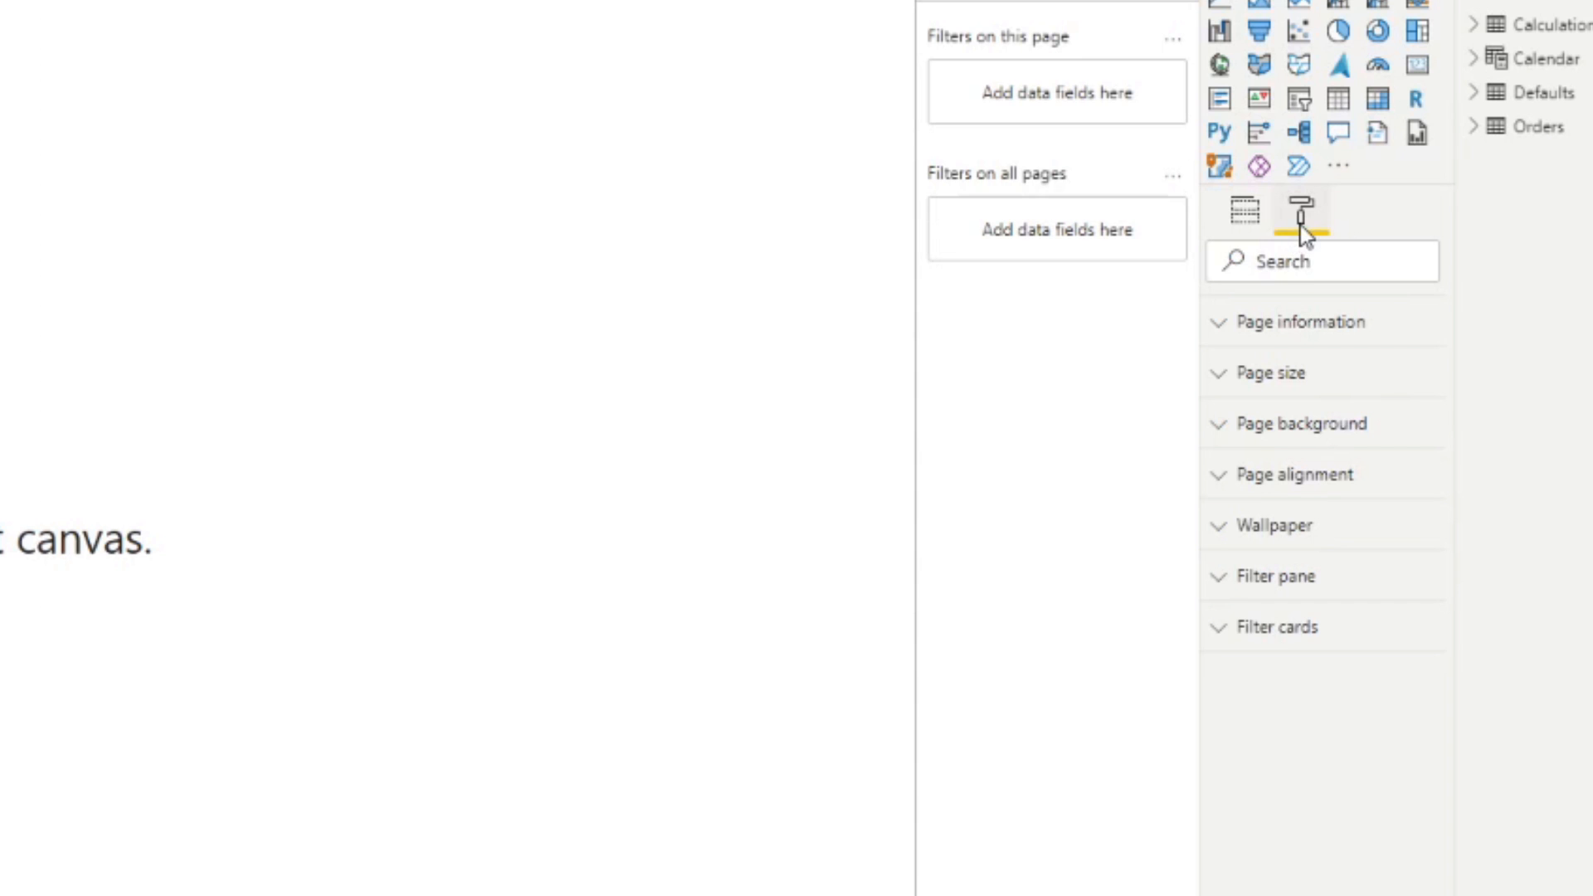
Set '3.PNG' as the Help page background at 0% transparency, fitted to the page
left_click(1299, 424)
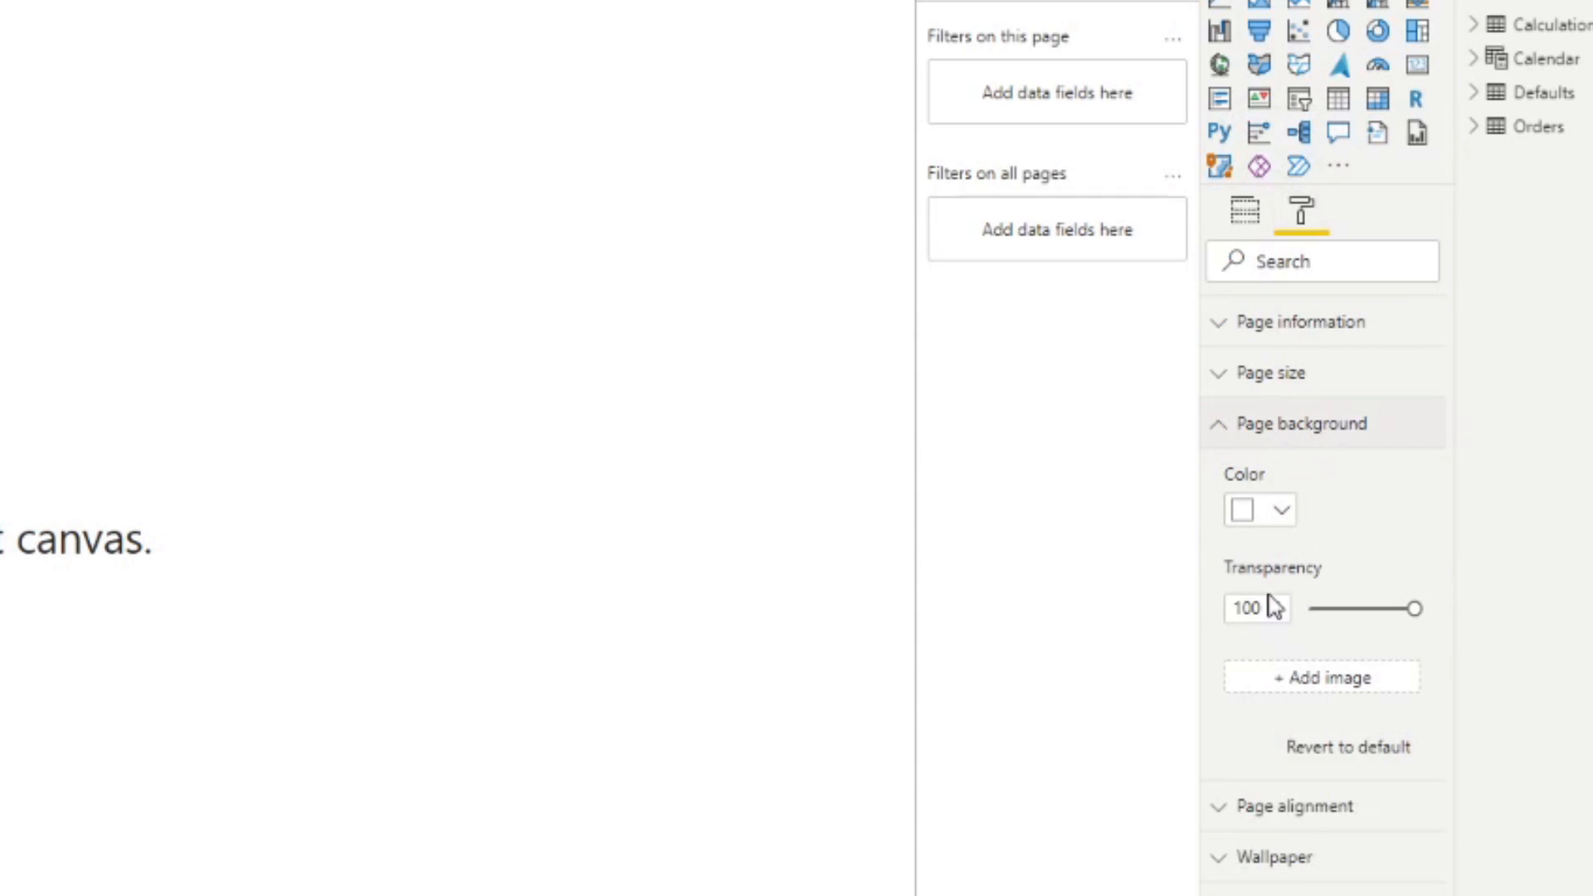
left_click(1321, 677)
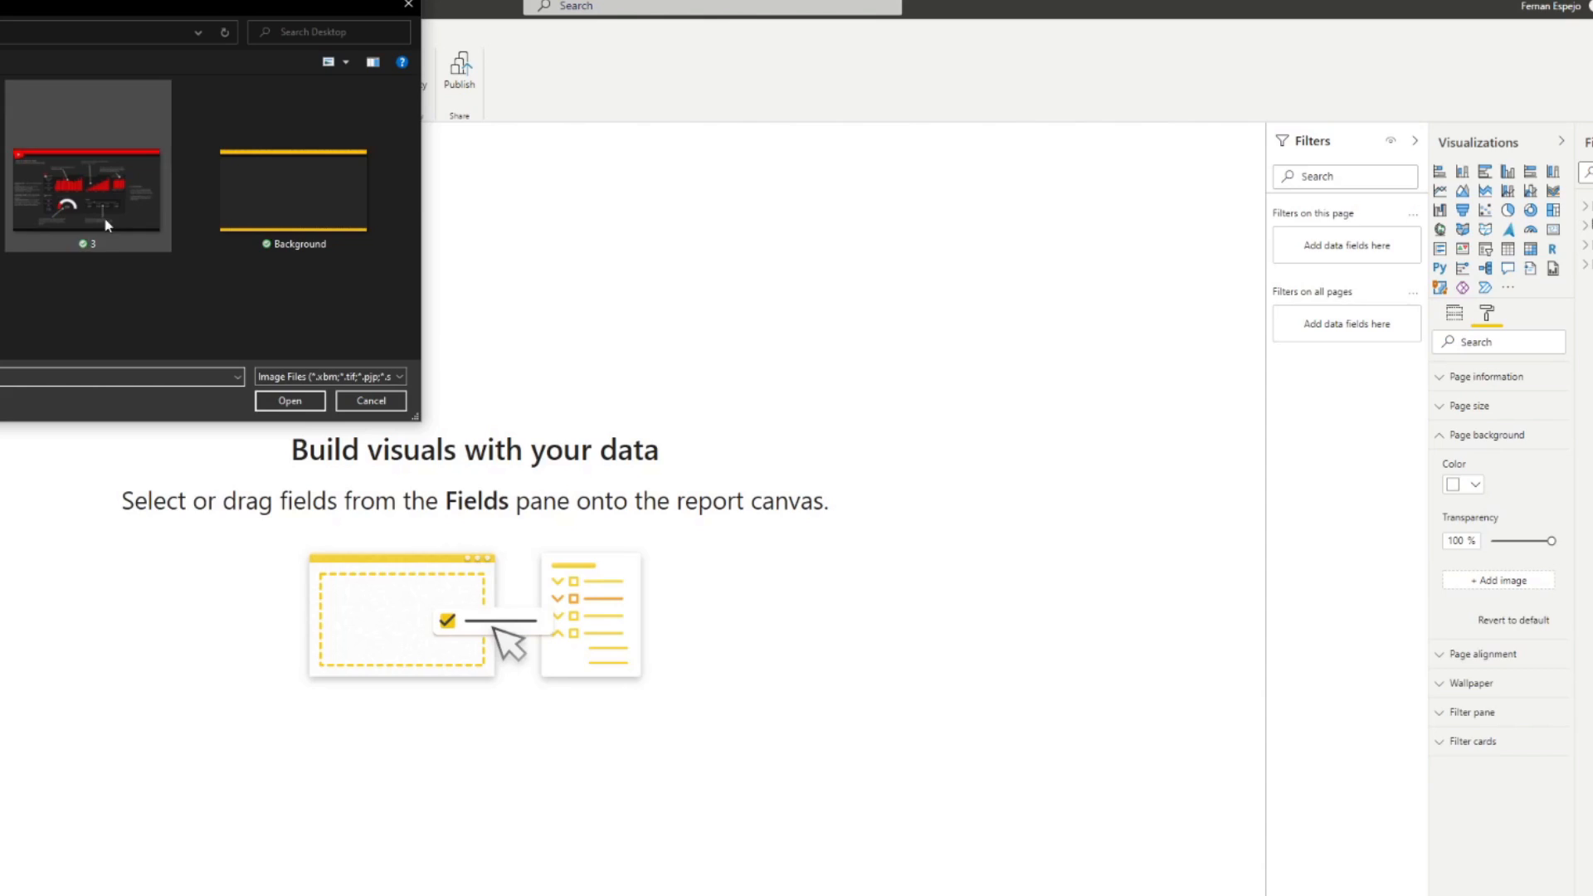
left_click(289, 400)
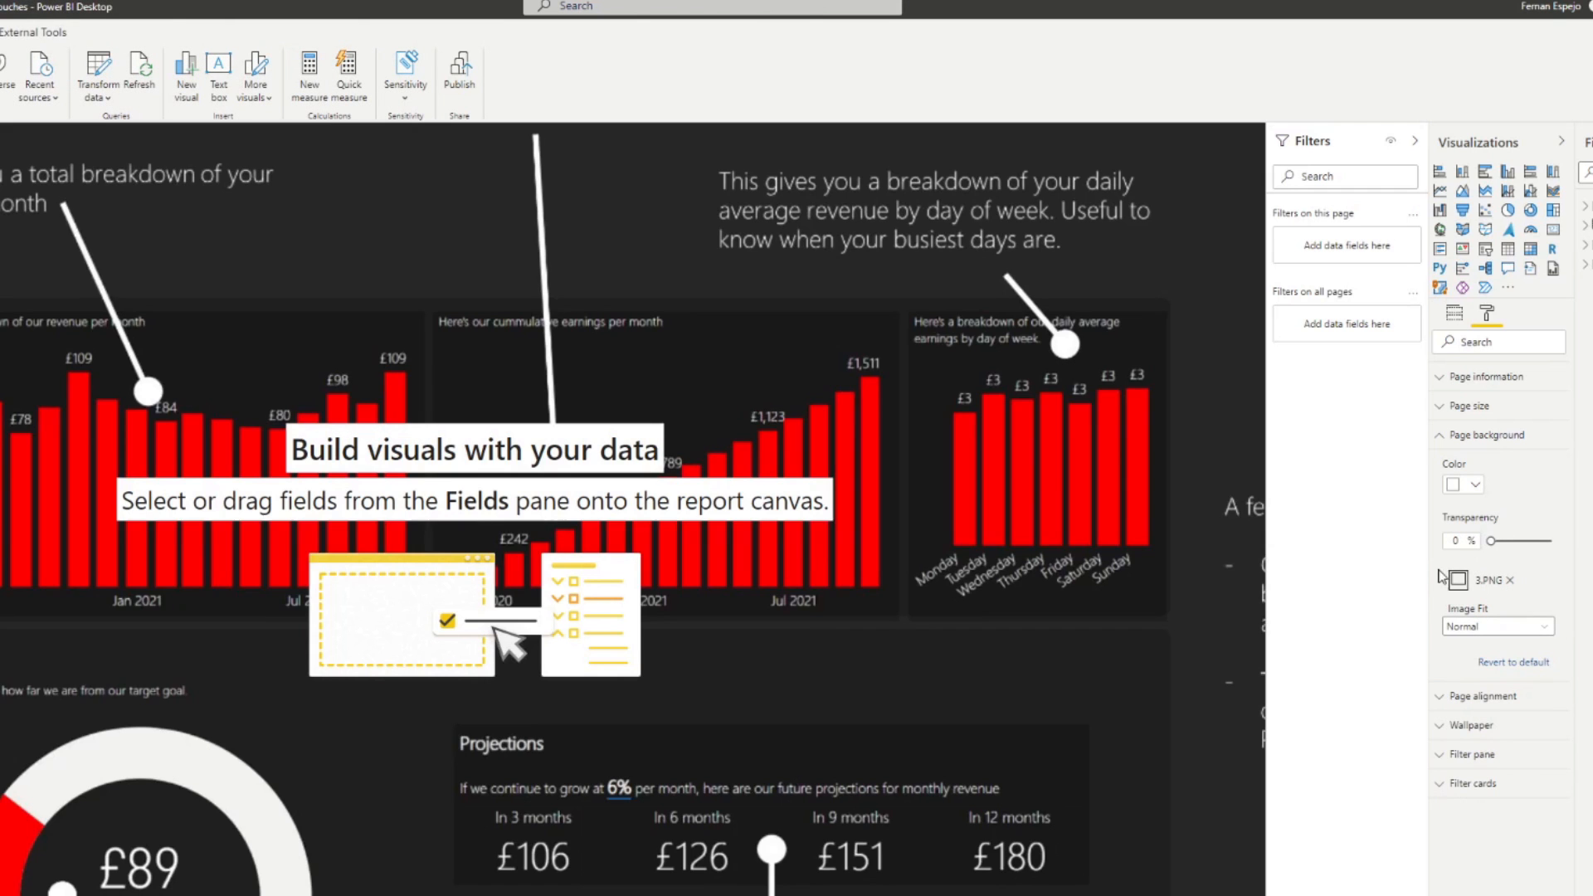
left_click(1496, 626)
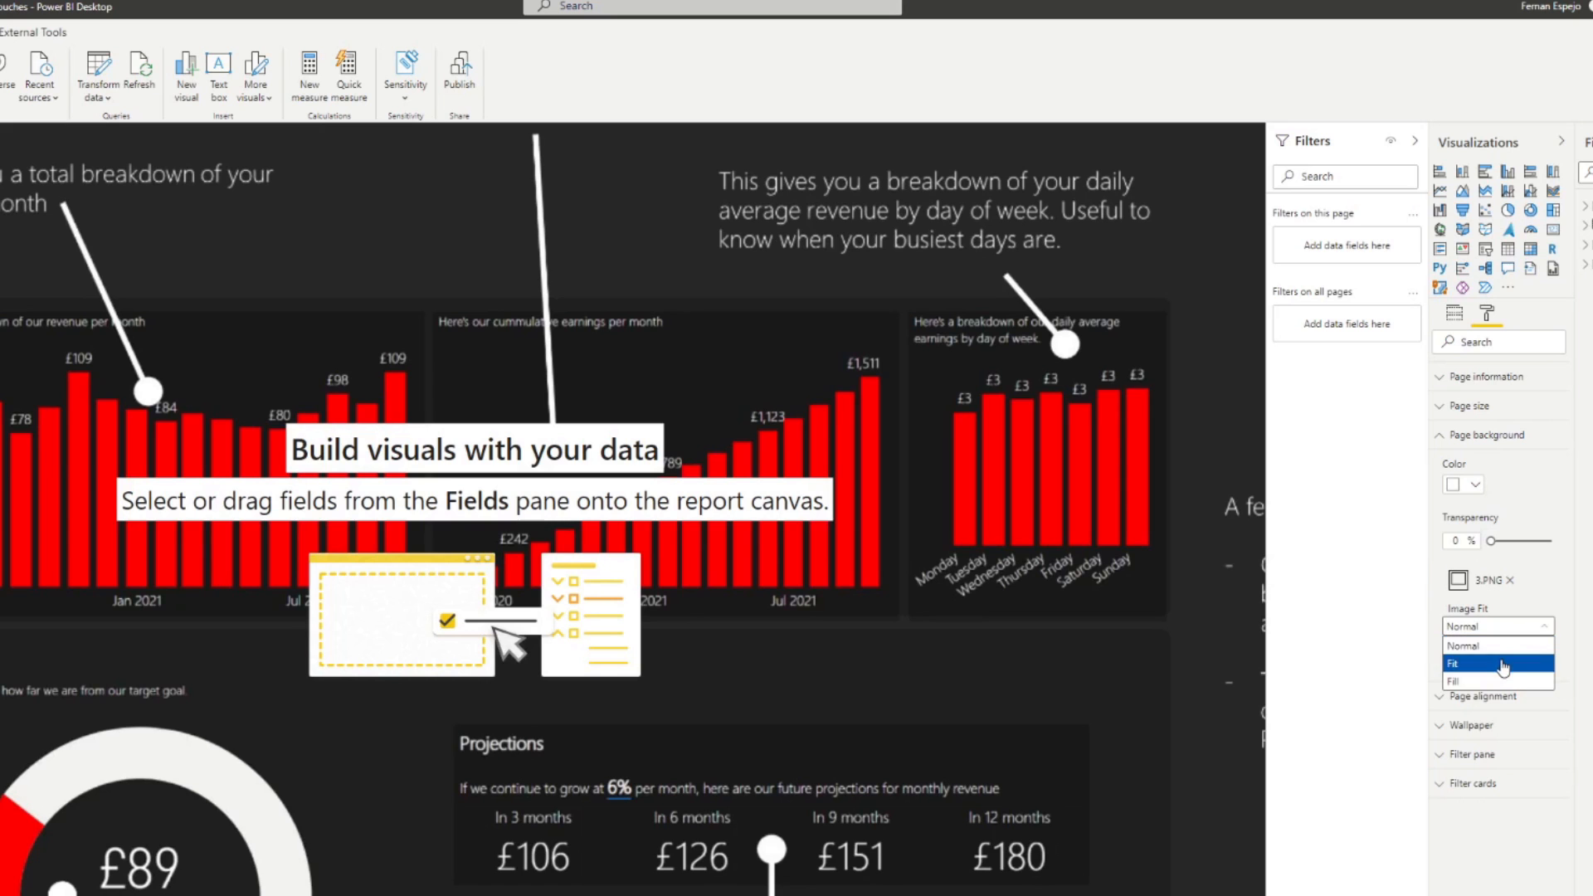
left_click(1472, 664)
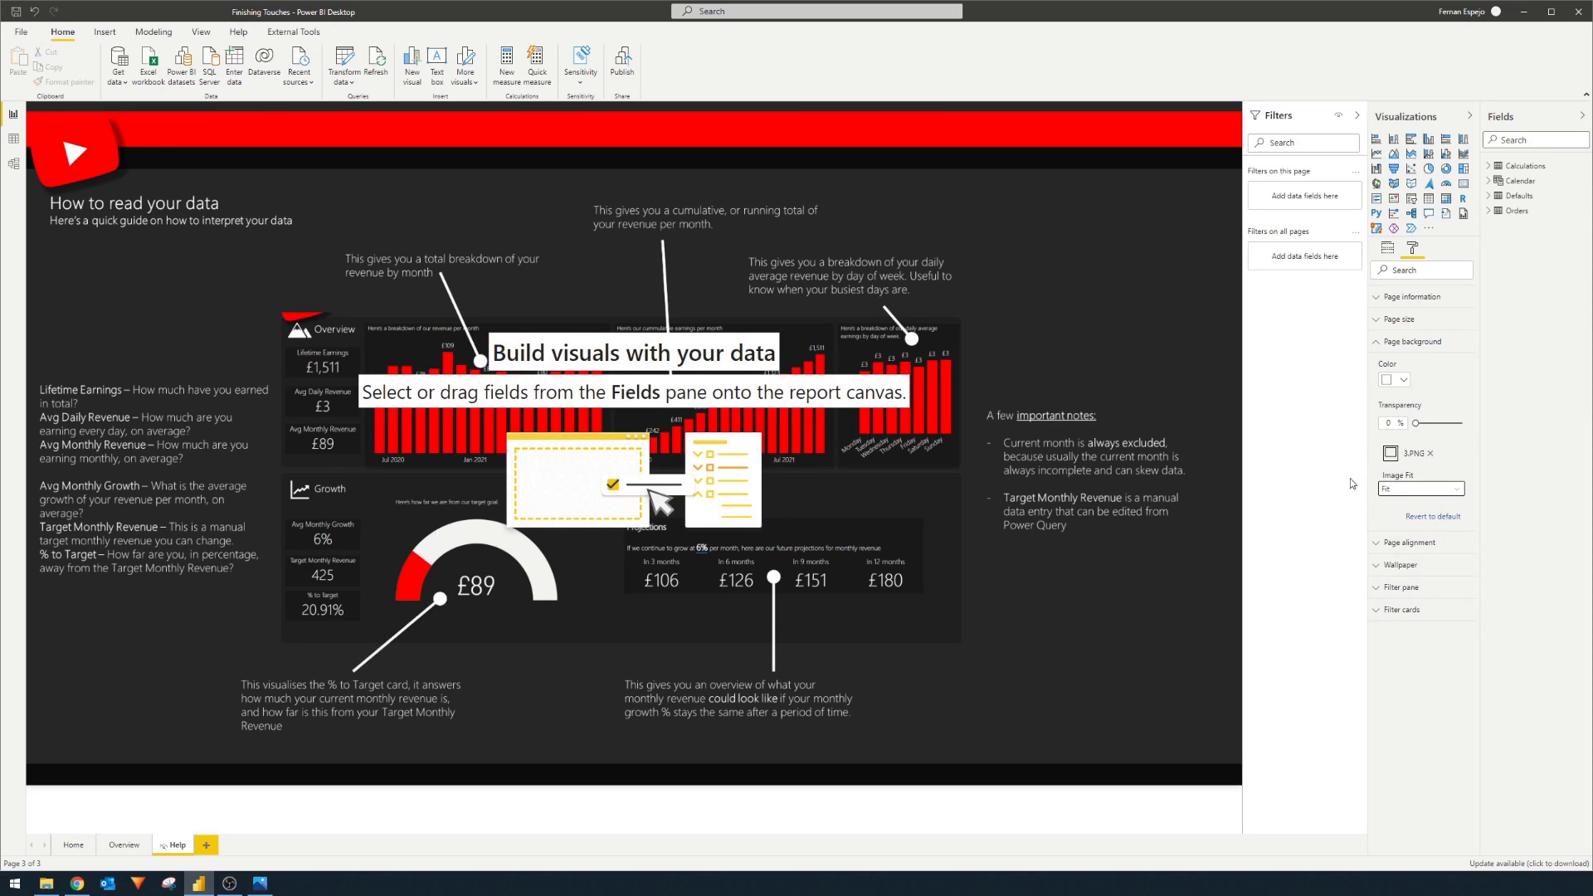
mouse_move(1057, 312)
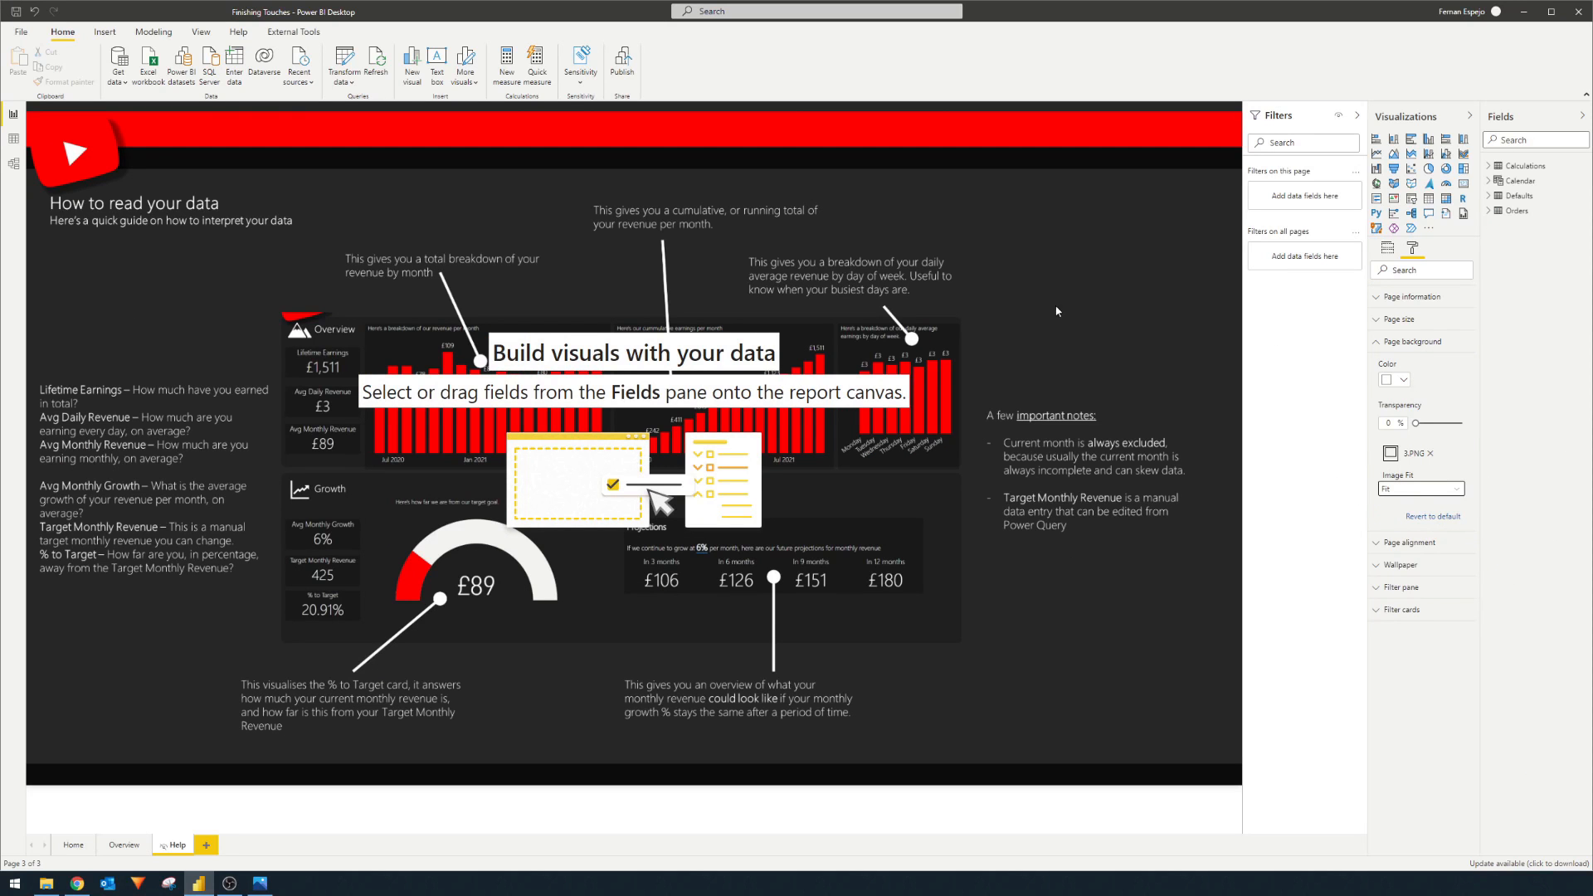
mouse_move(549, 315)
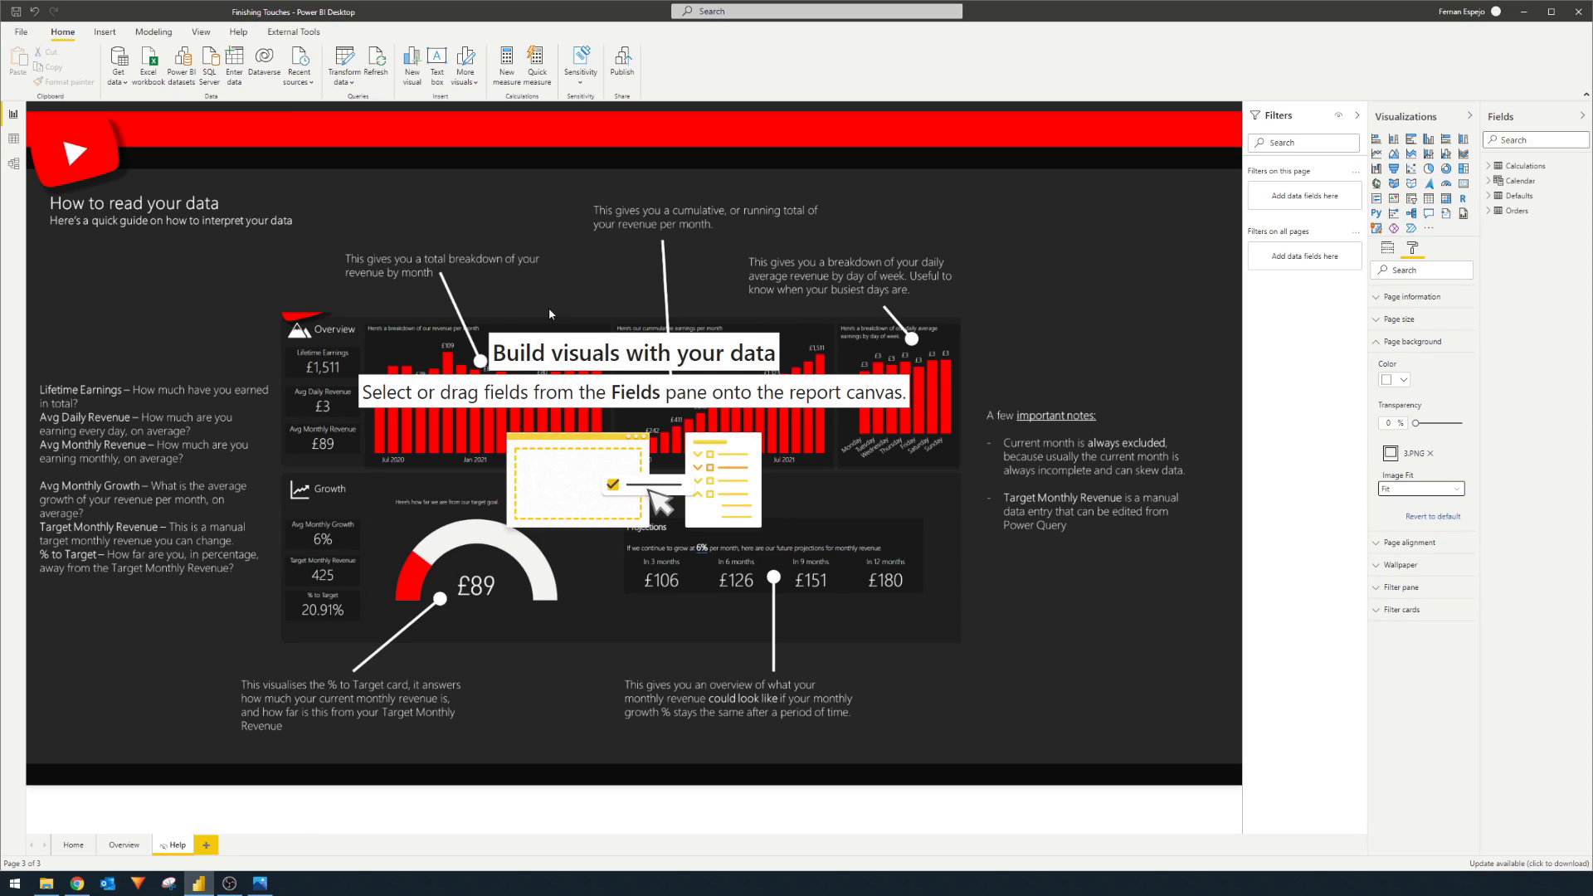
mouse_move(1276, 195)
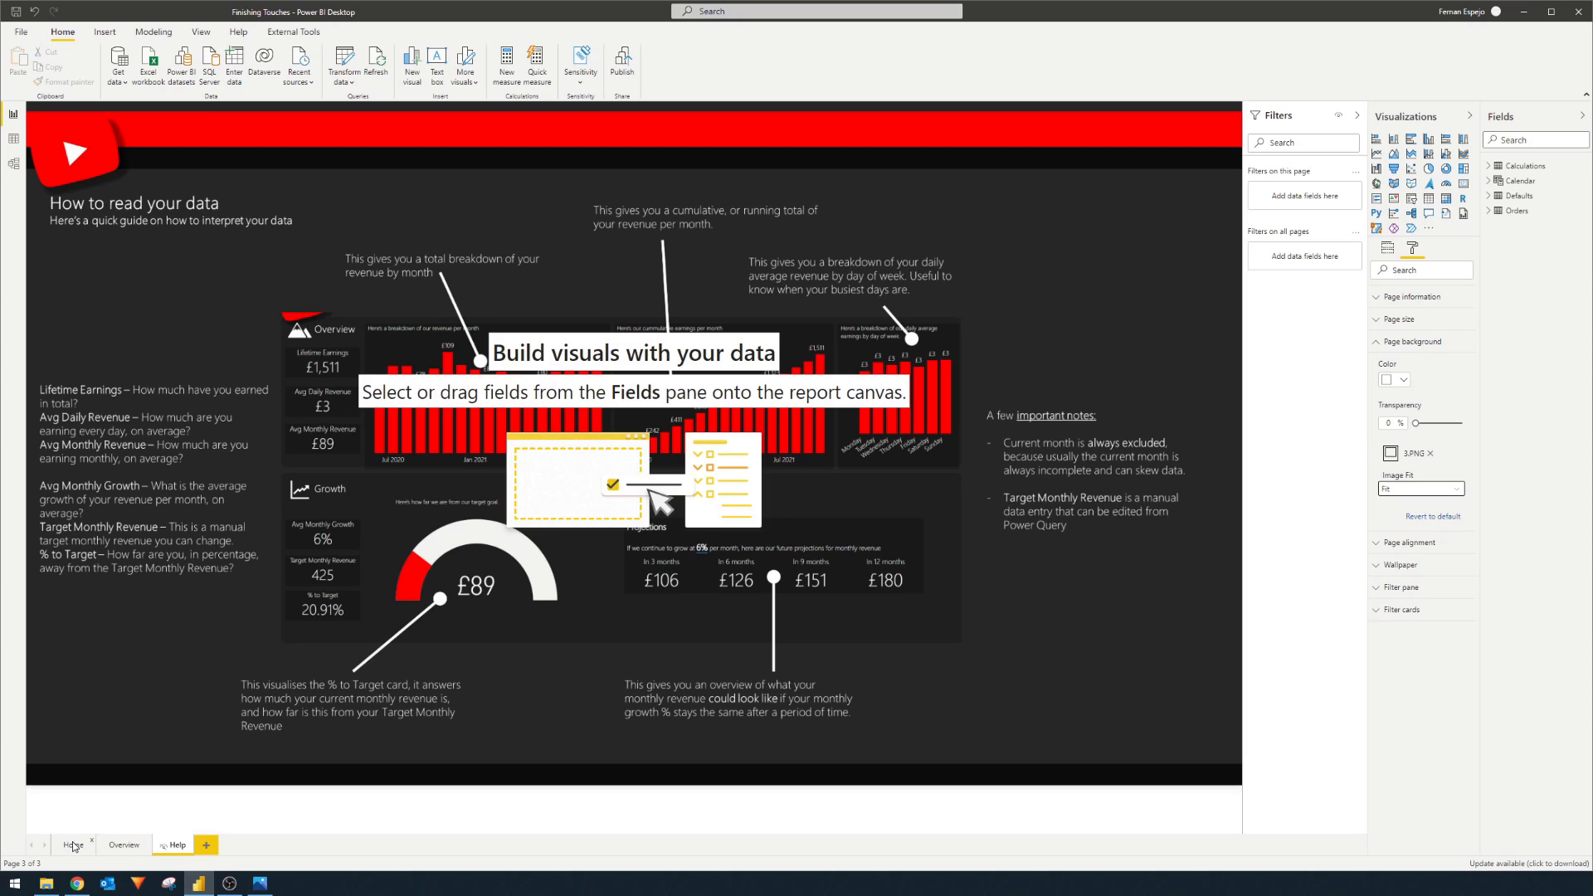
Copy the 'Last refreshed' text box from the Home page onto the Help page's bottom right
left_click(73, 845)
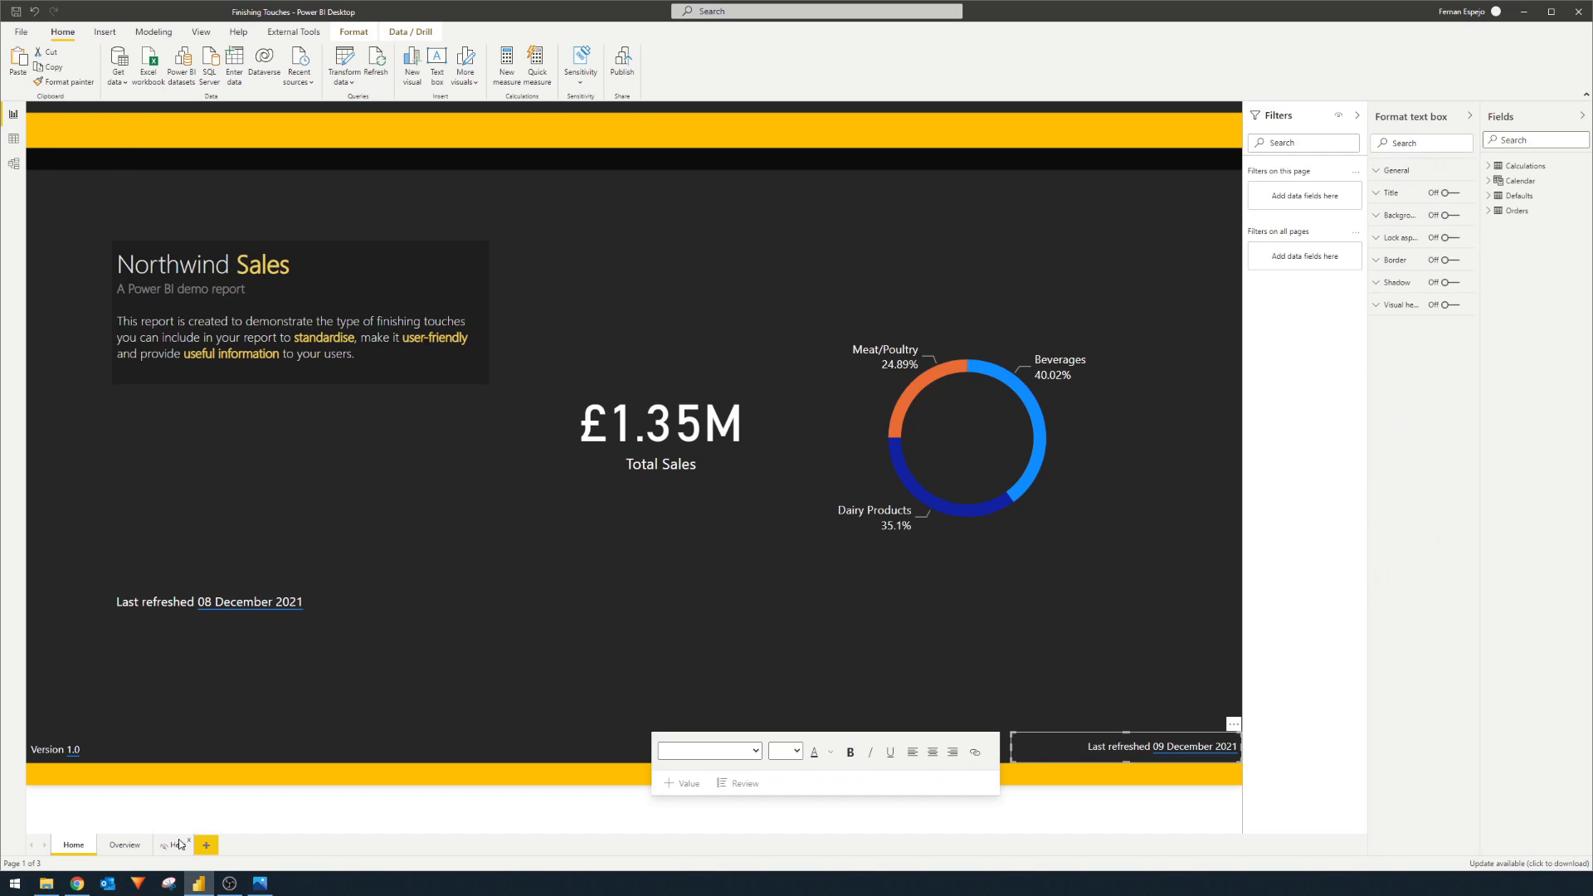
left_click(175, 845)
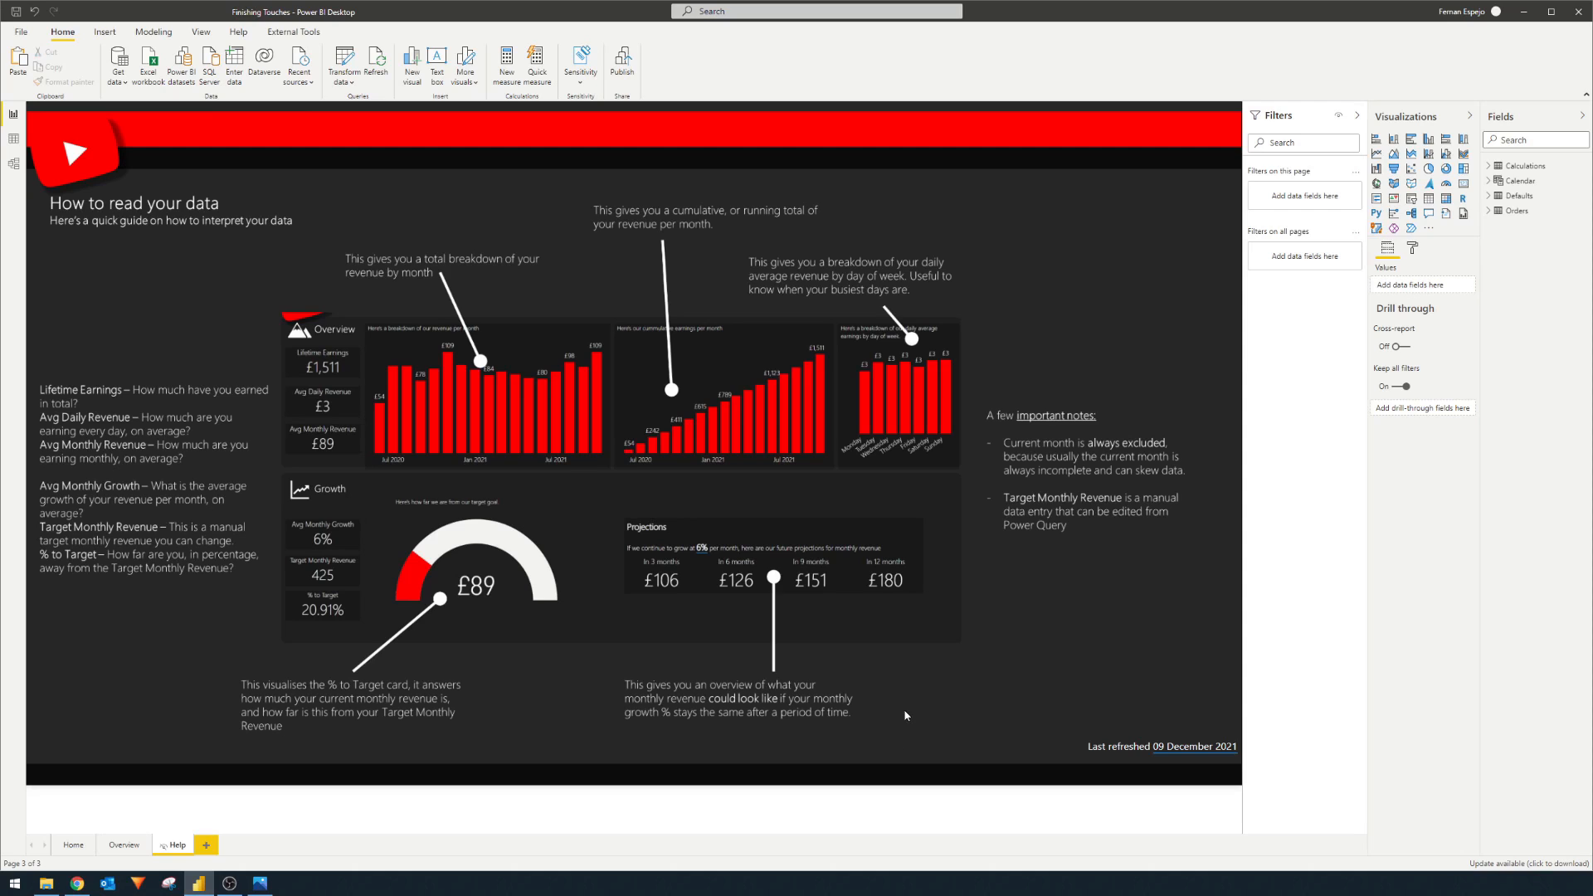
mouse_move(926, 689)
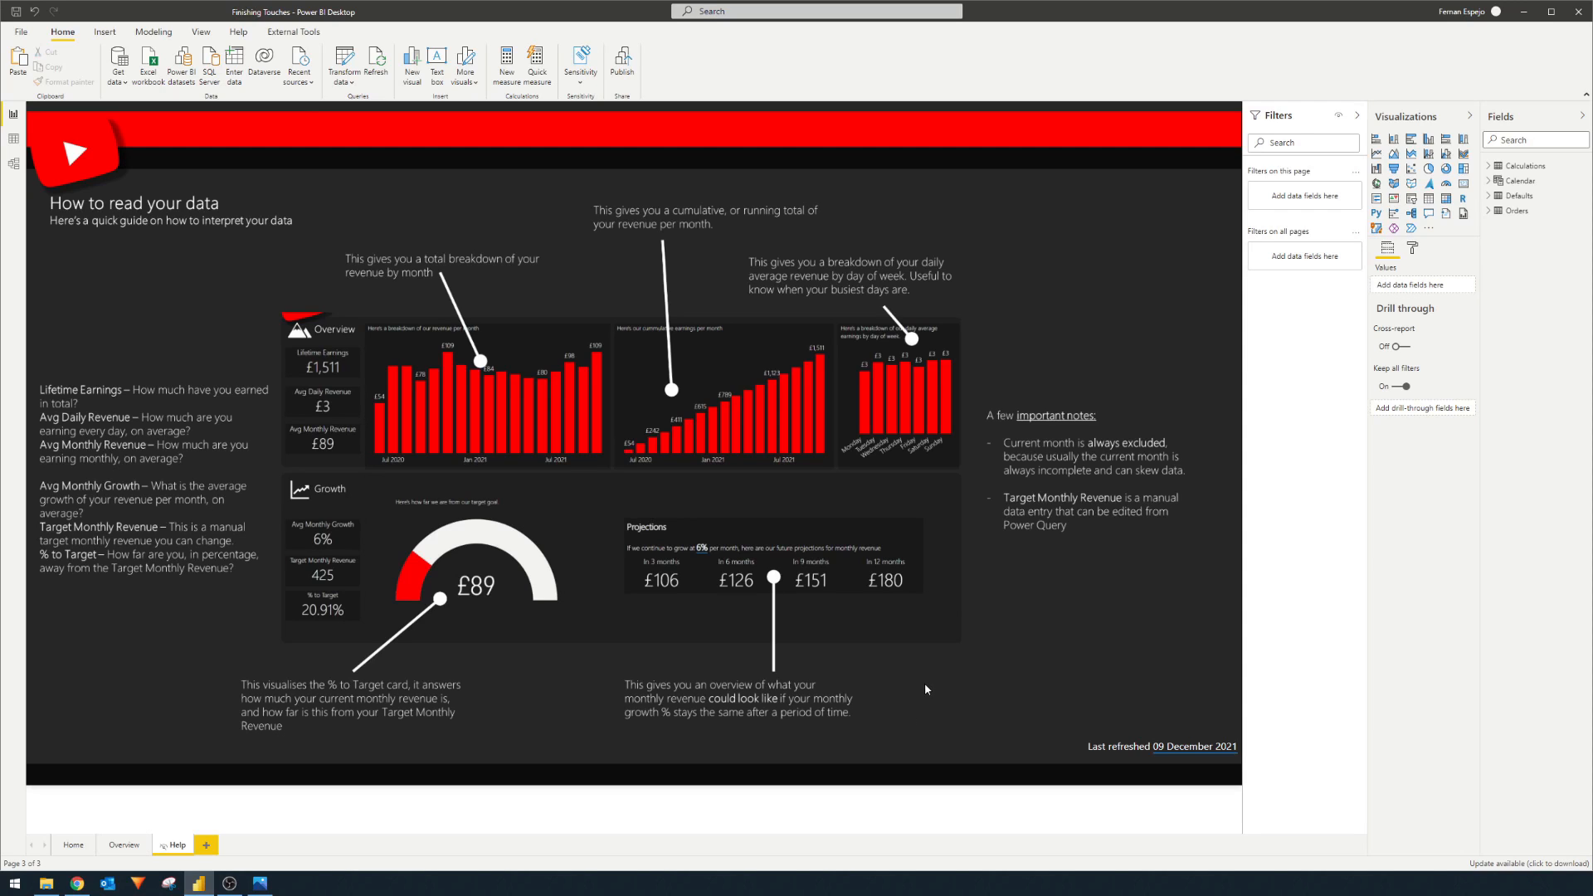
mouse_move(914, 707)
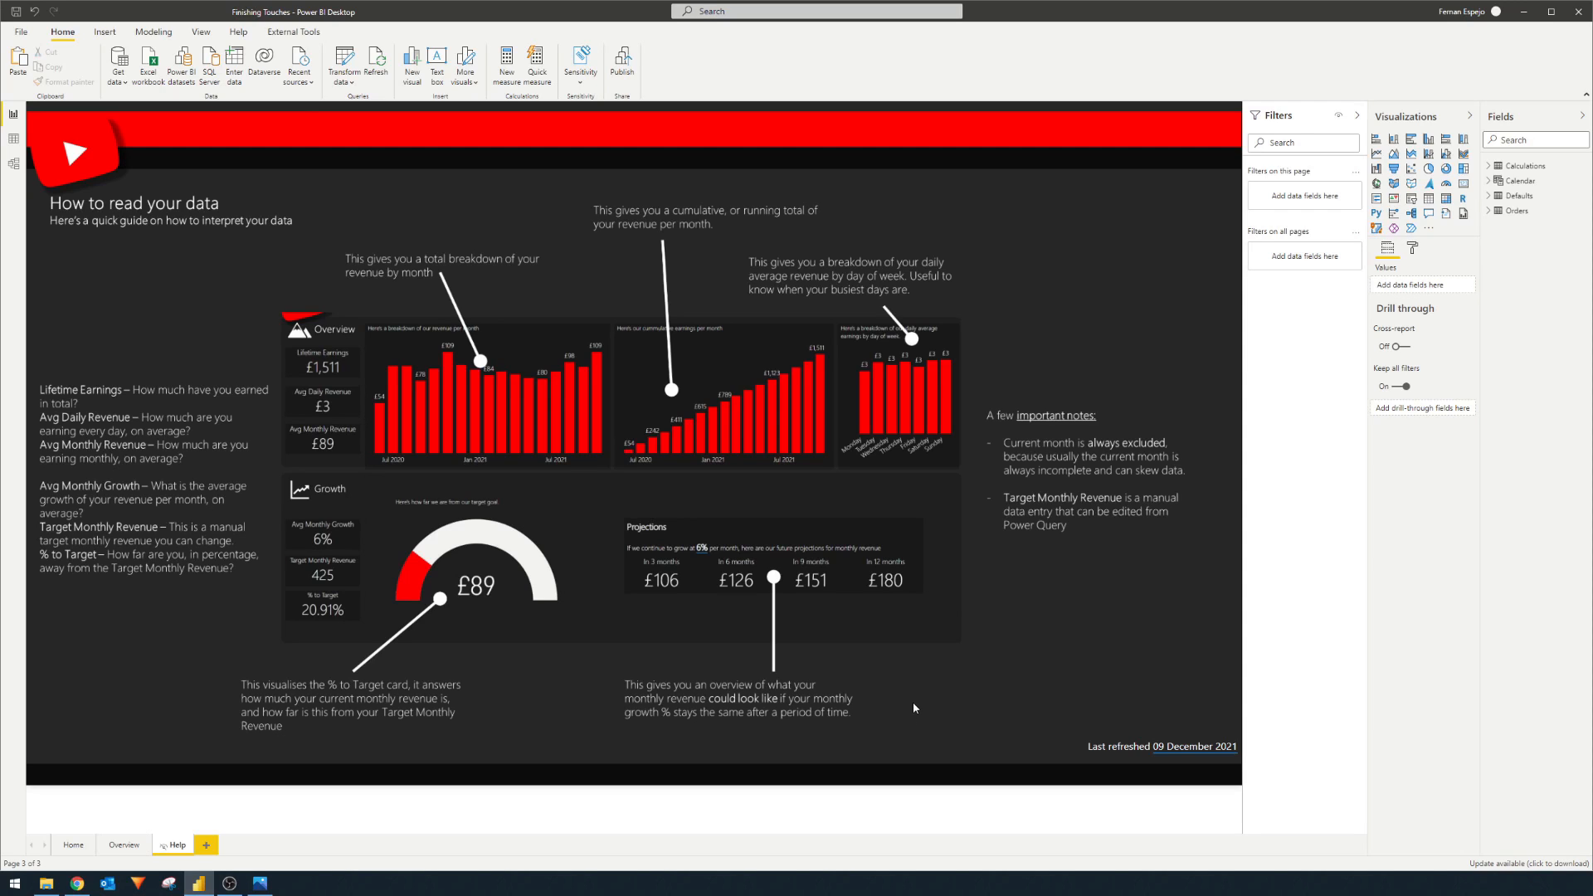
mouse_move(132, 841)
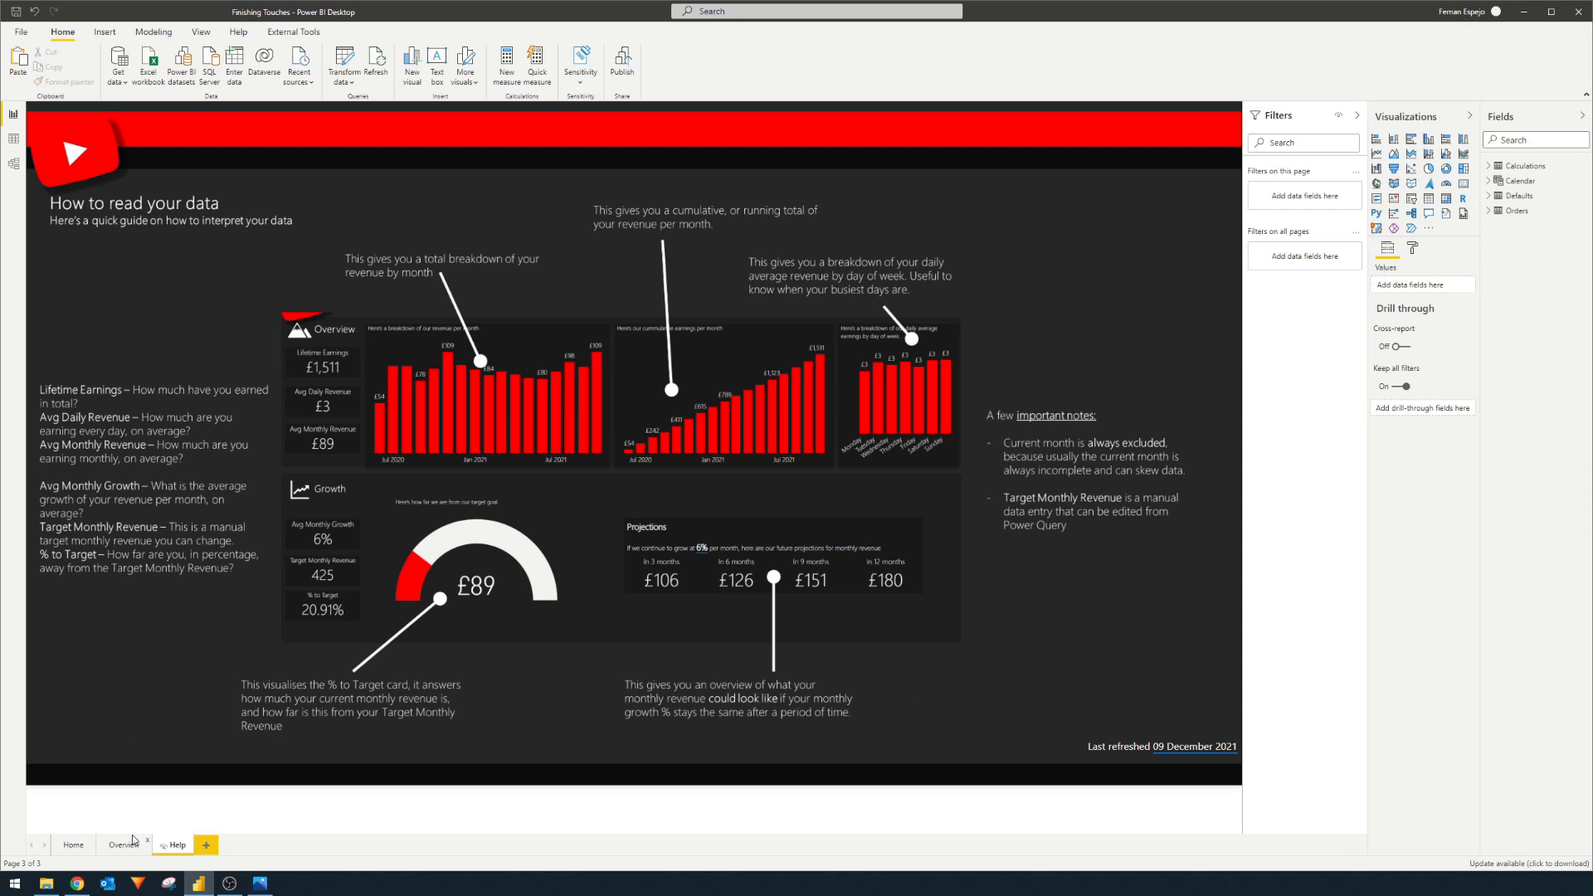
Insert a Help question-mark button on the Home page
left_click(72, 845)
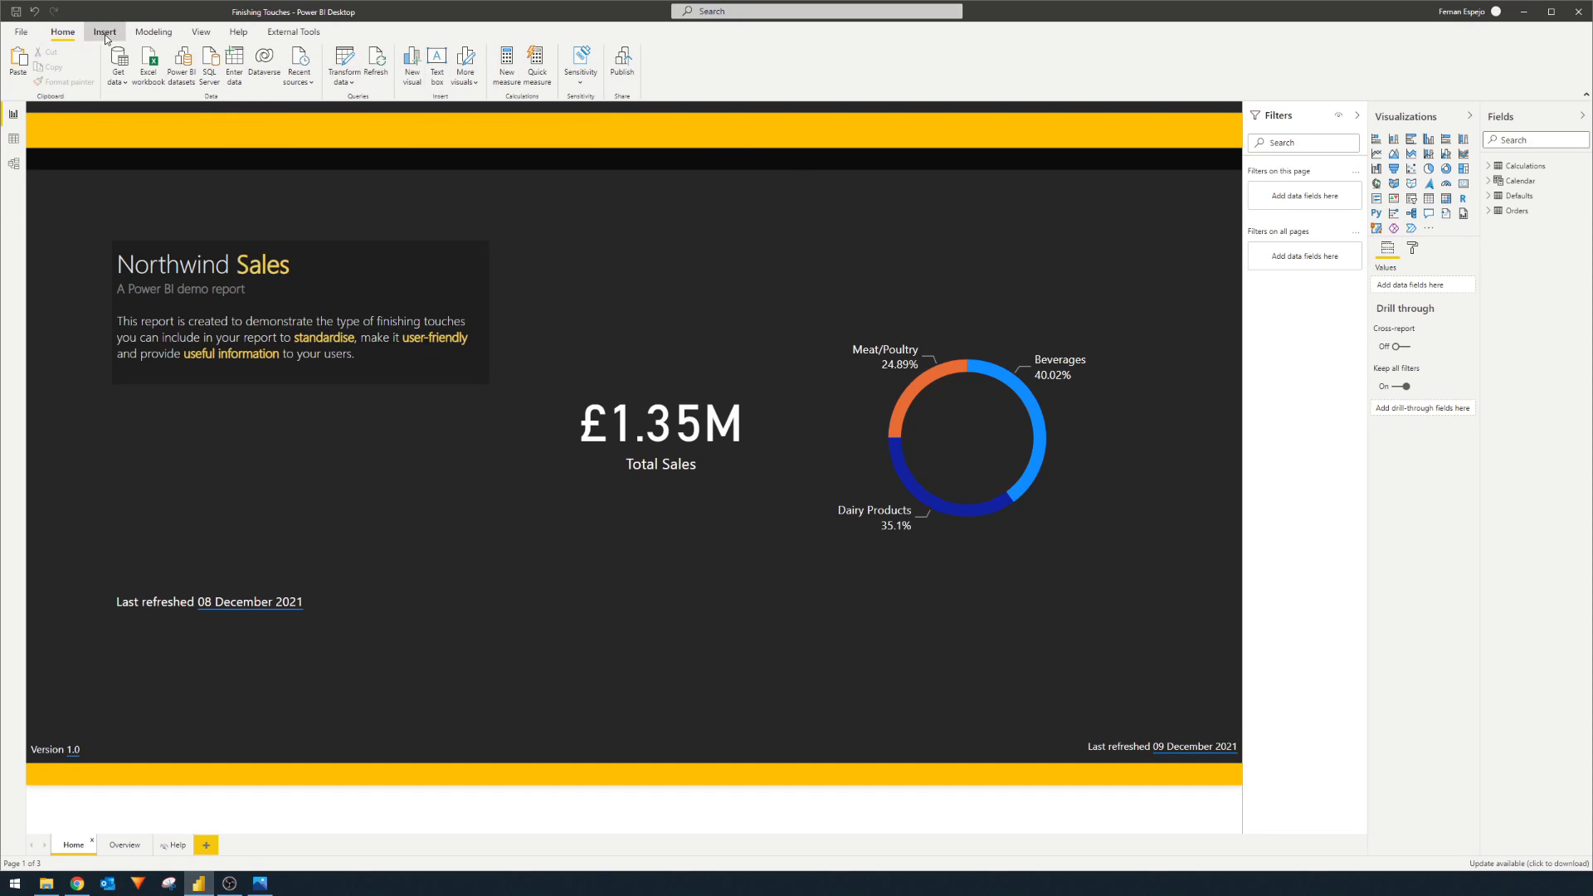
left_click(457, 61)
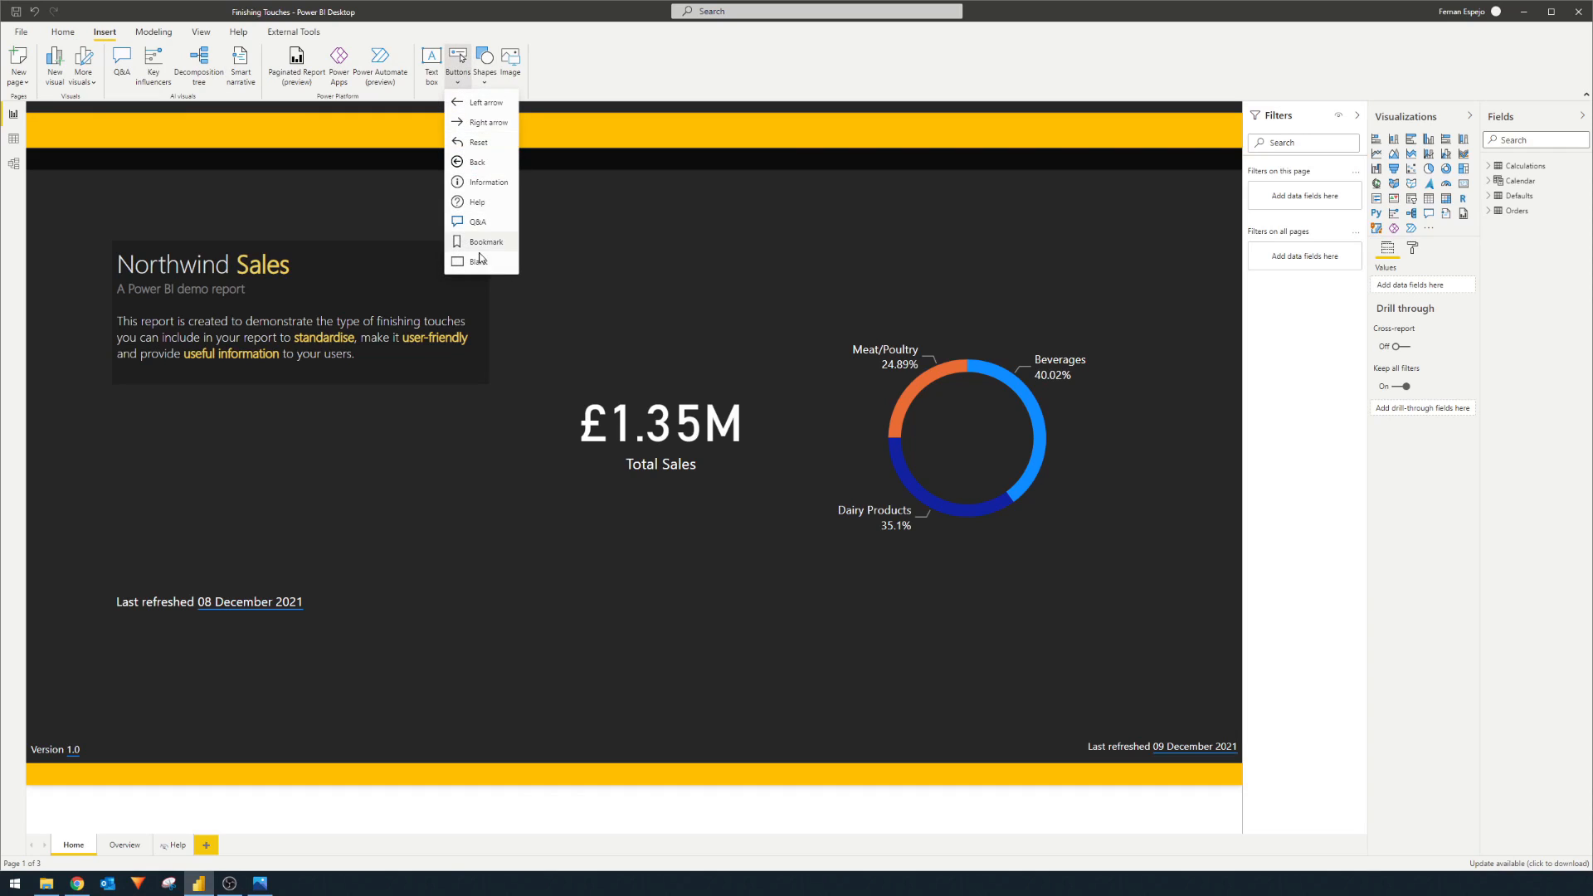
left_click(476, 201)
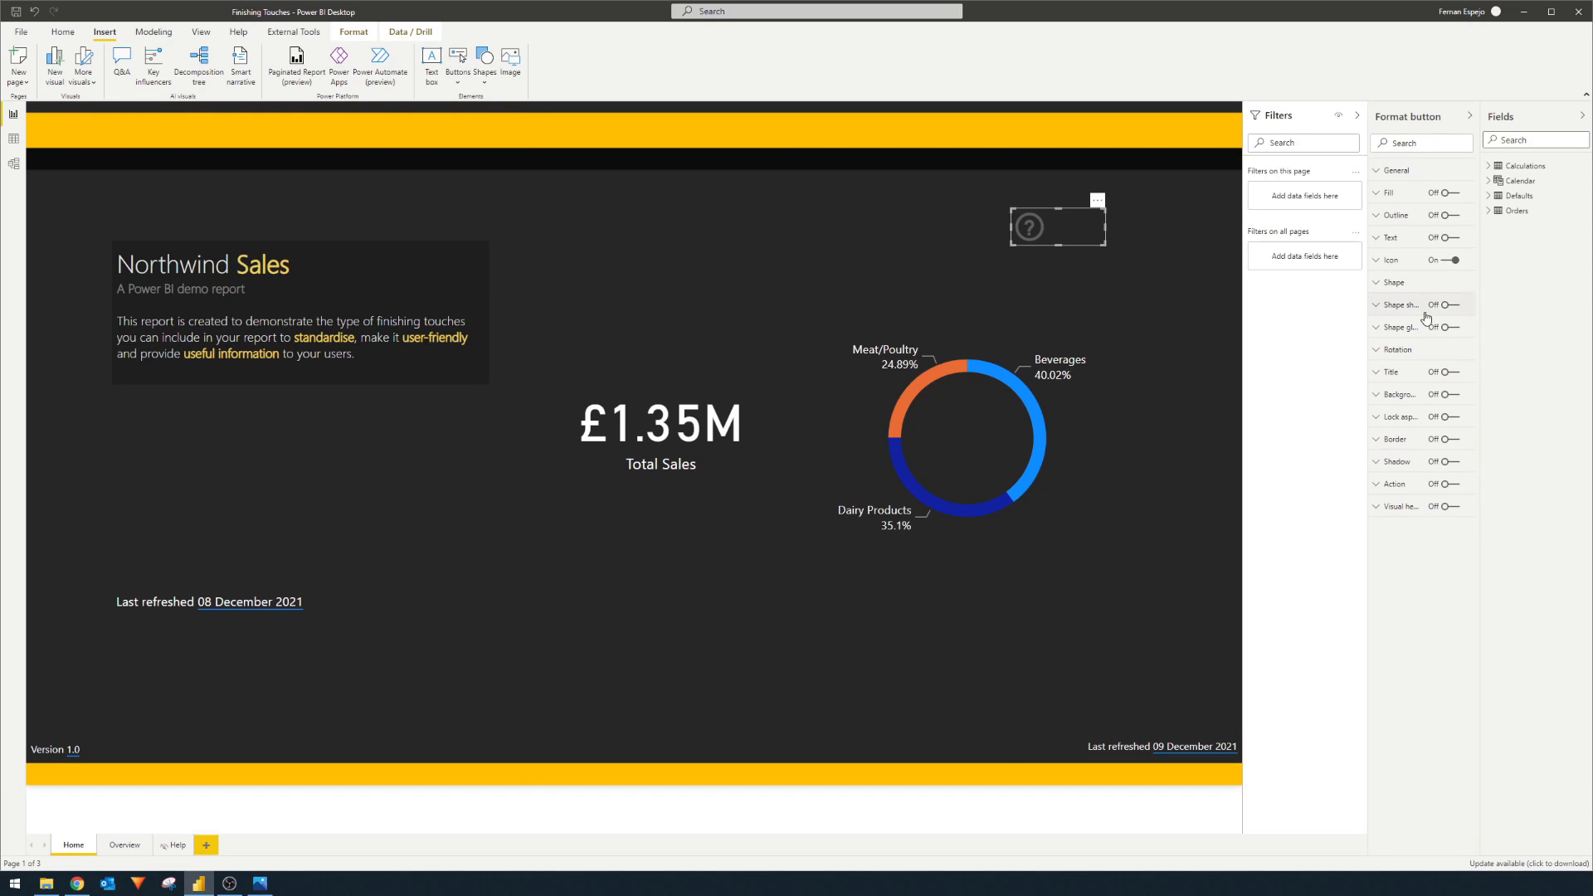
Give the button a Page navigation action with Help as the destination
left_click(1390, 260)
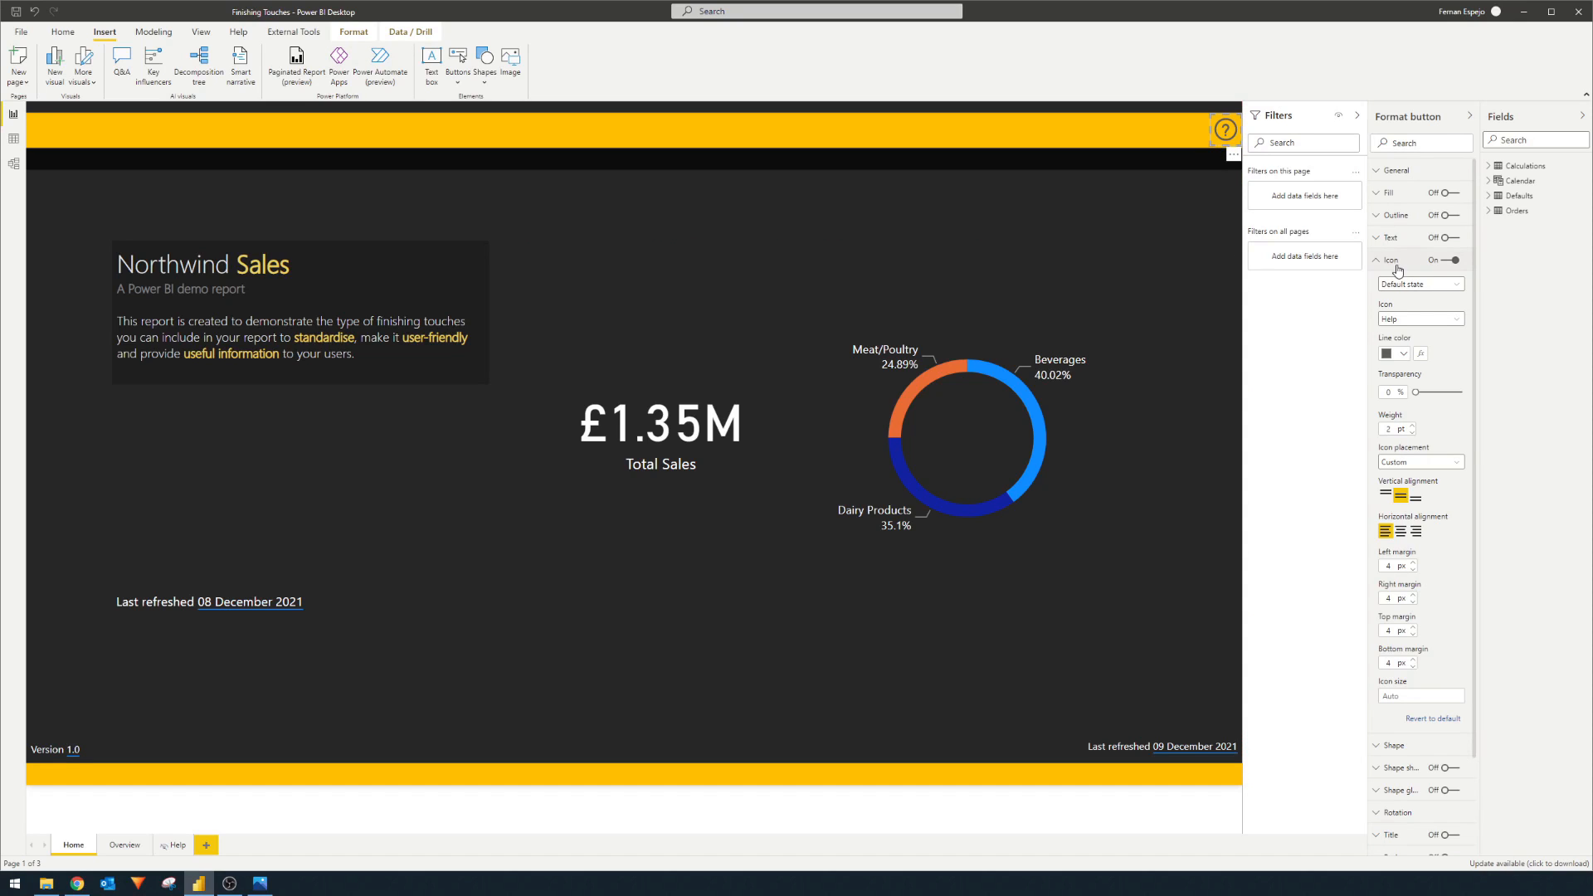
left_click(1378, 260)
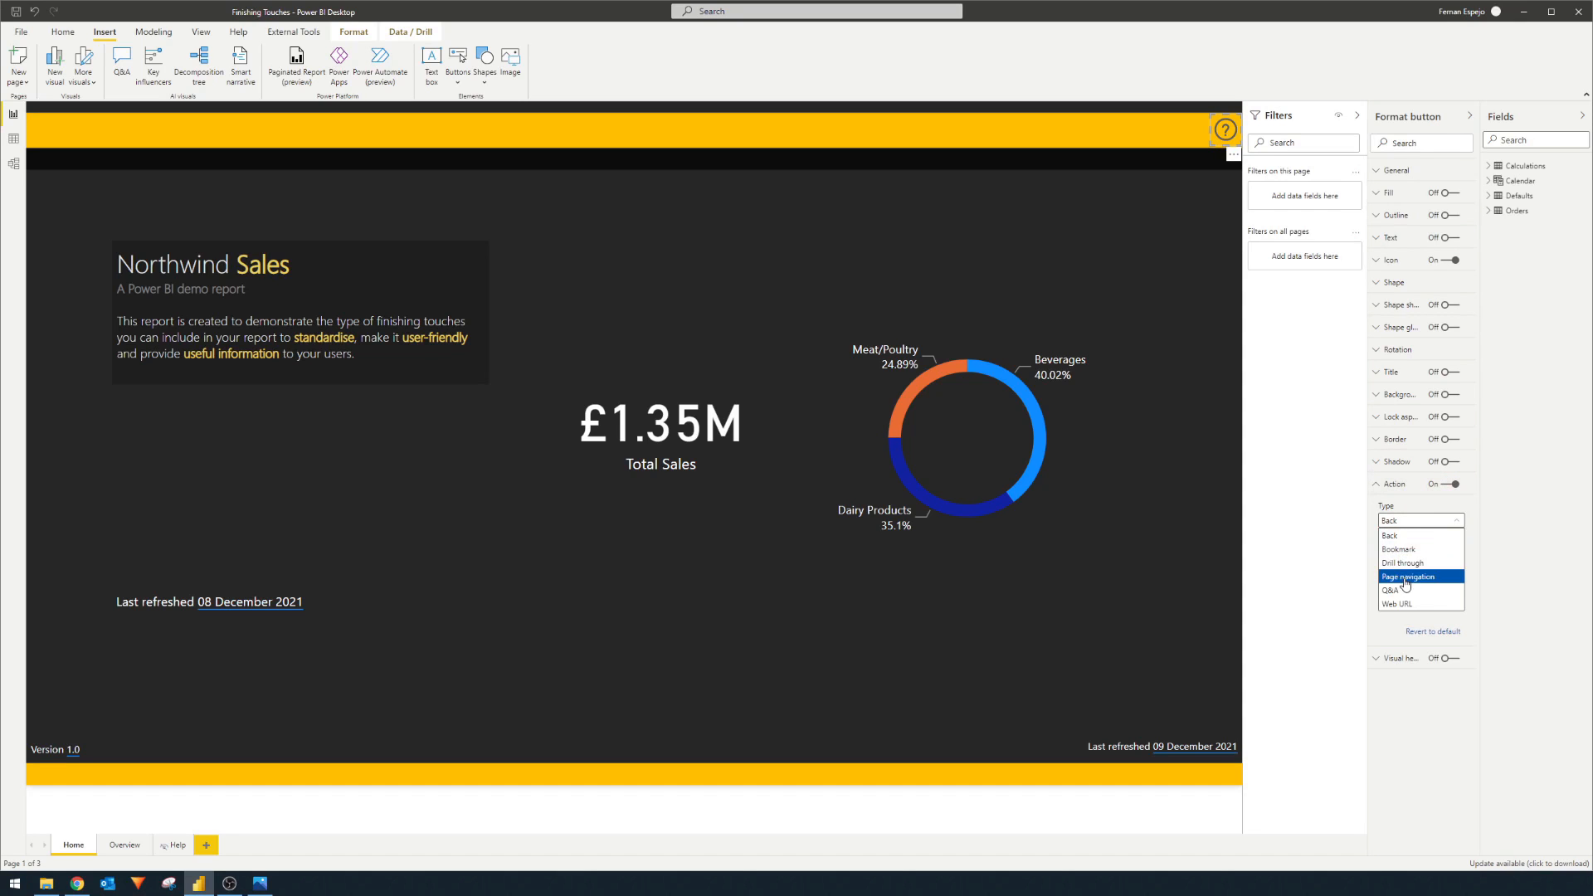
left_click(1406, 576)
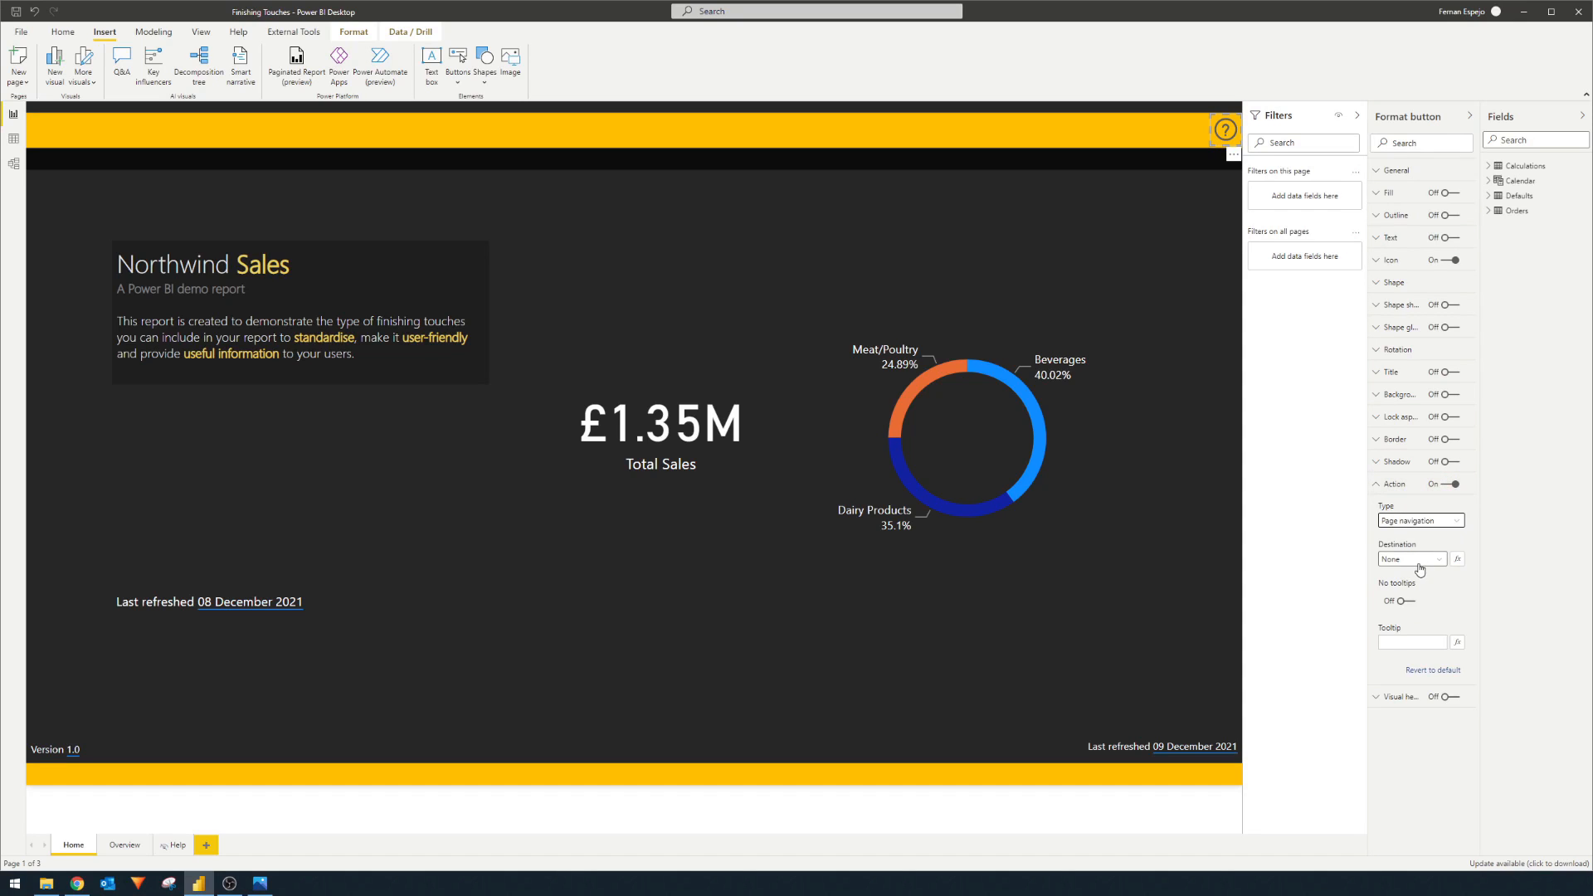
left_click(1411, 559)
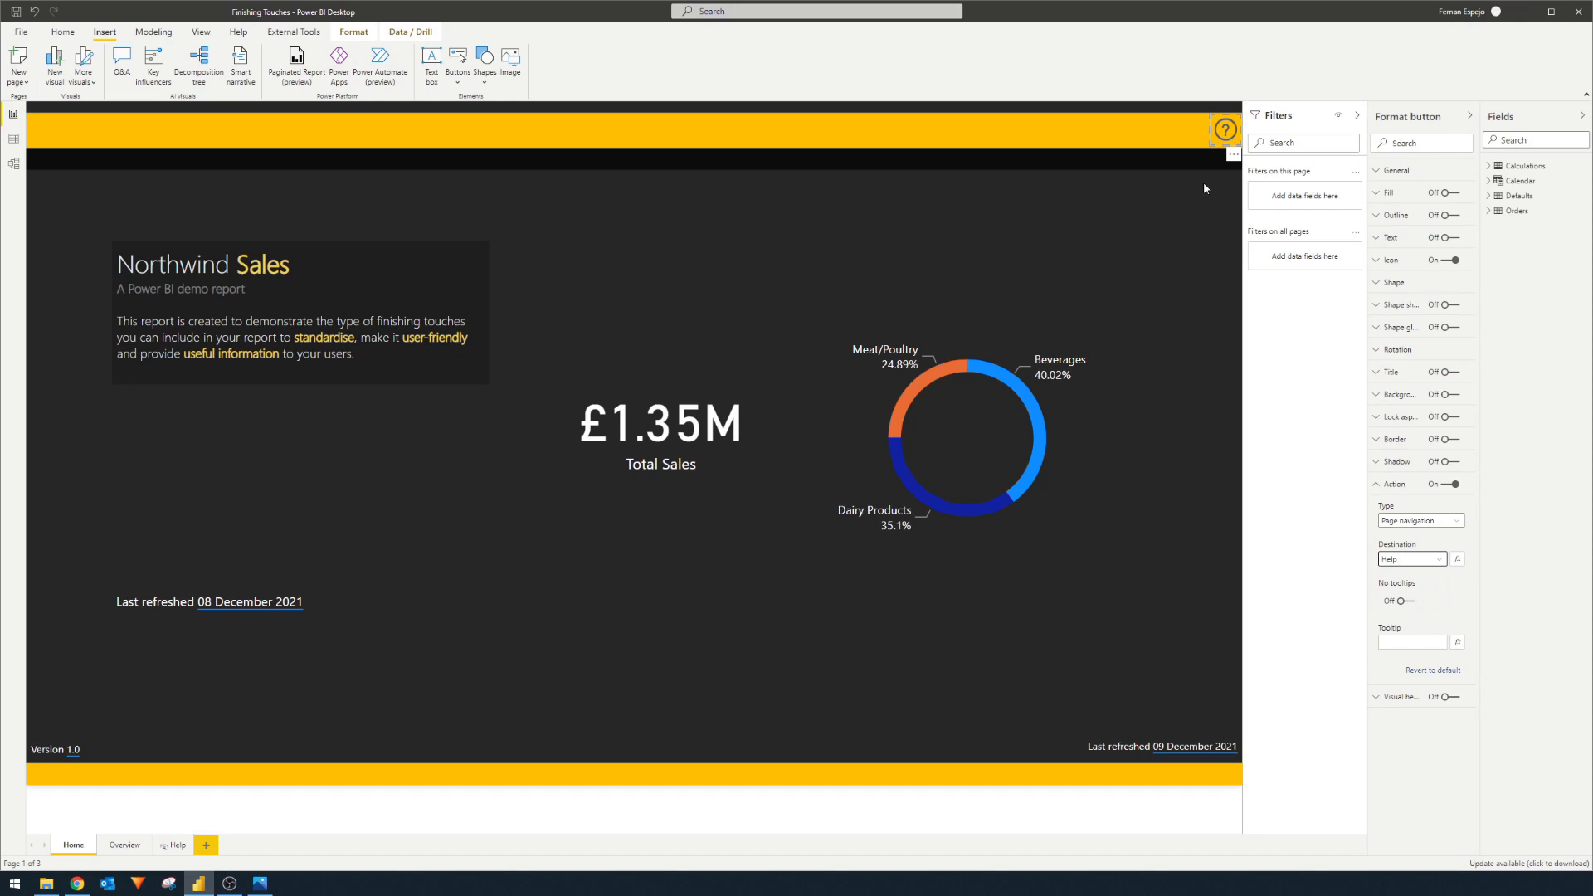
Paste the help button onto the Overview page and follow it to the Help page
left_click(1378, 483)
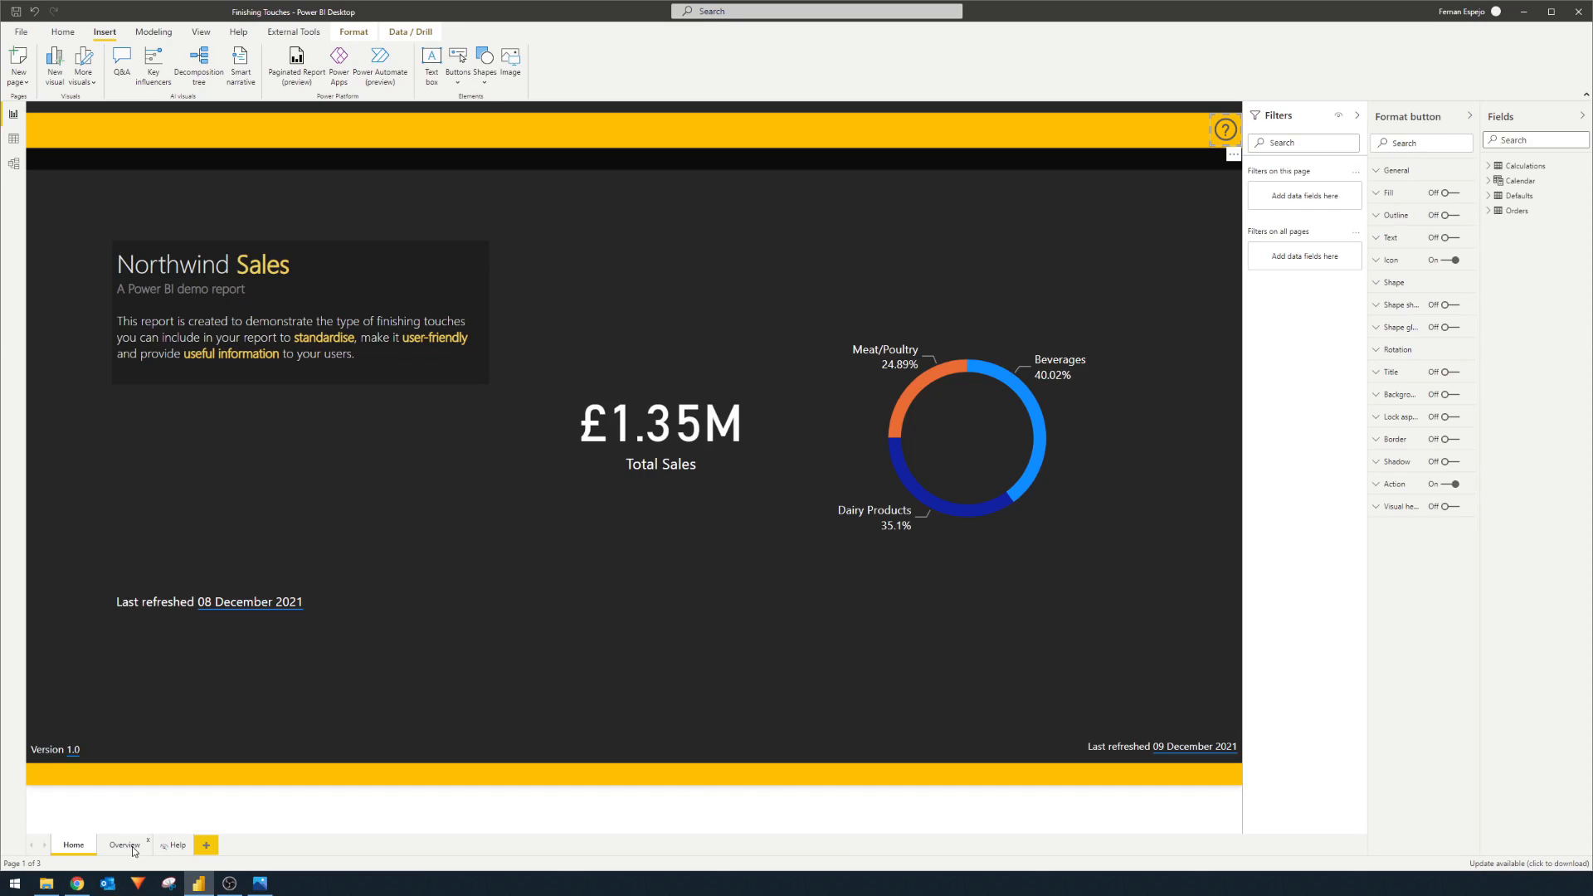
left_click(123, 845)
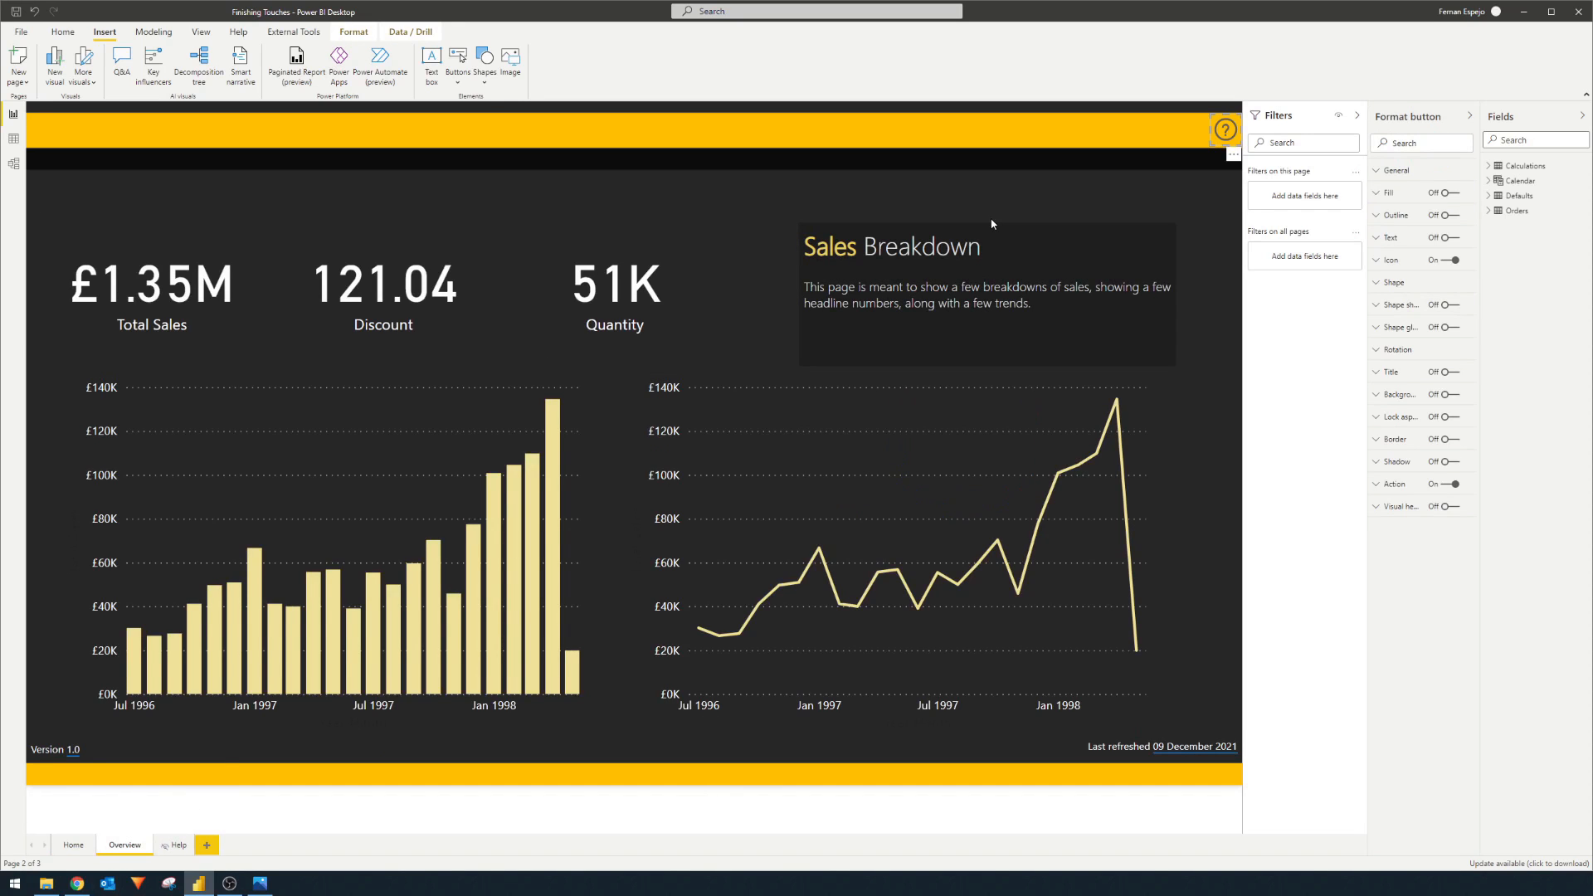
left_click(1232, 155)
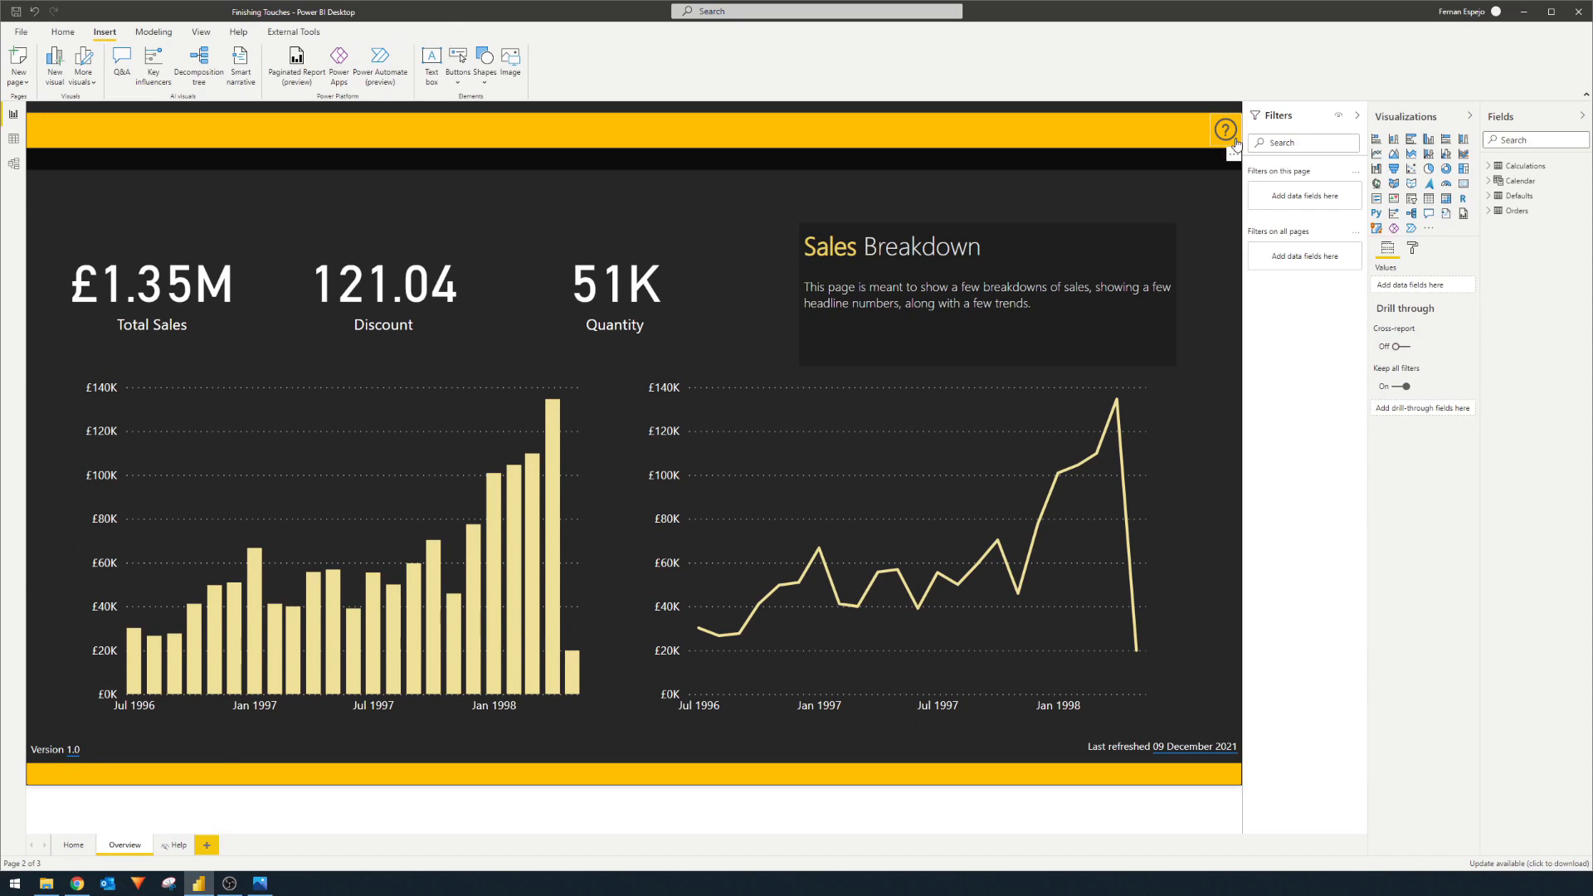
left_click(177, 844)
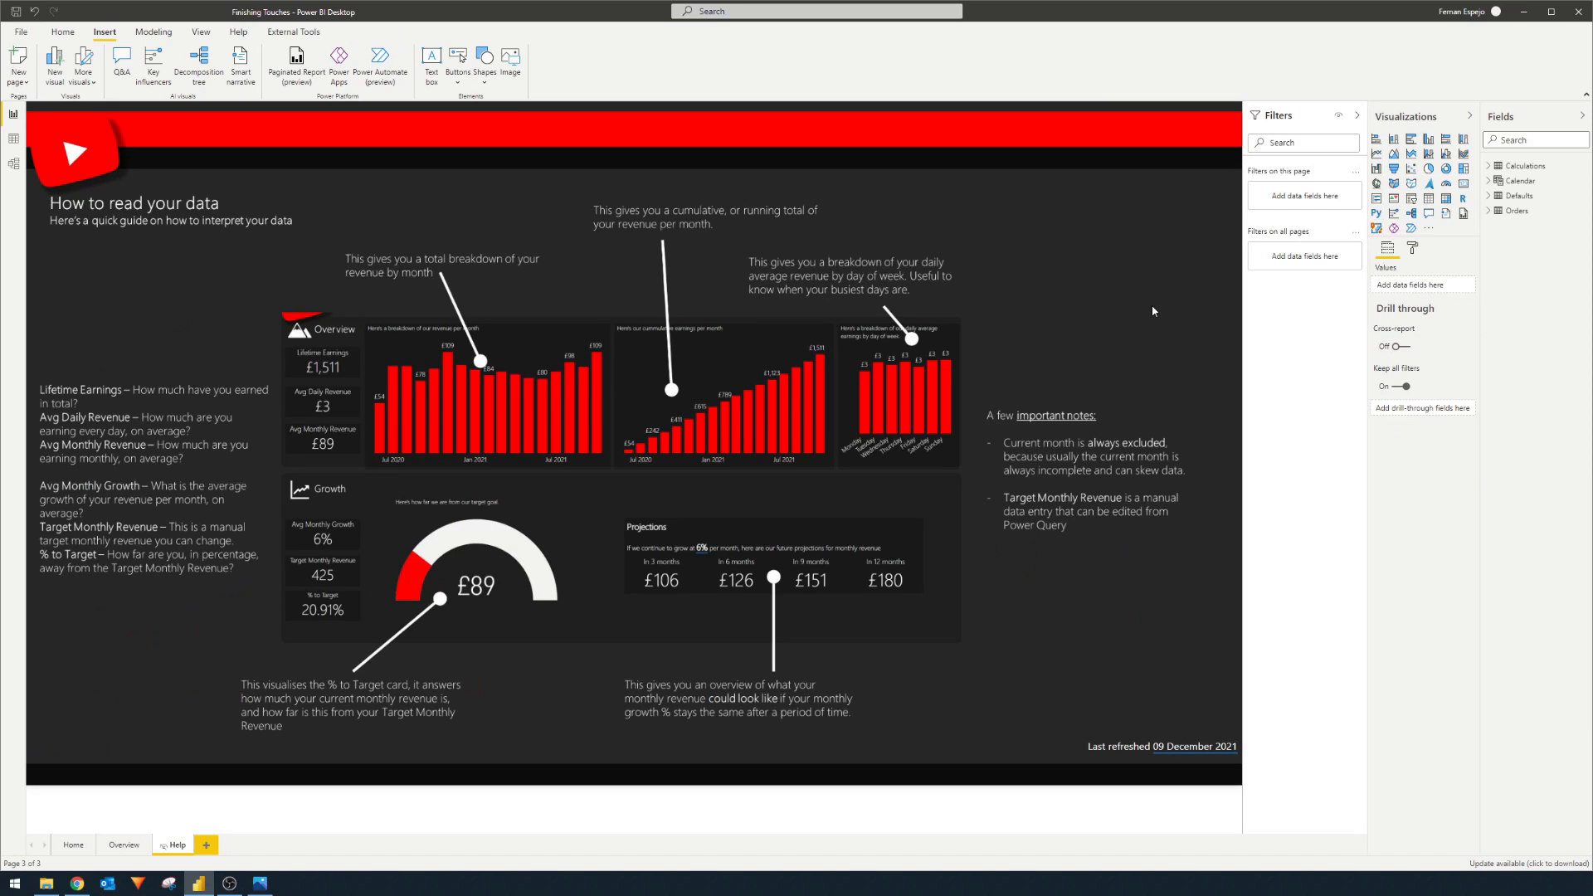